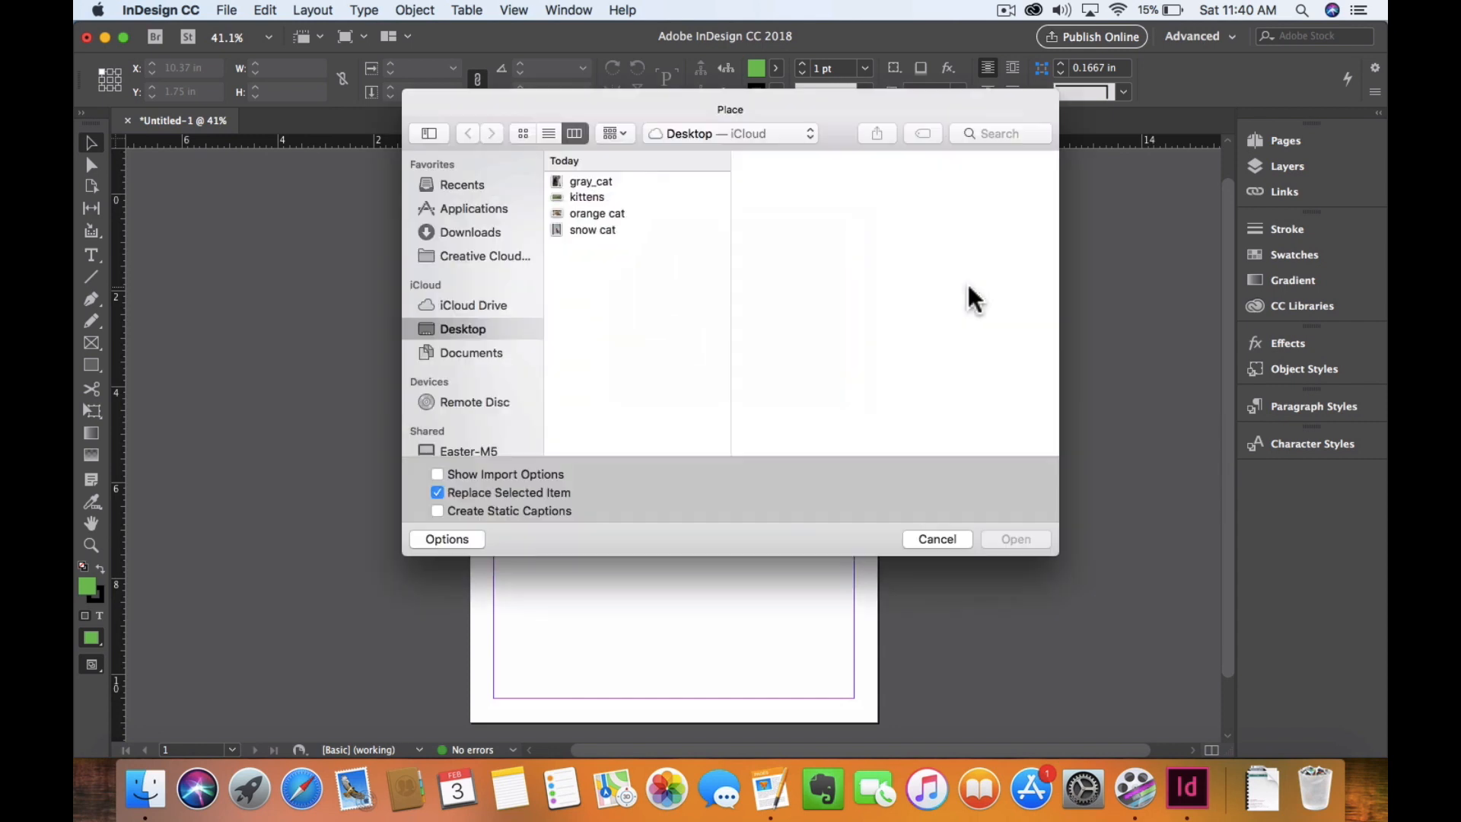
Select orange cat and gray_cat photos in the Place dialog and import both.
left_click(596, 213)
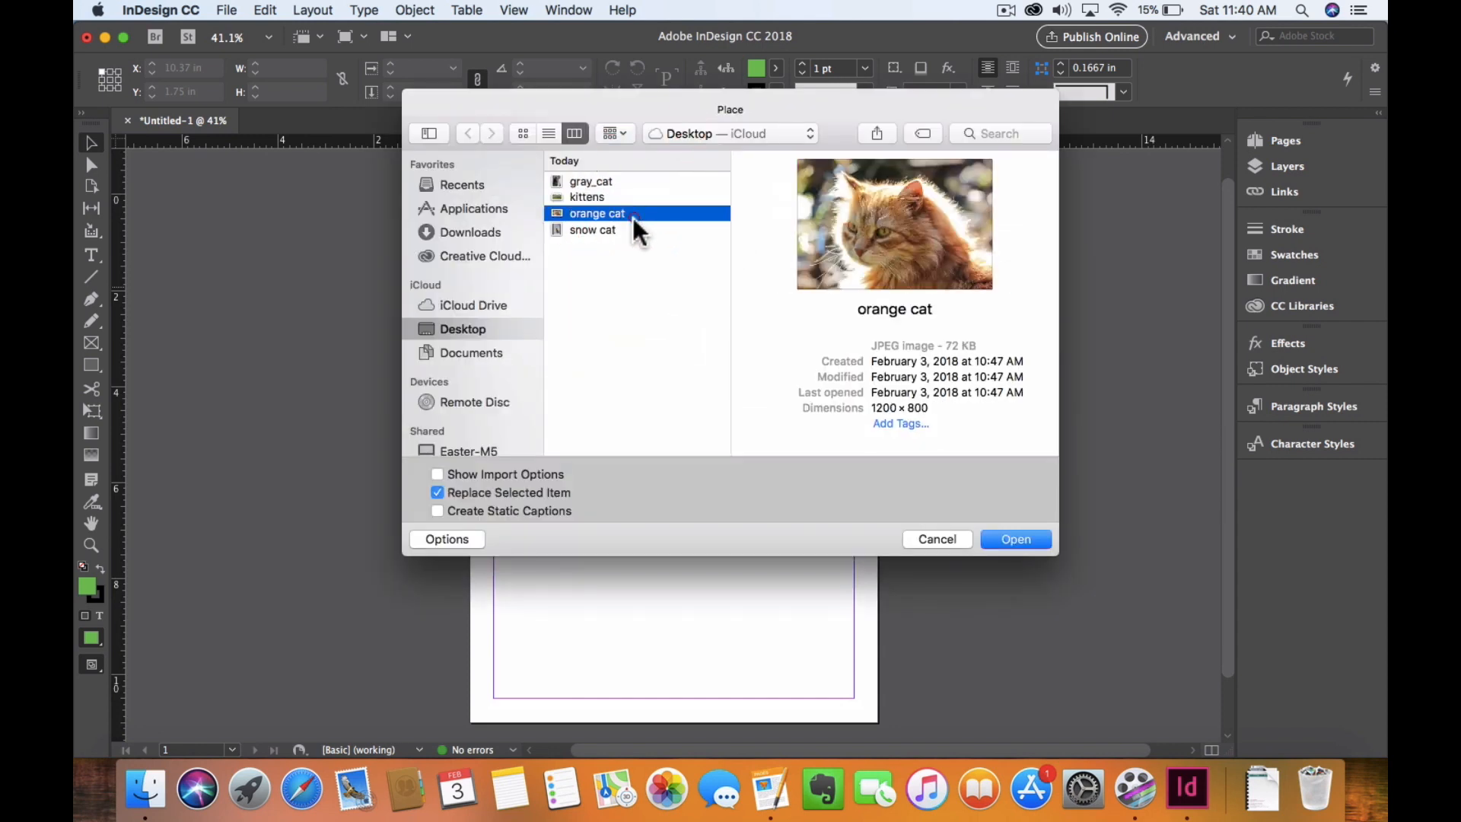
left_click(586, 197)
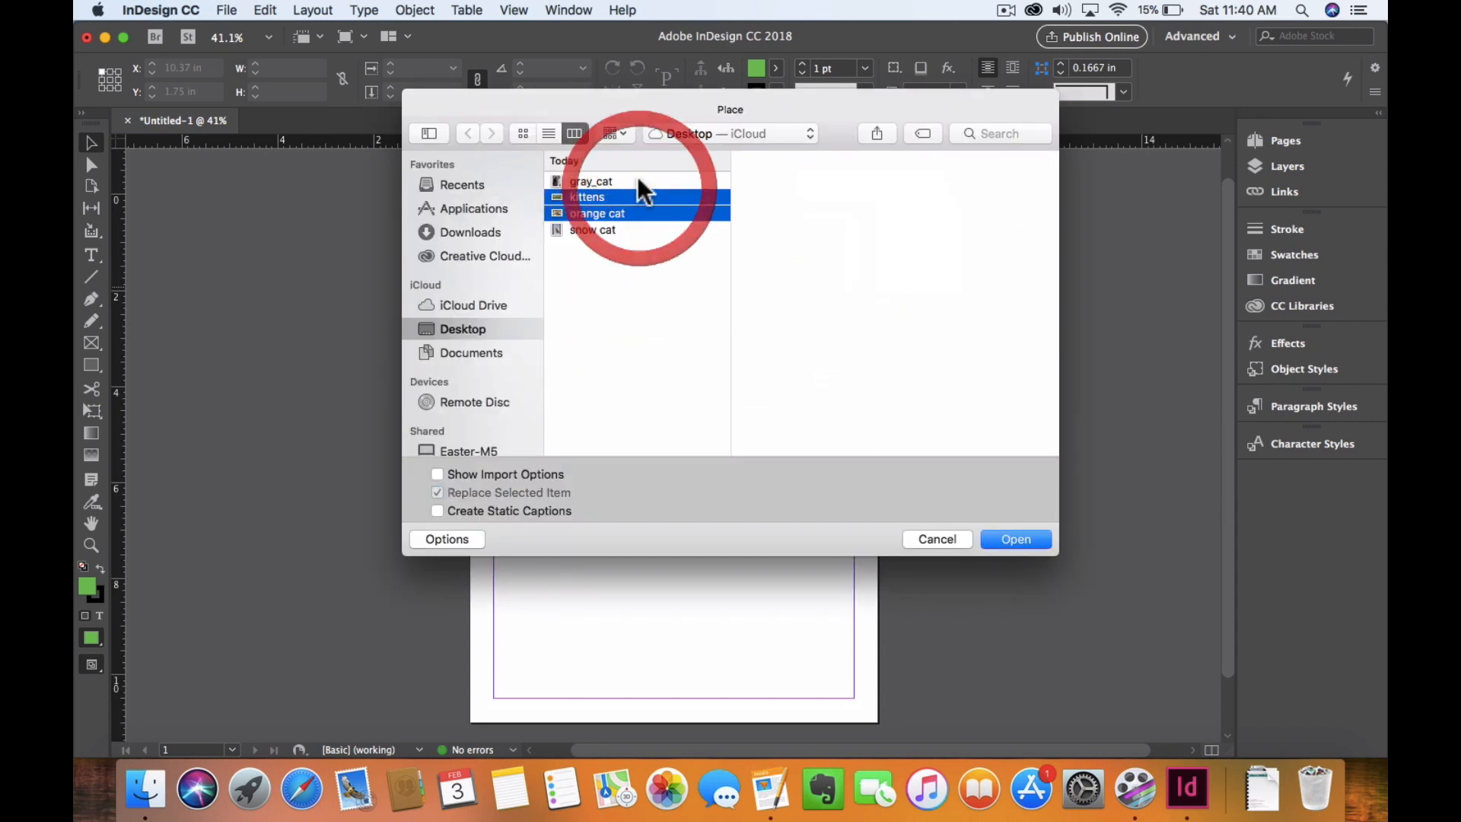
left_click(590, 181)
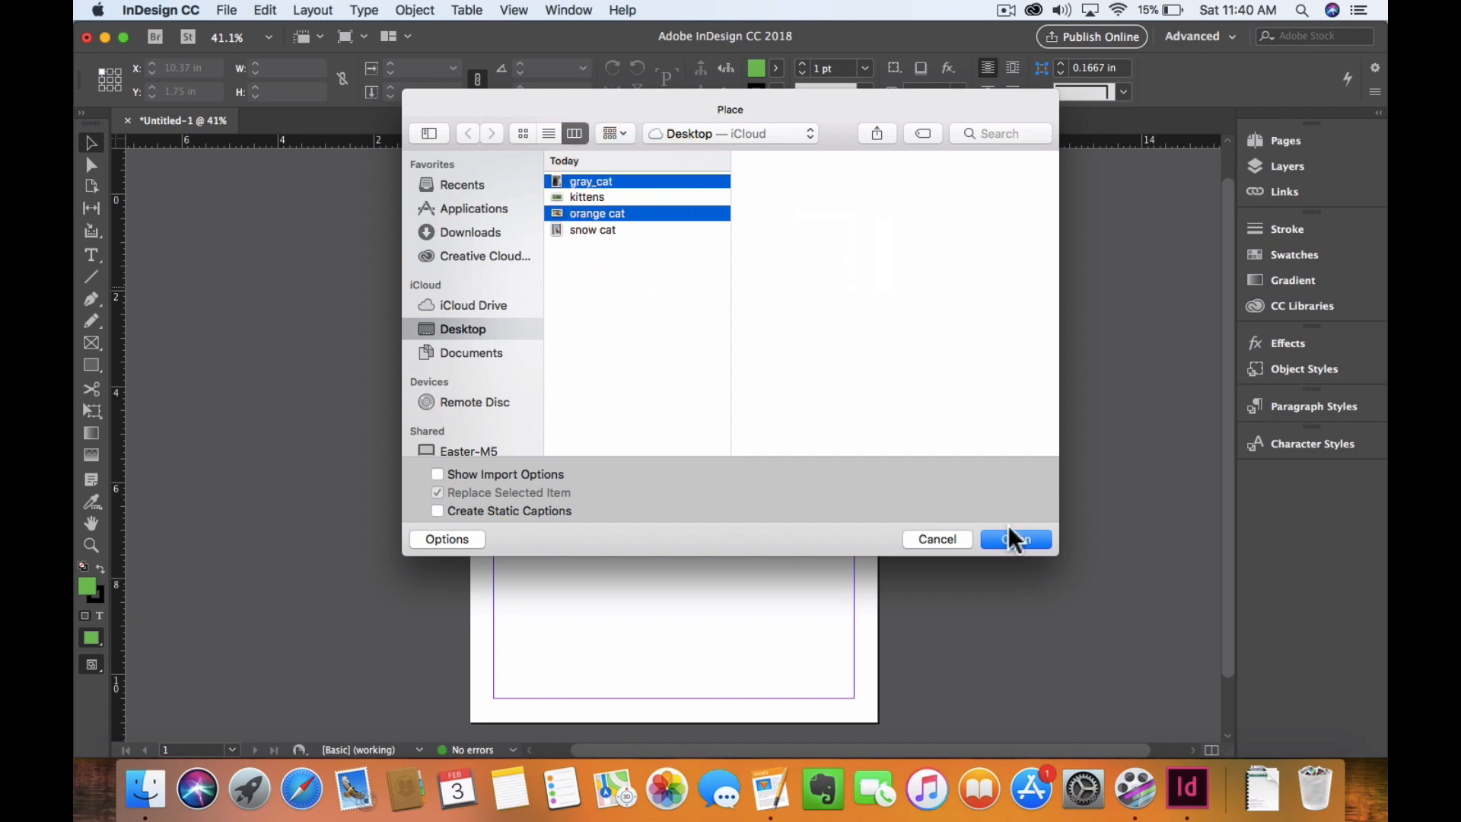
left_click(1015, 539)
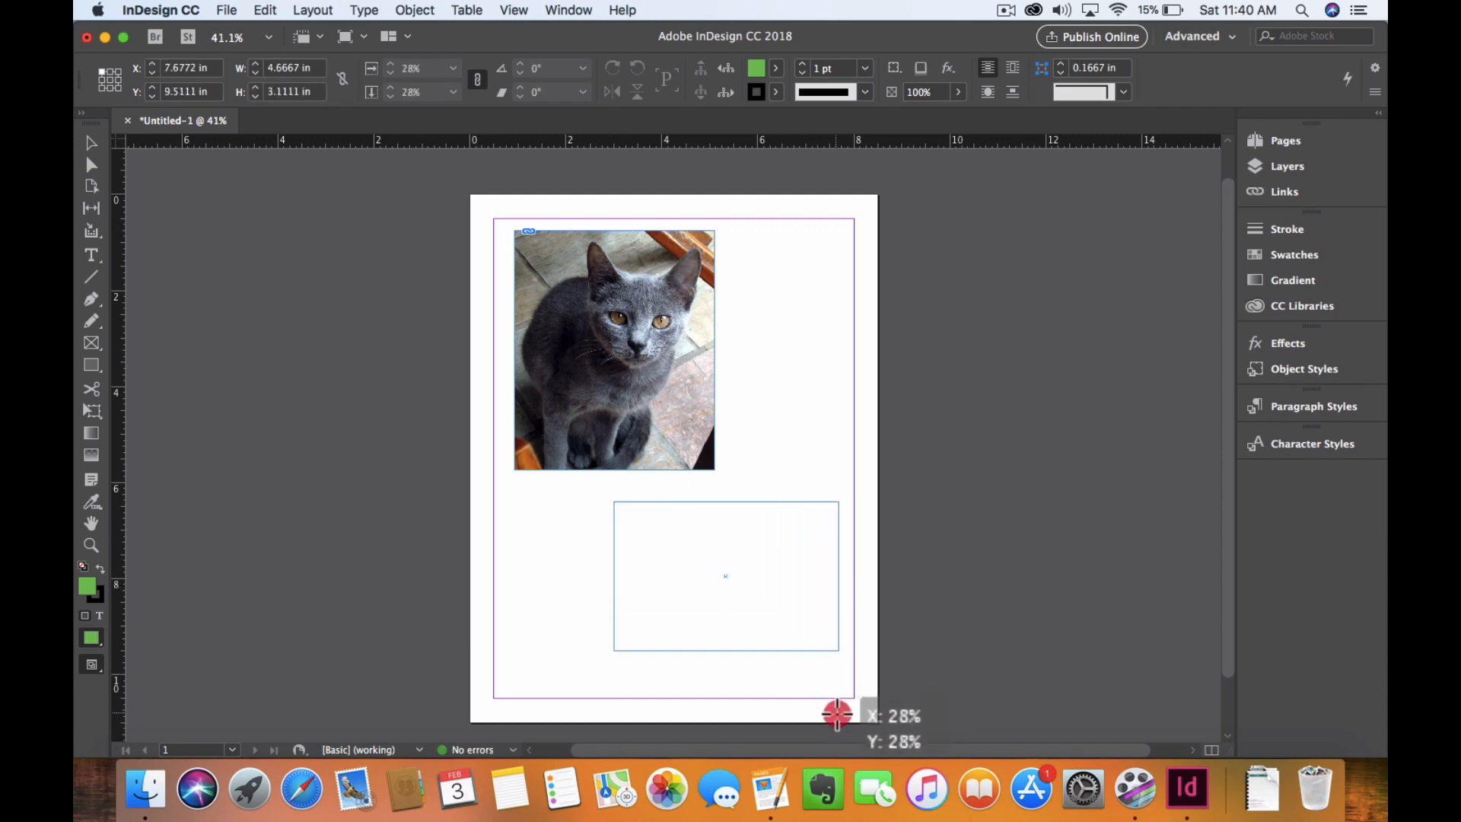
Place orange cat.jpg into the lower-right frame beneath the gray cat.
left_click(724, 575)
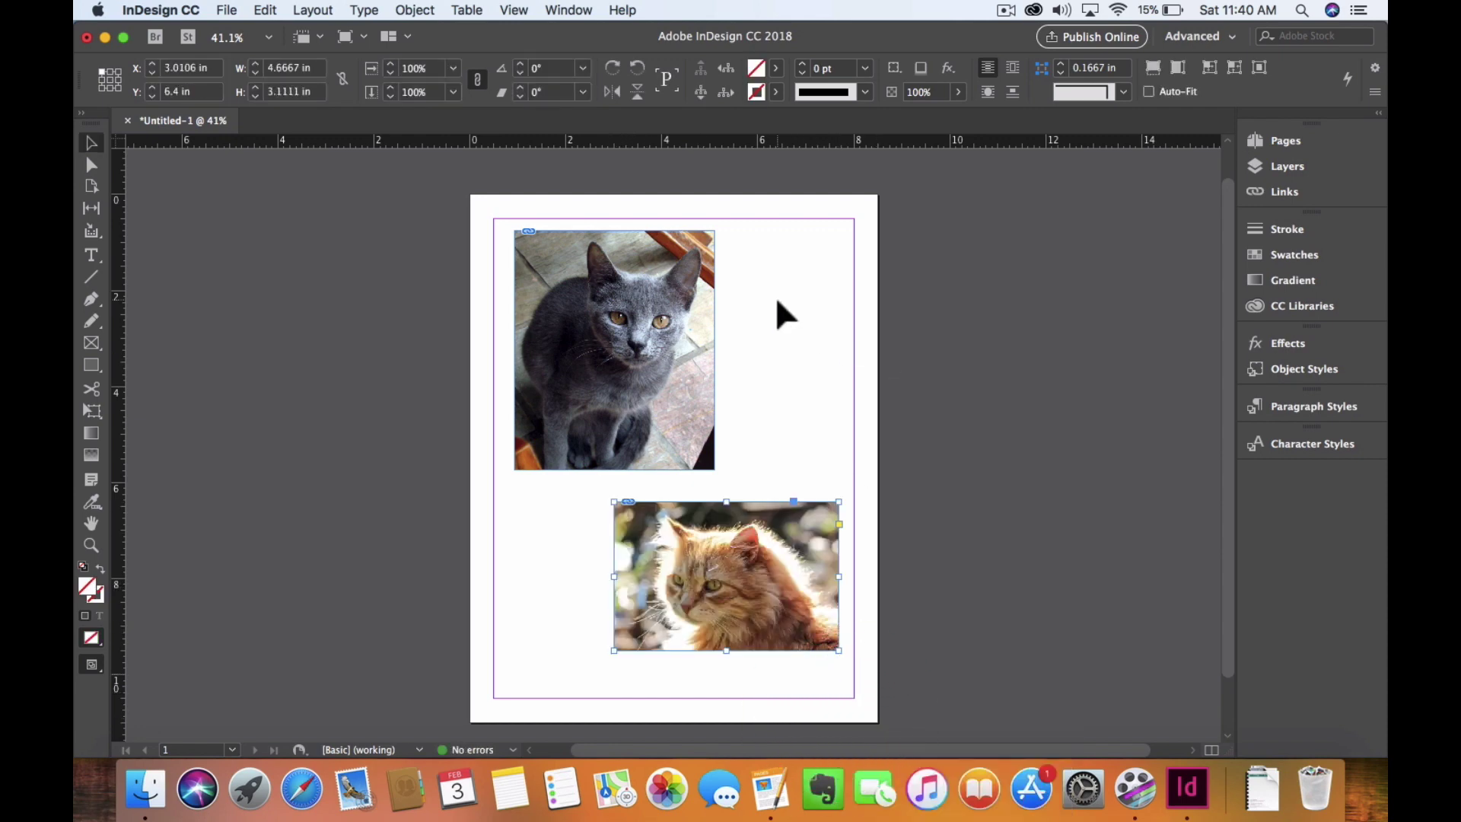
mouse_move(447, 246)
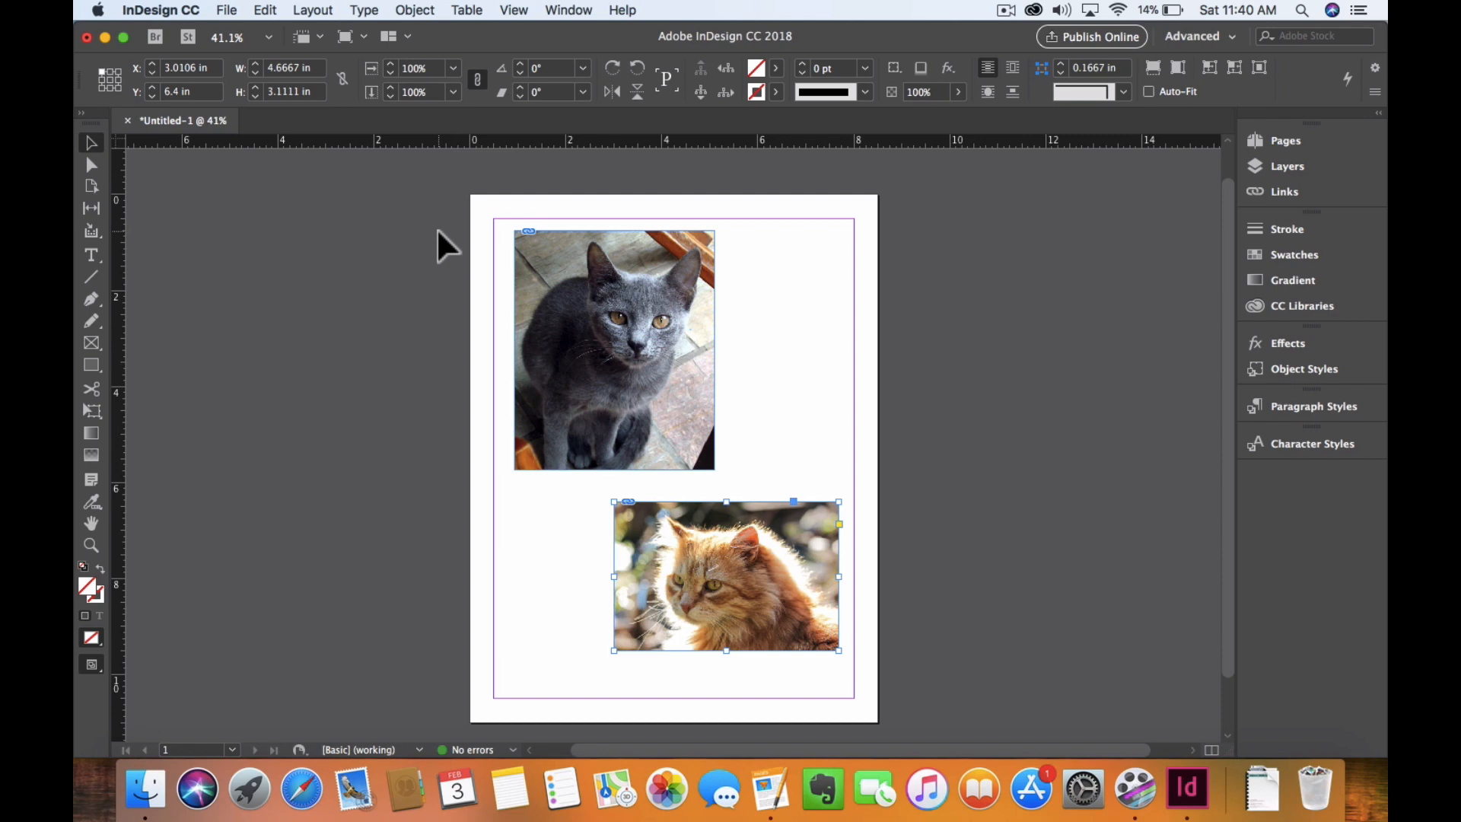
mouse_move(391, 259)
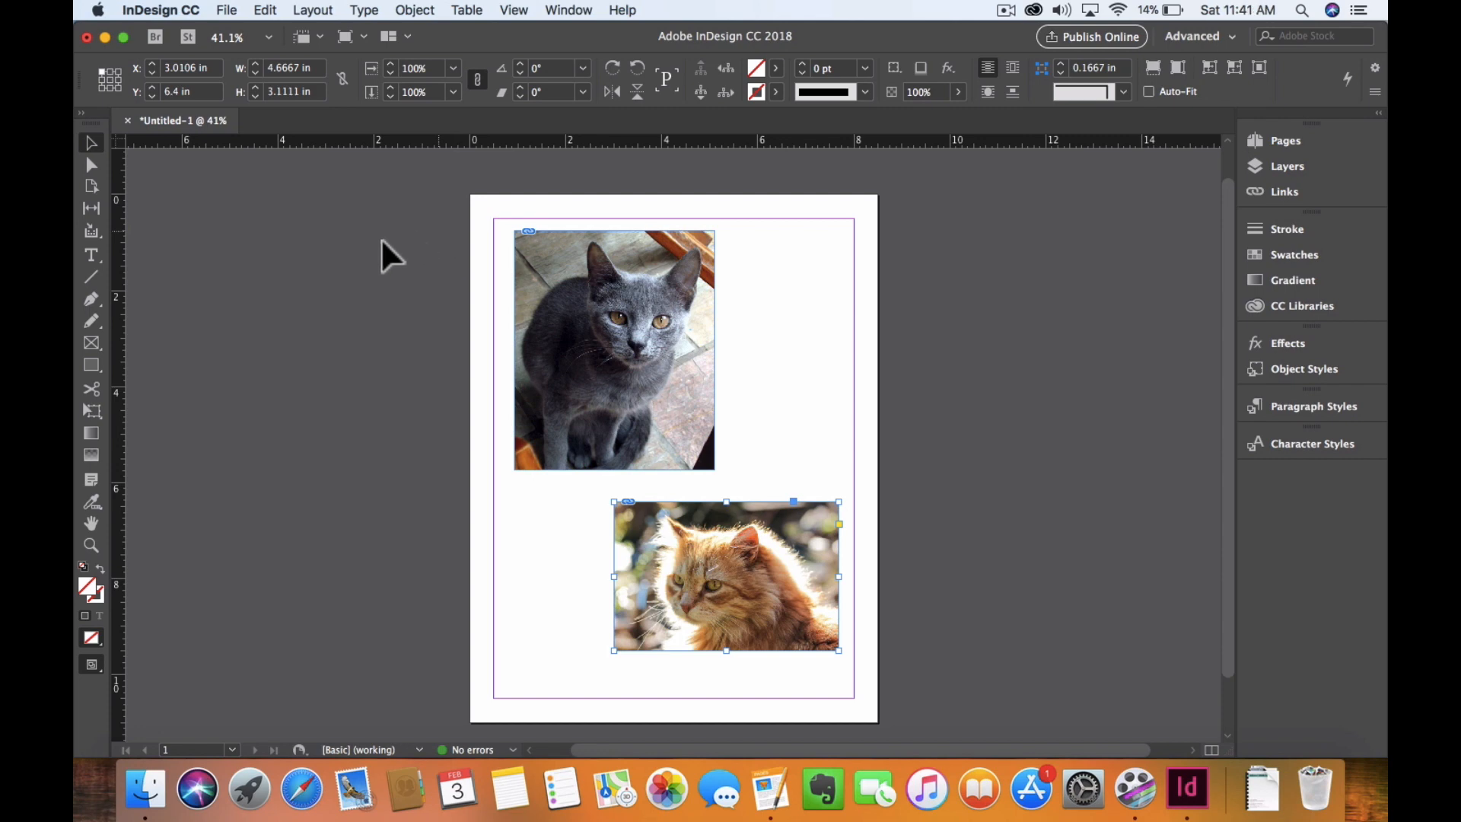
mouse_move(163, 513)
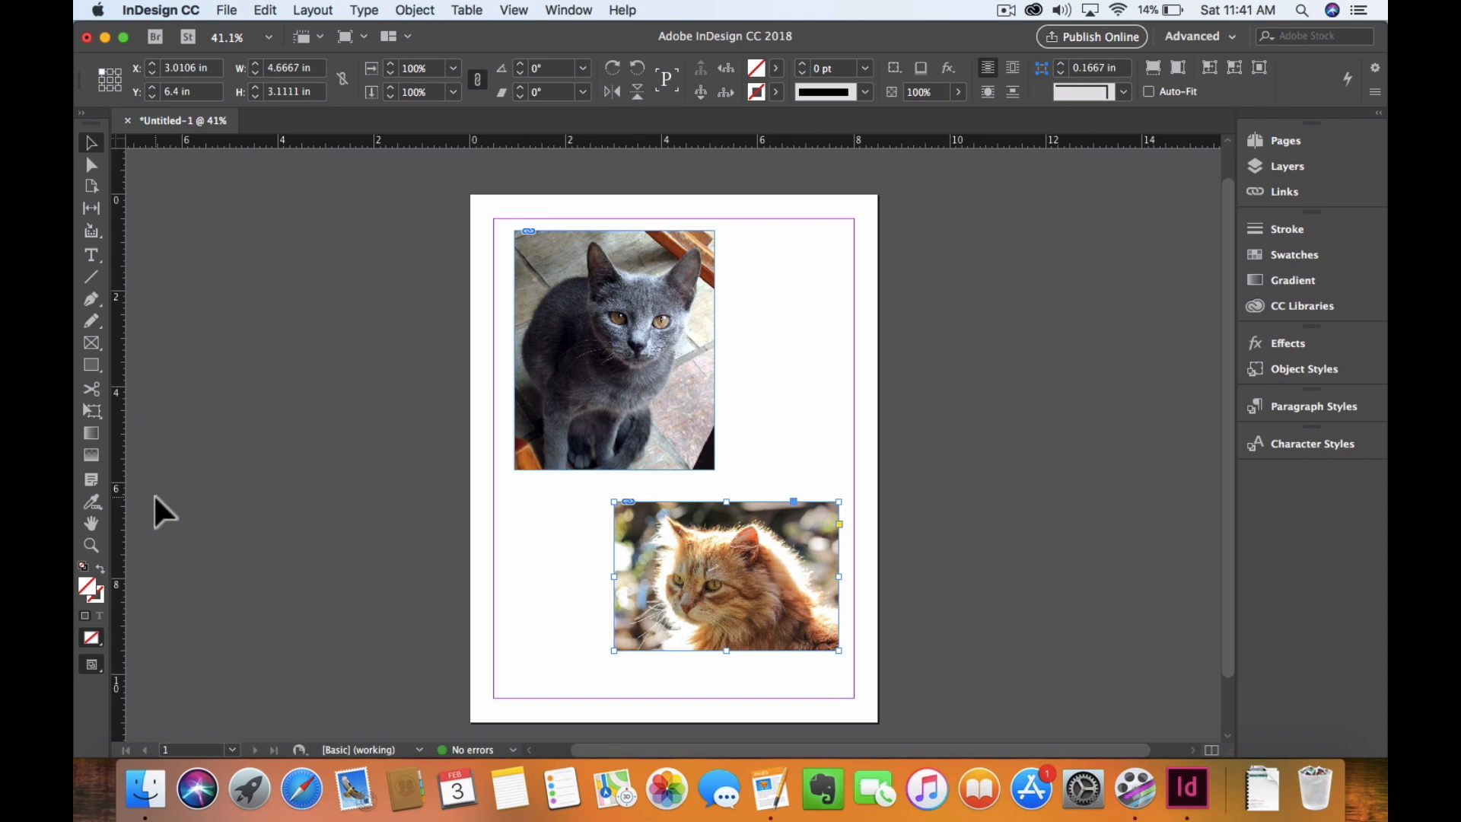
mouse_move(144, 438)
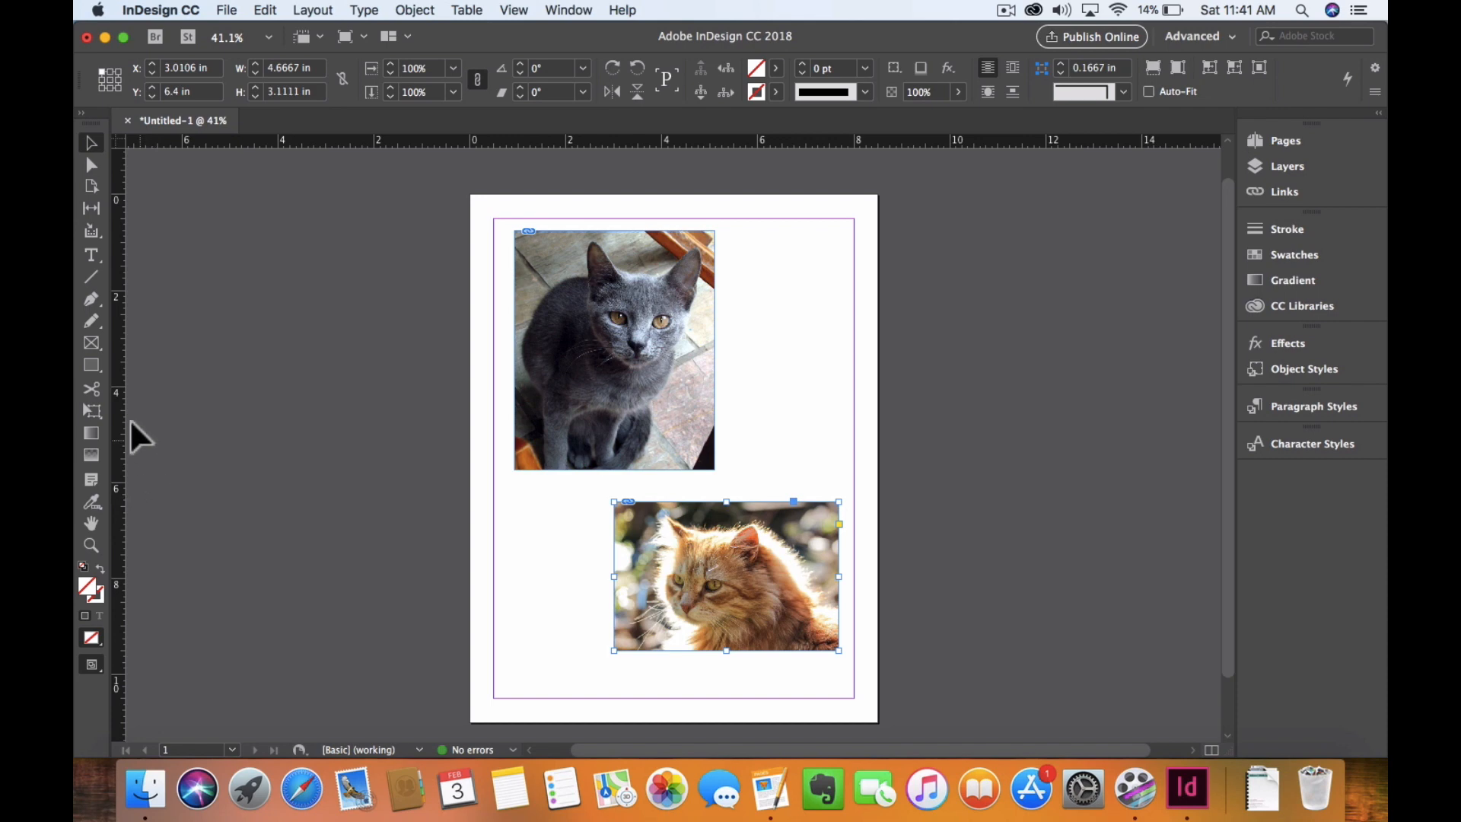
mouse_move(111, 391)
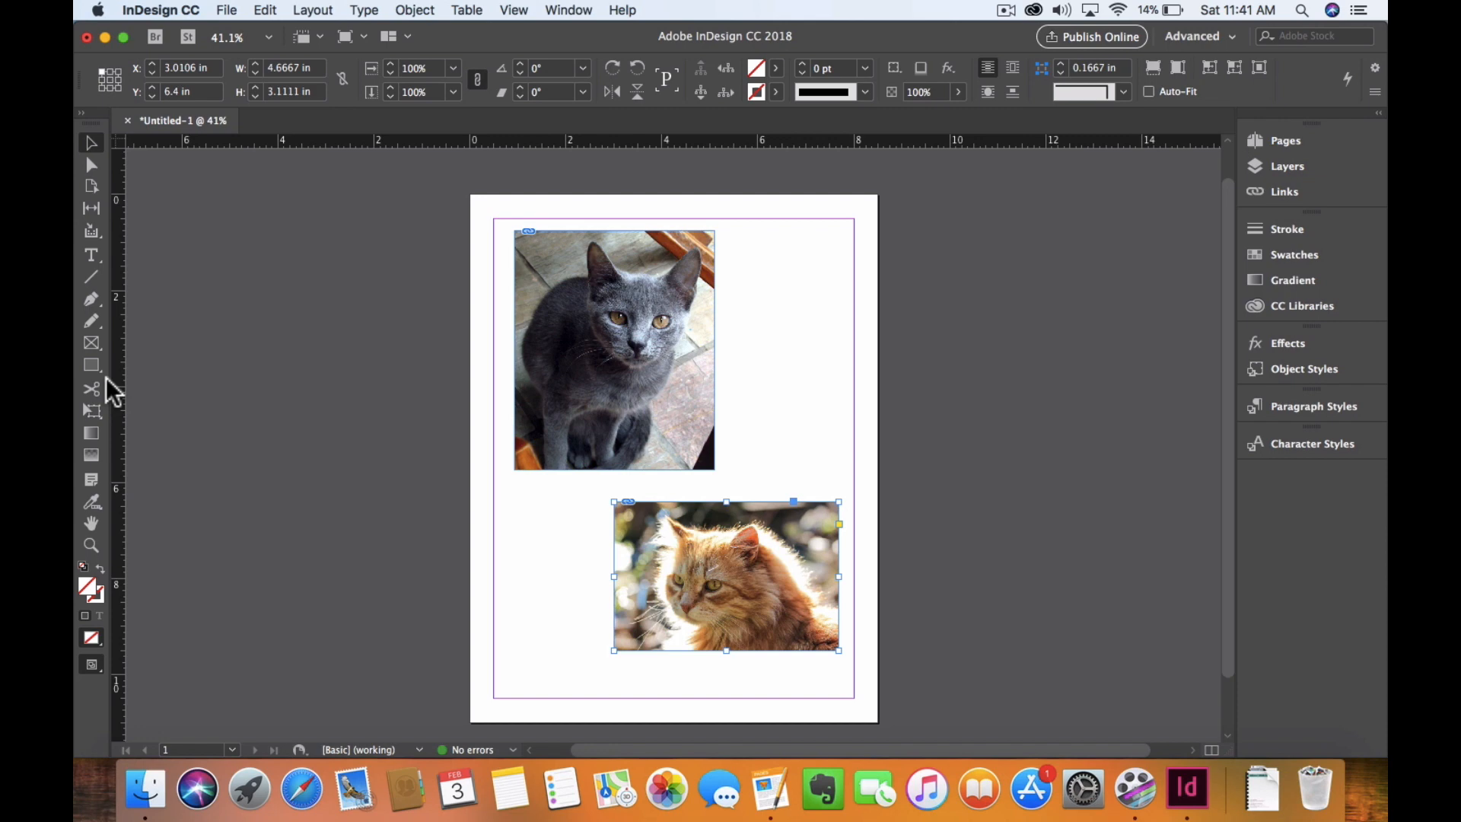
mouse_move(91, 364)
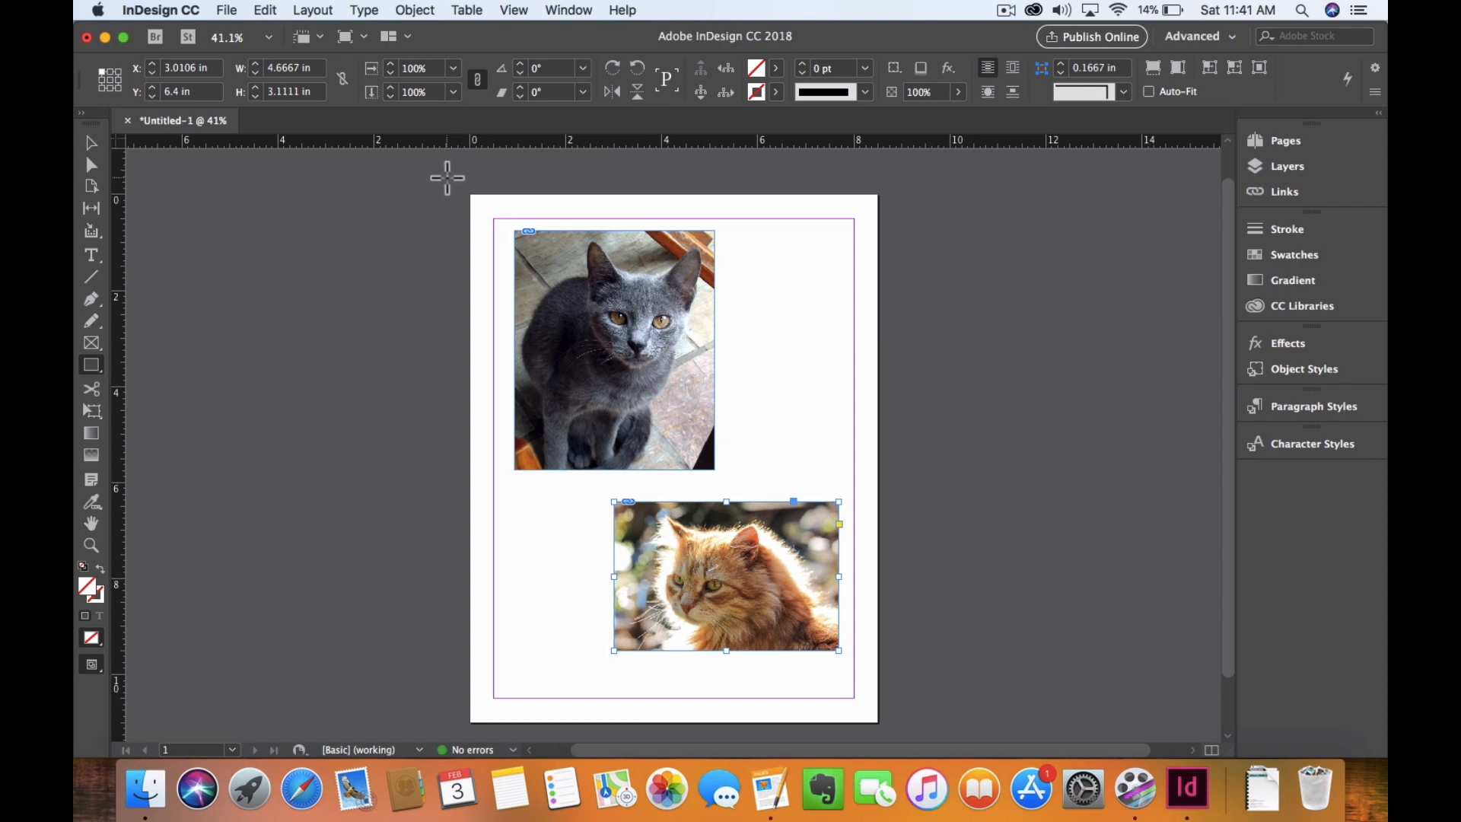
mouse_move(457, 174)
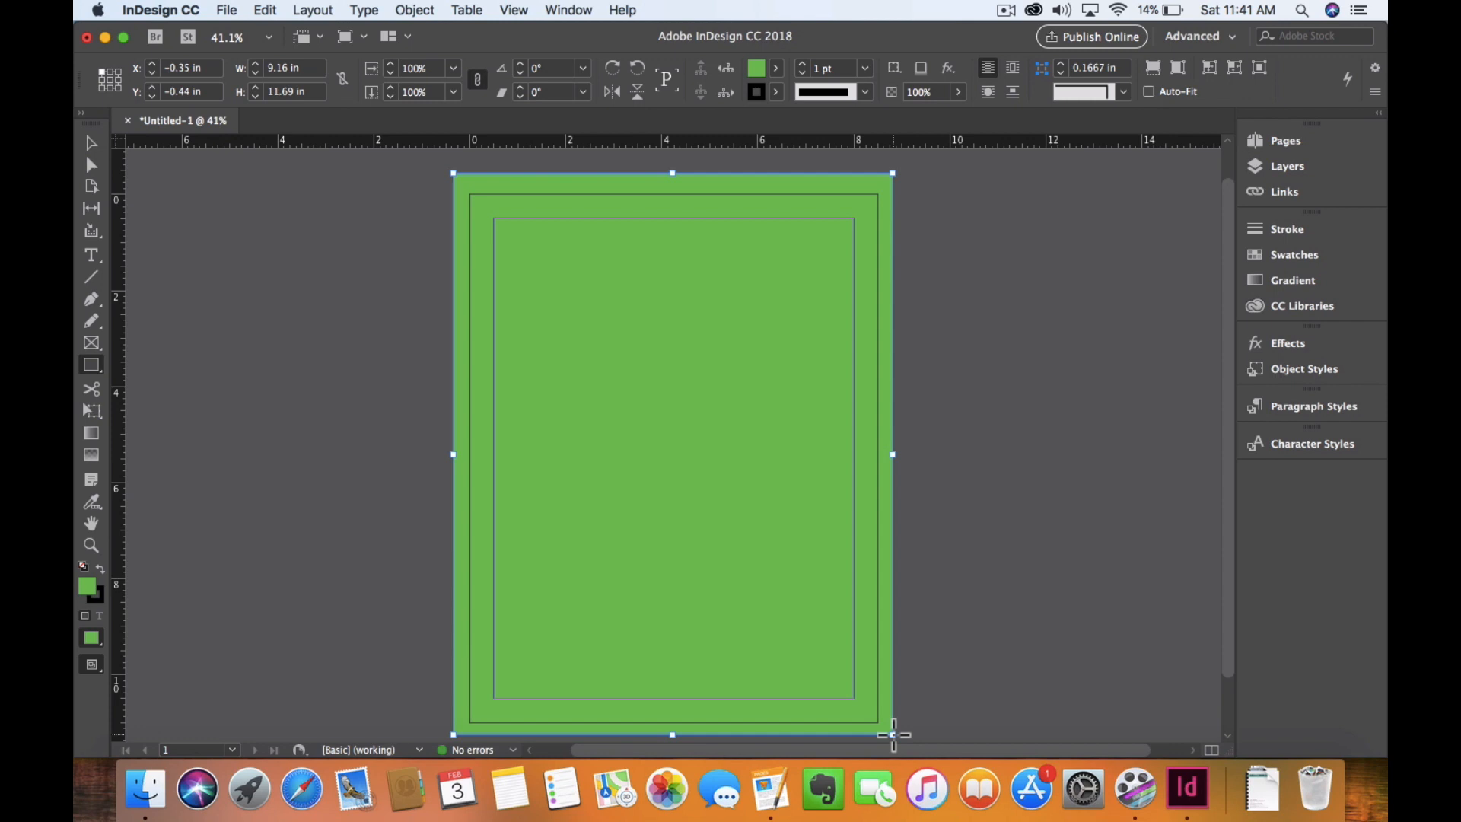
mouse_move(833, 583)
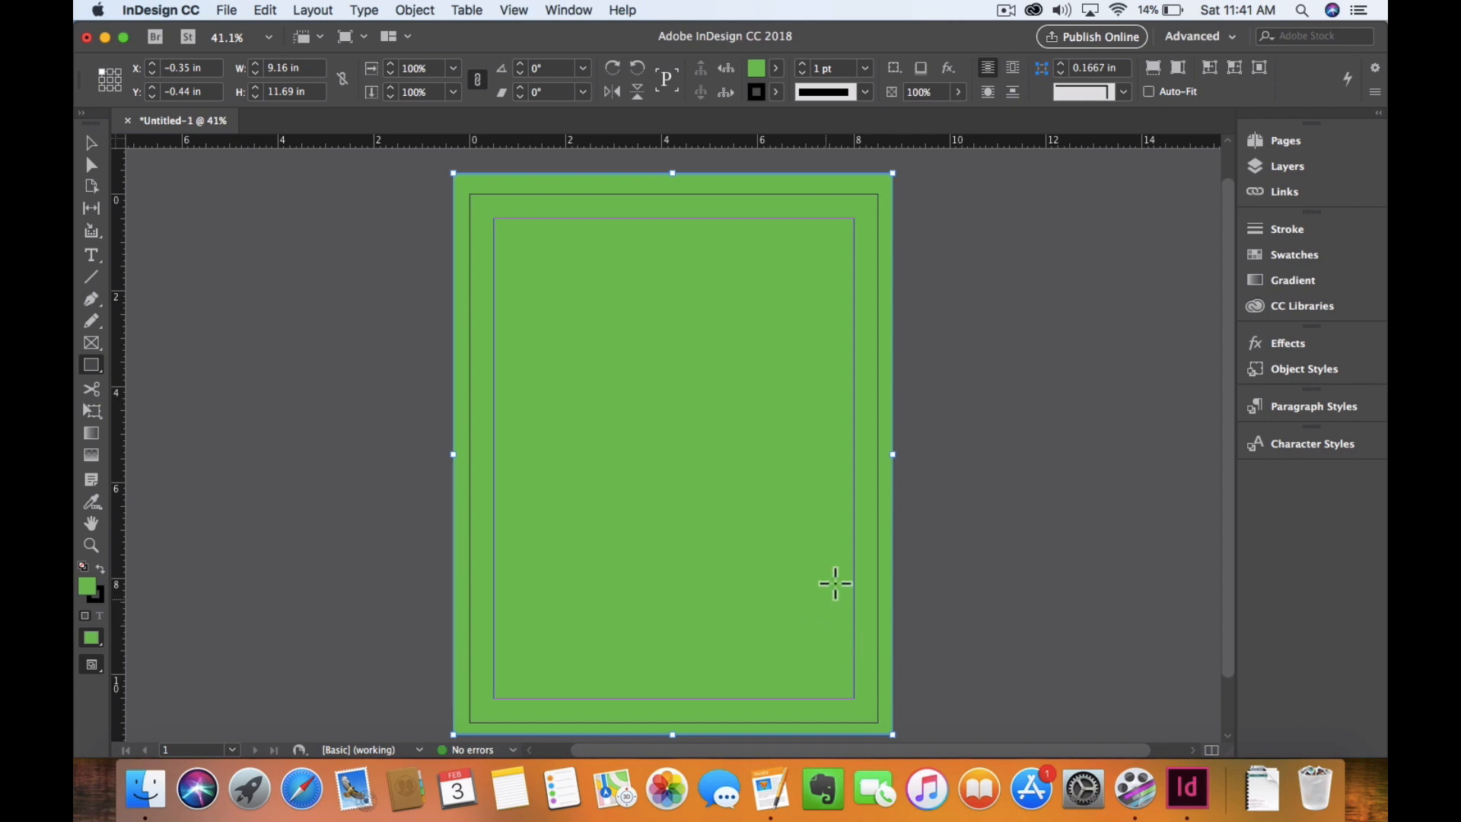
mouse_move(794, 494)
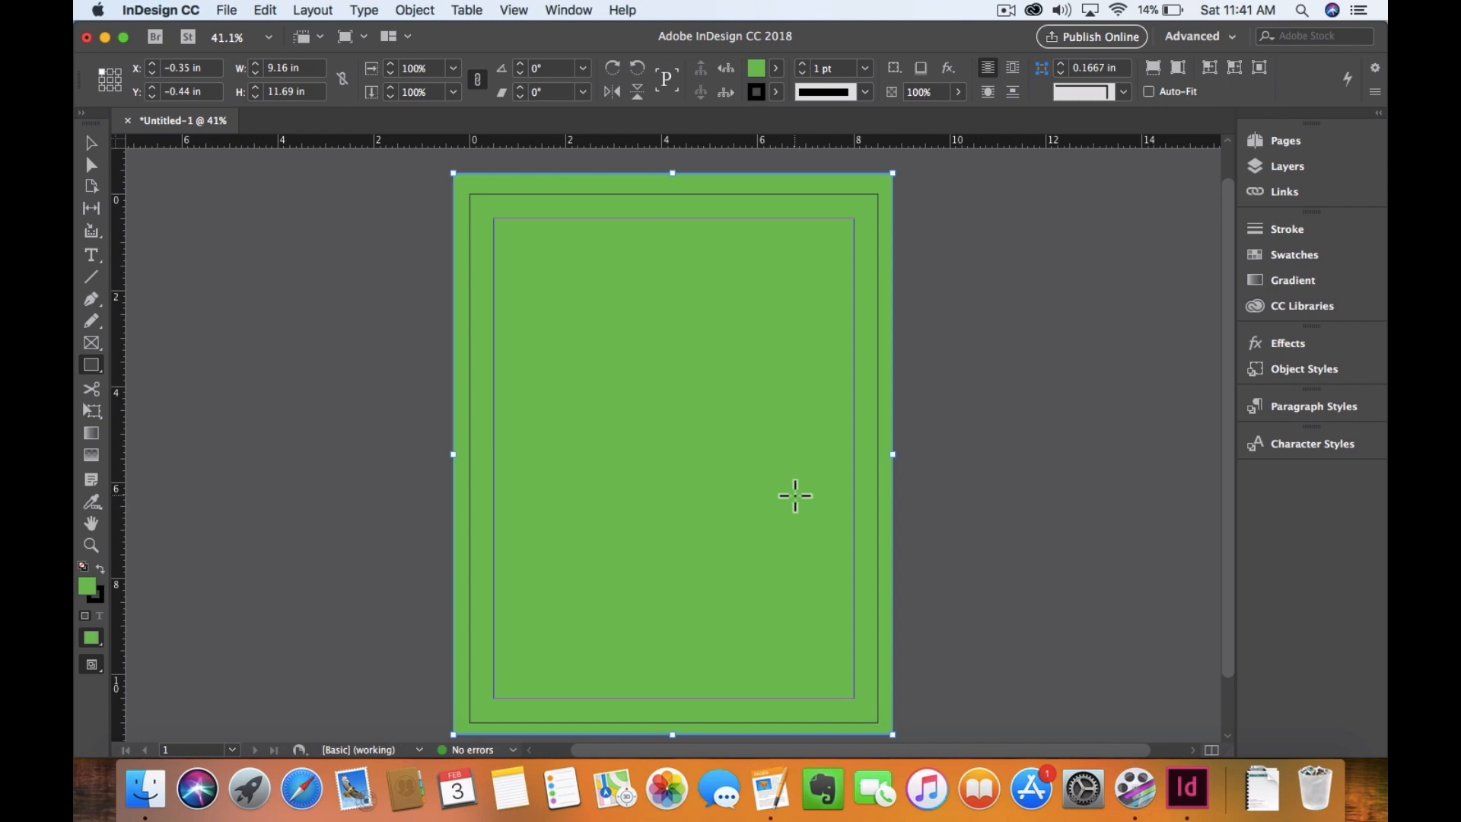
mouse_move(648, 374)
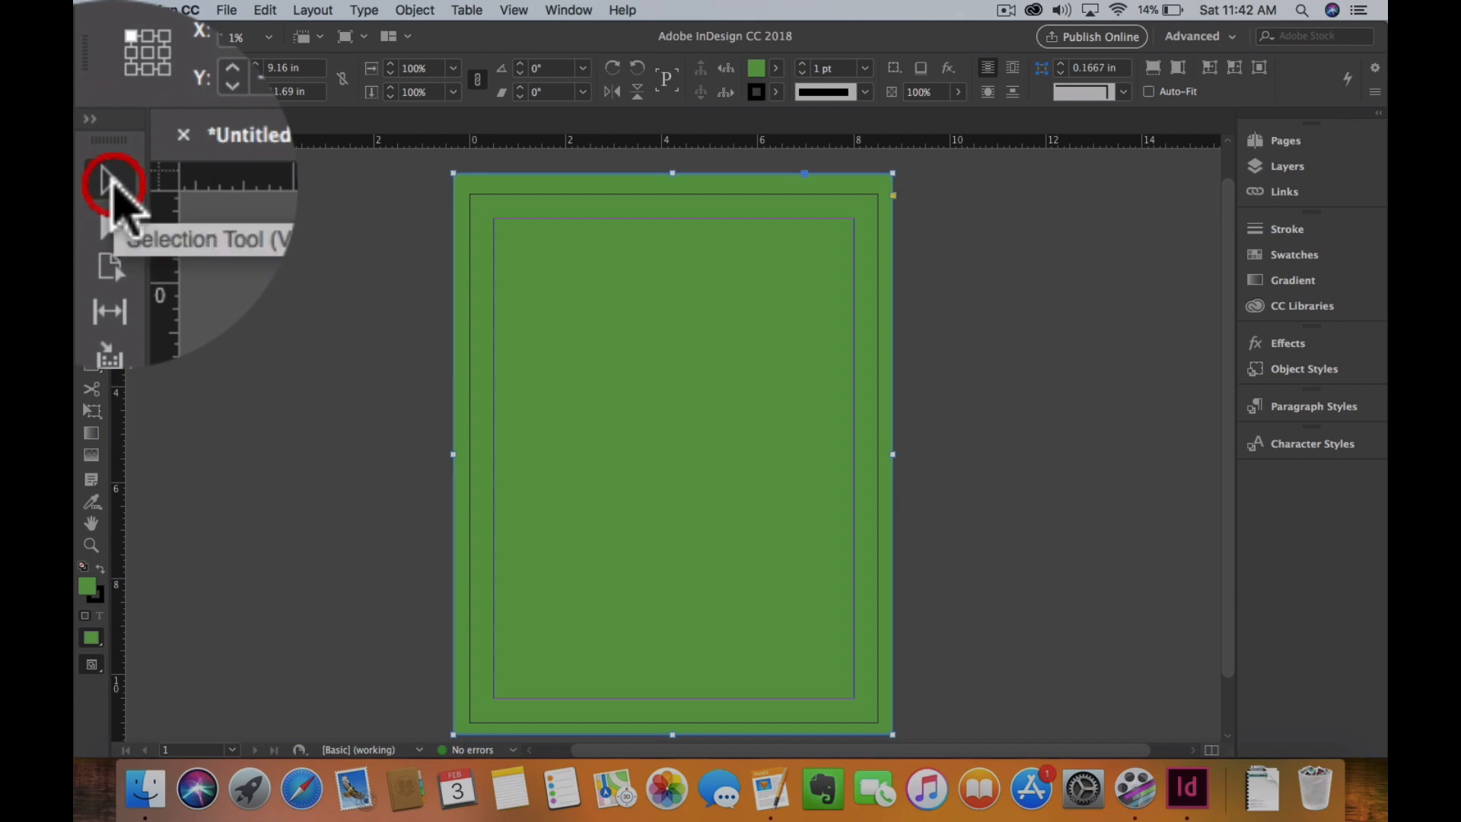
Send the green rectangle to the back so both cat photos show over it.
right_click(671, 373)
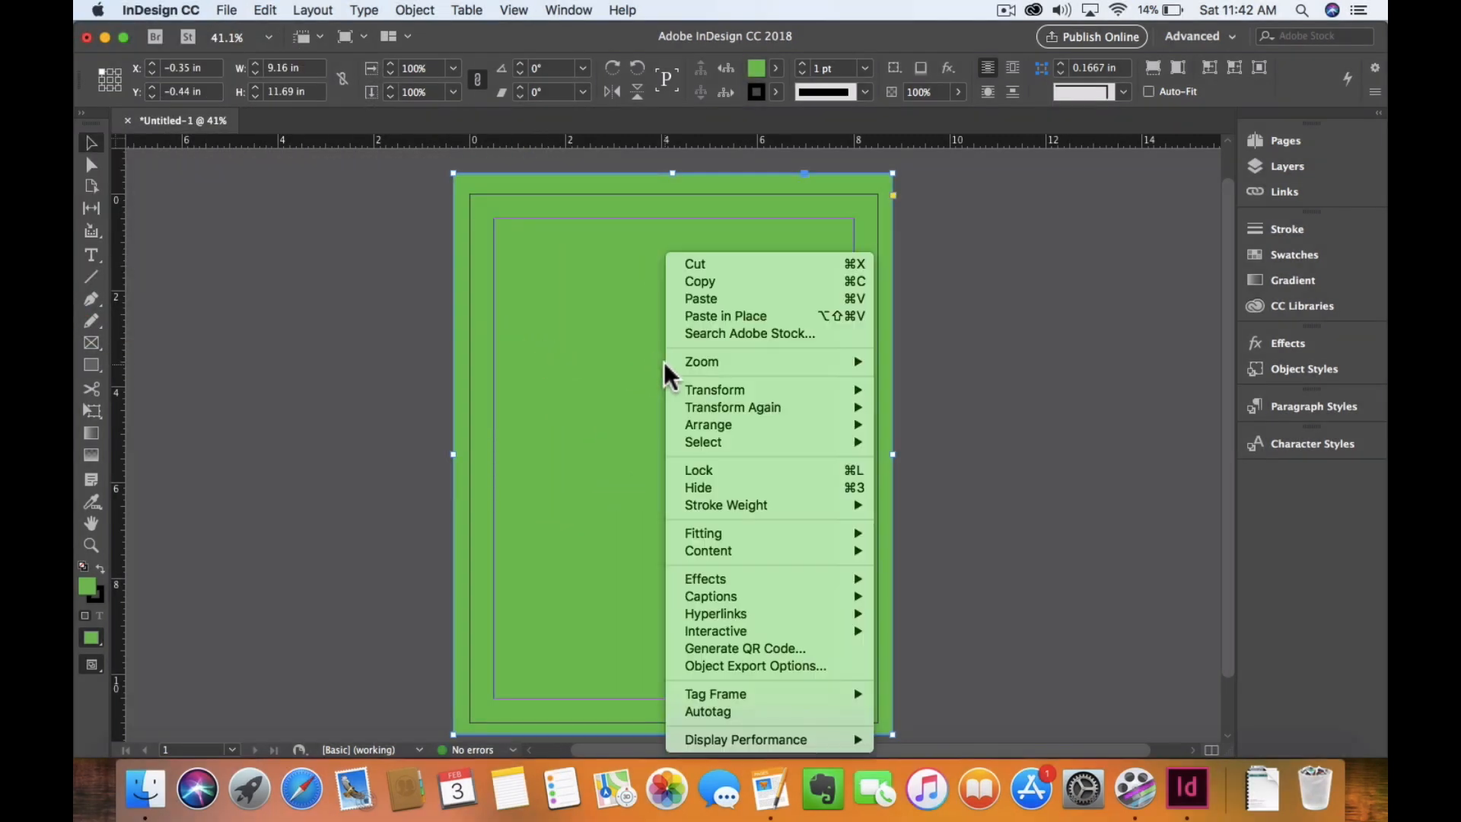
mouse_move(715, 389)
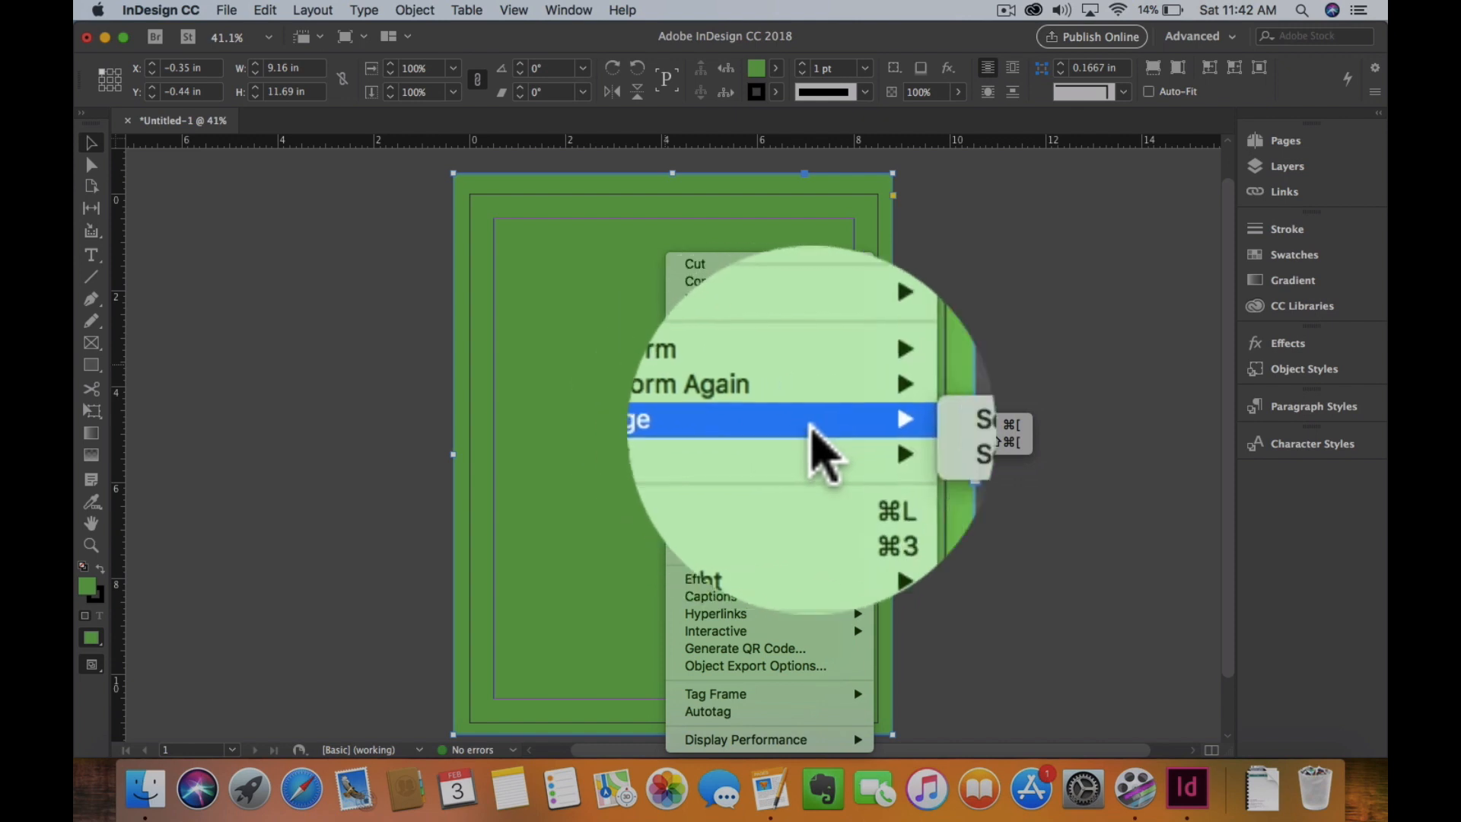
mouse_move(811, 424)
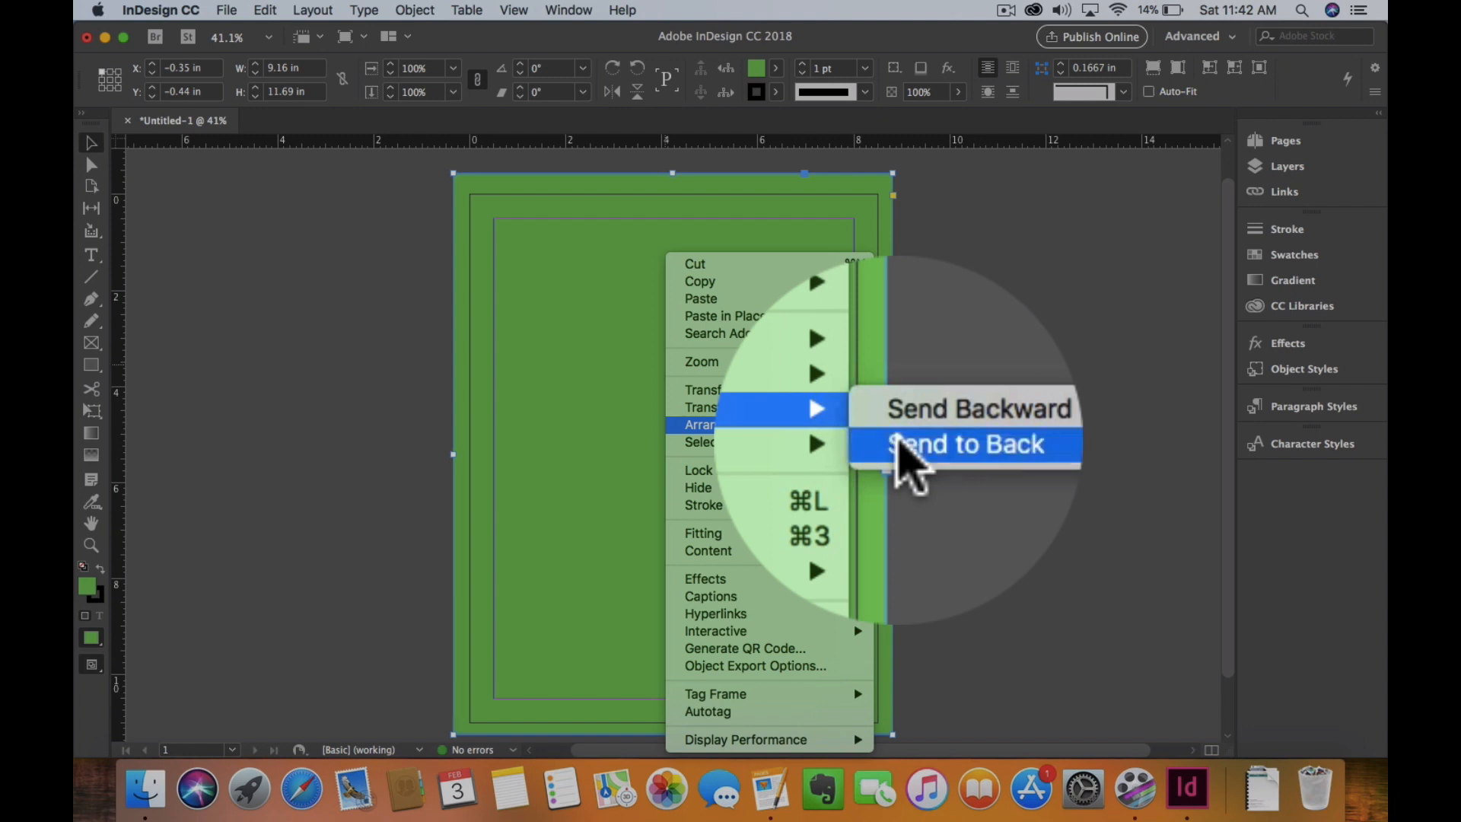
left_click(965, 443)
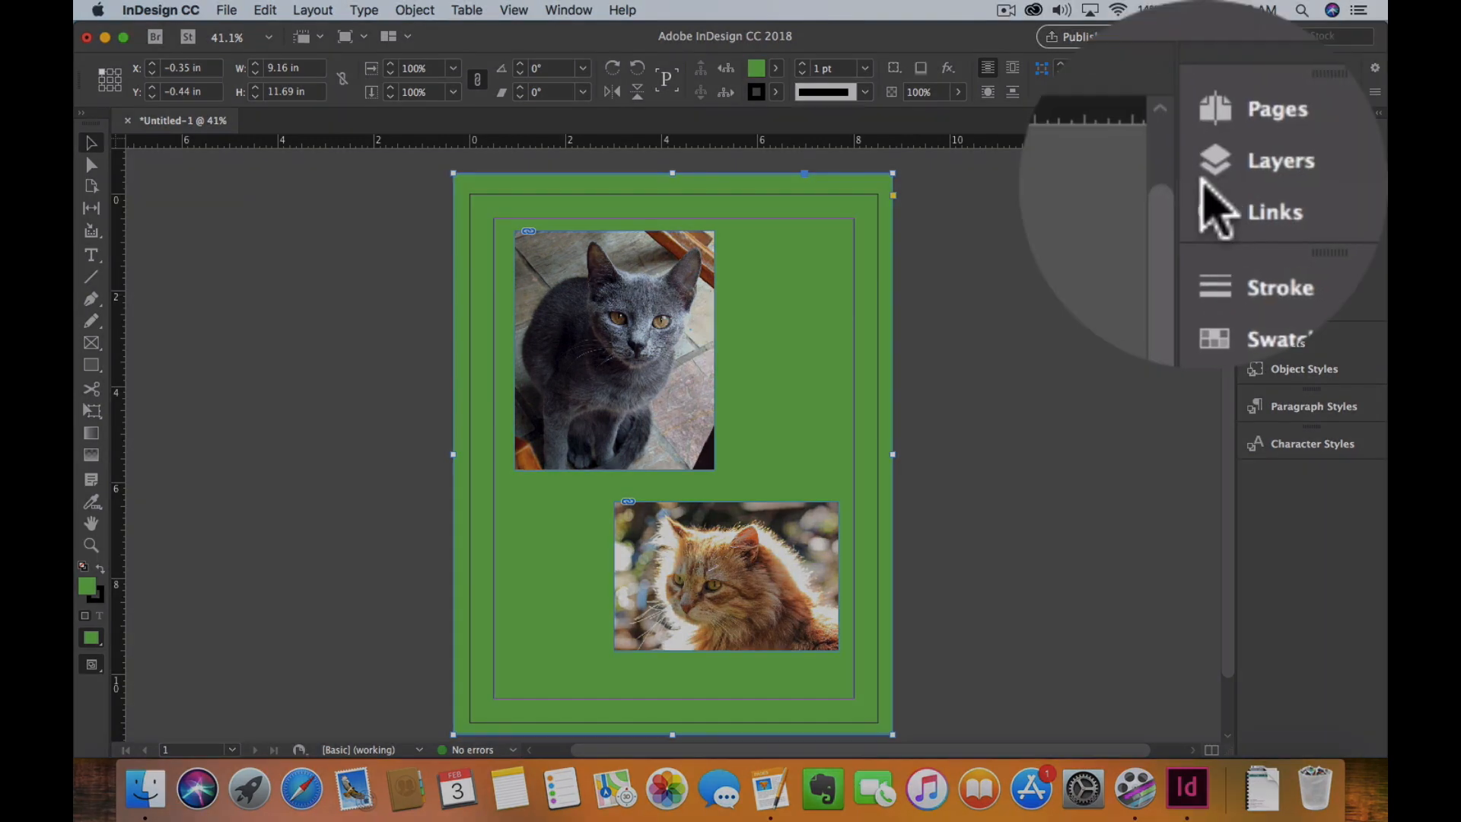
Show the Layers panel with Layer 1 expanded to list the rectangle and both cat images.
left_click(1280, 160)
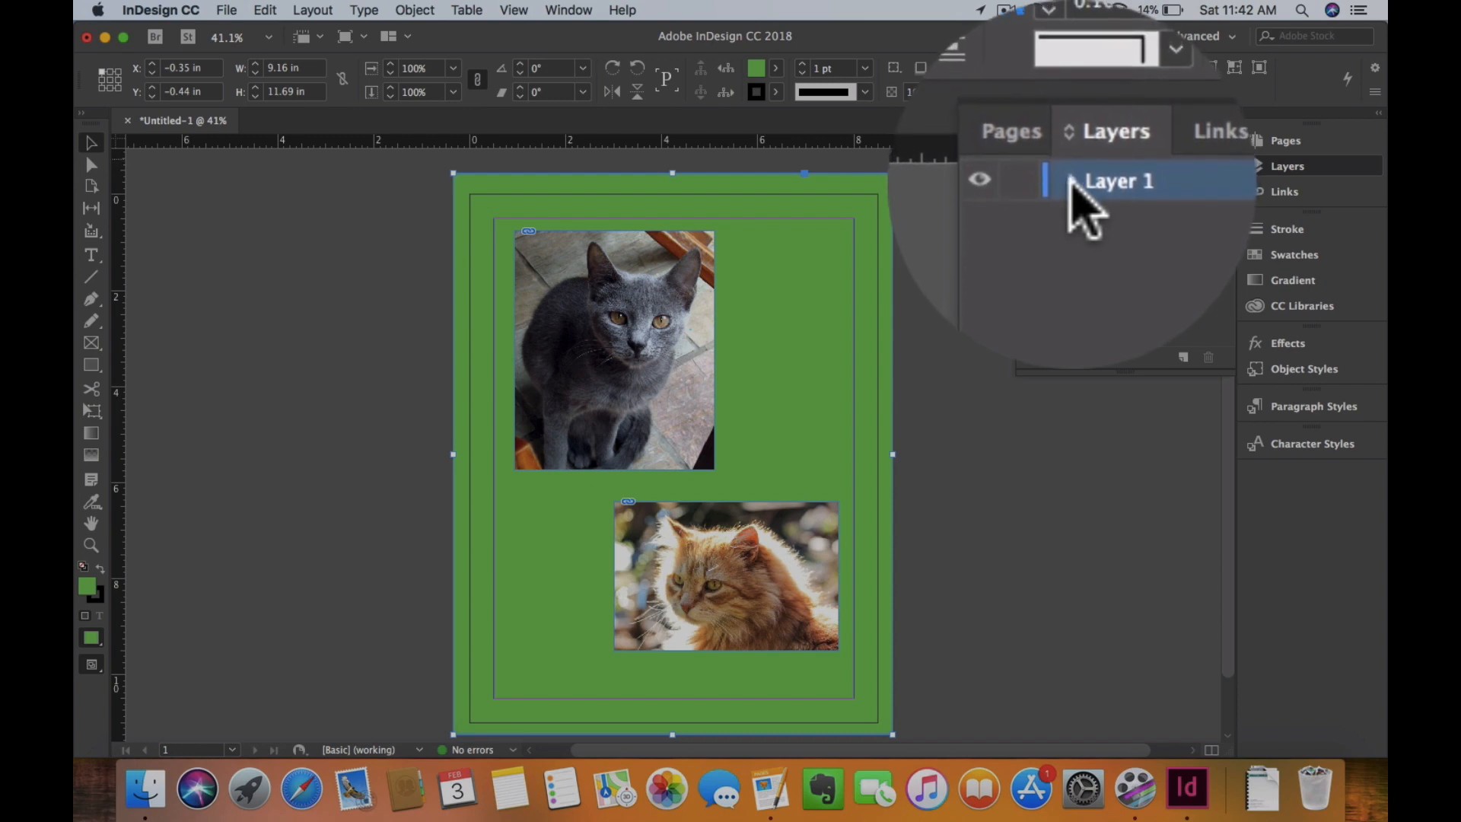
left_click(1073, 181)
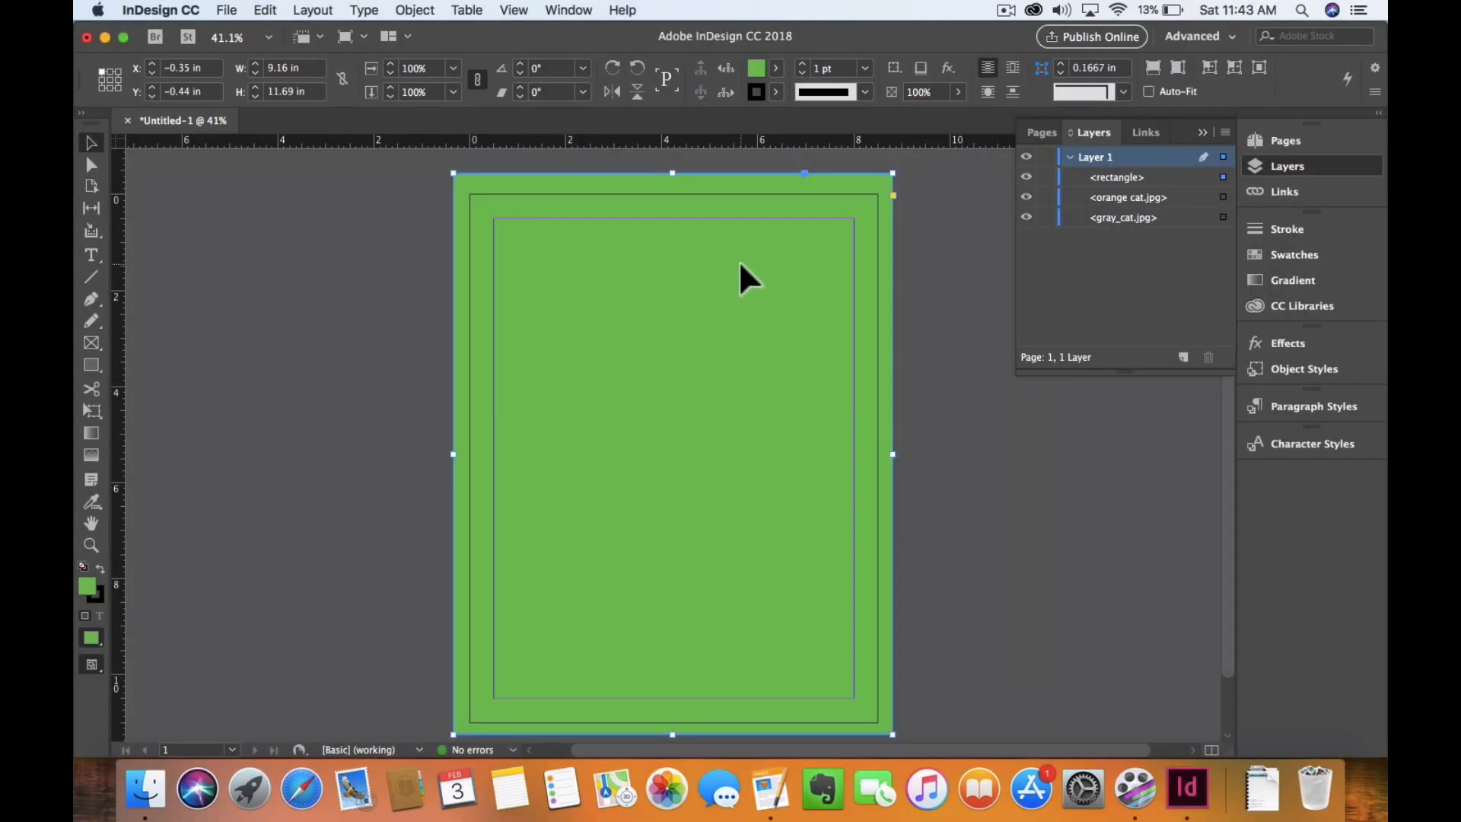
mouse_move(615, 404)
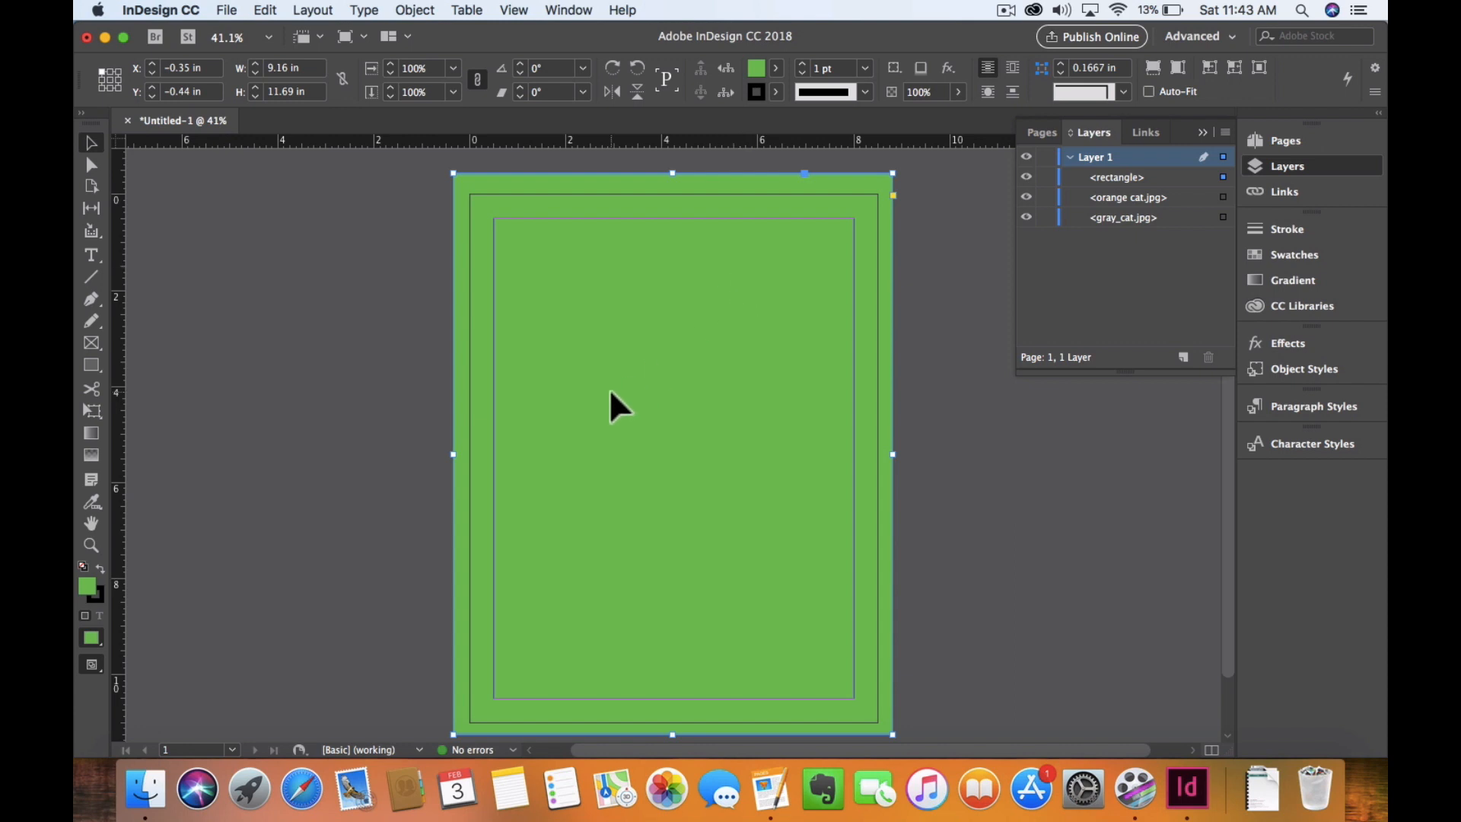
Send the green rectangle backward until it sits below gray_cat.jpg in the layer list.
right_click(615, 405)
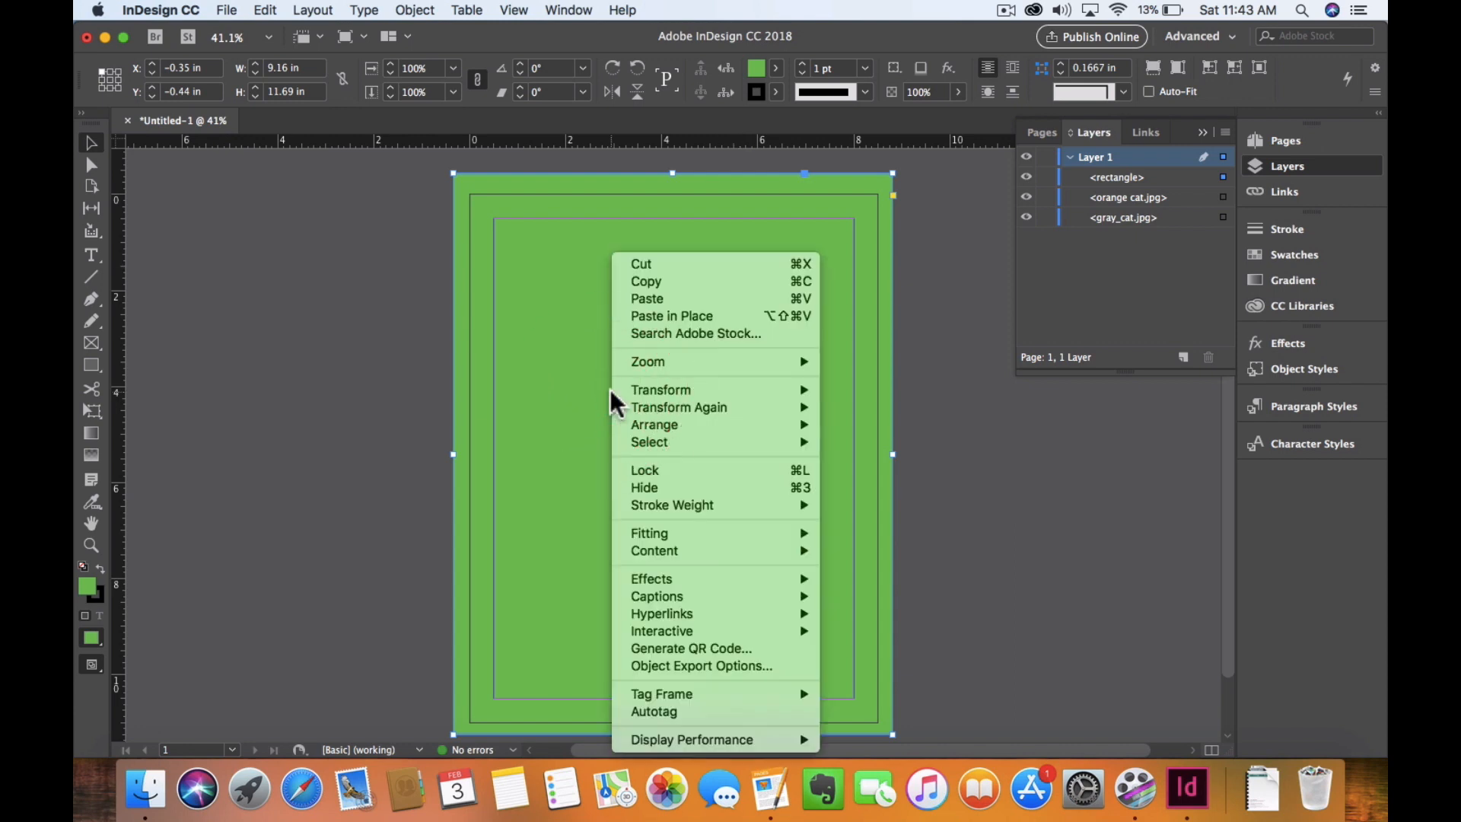
mouse_move(745, 452)
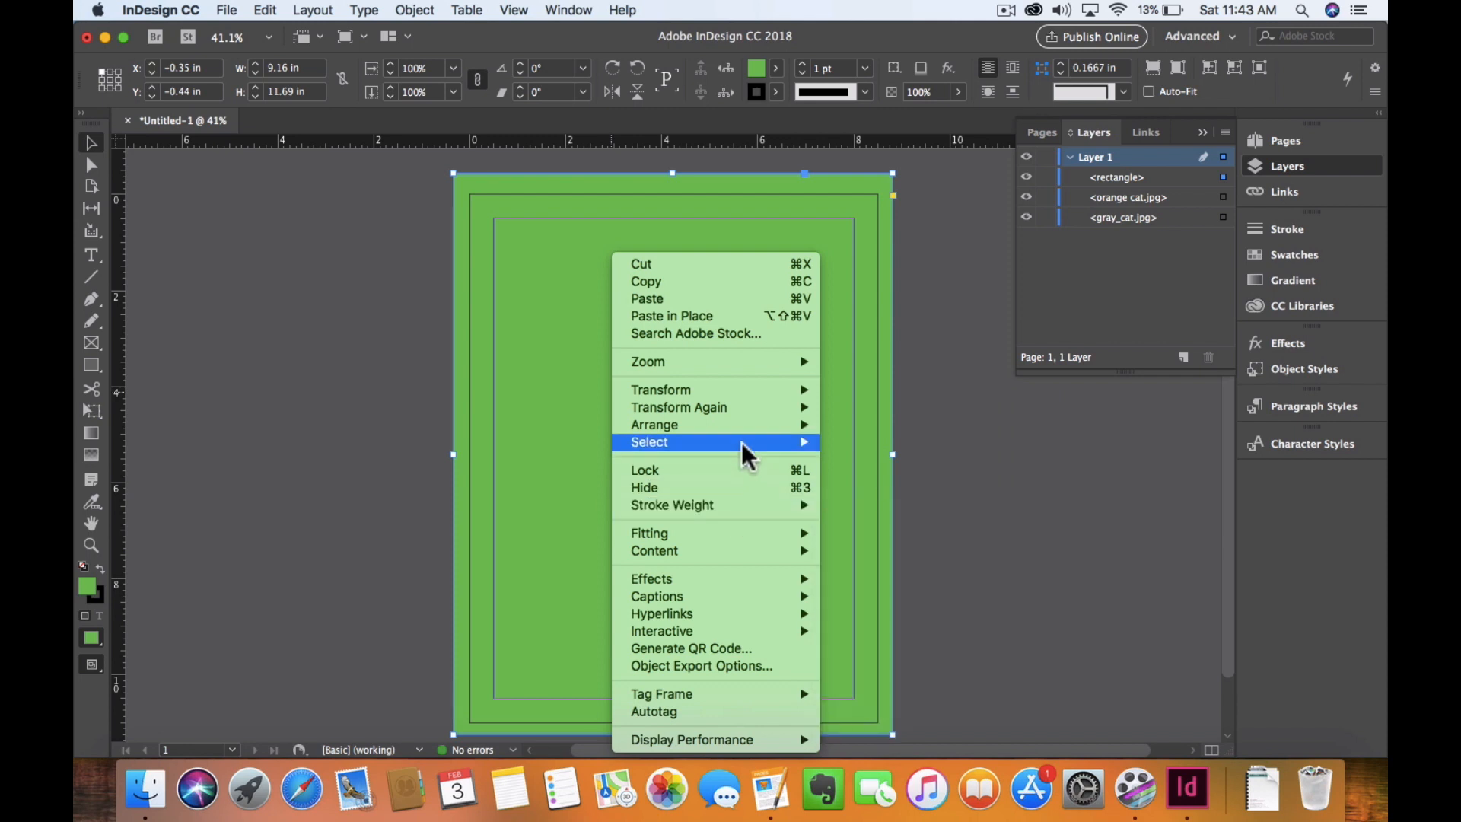
mouse_move(828, 429)
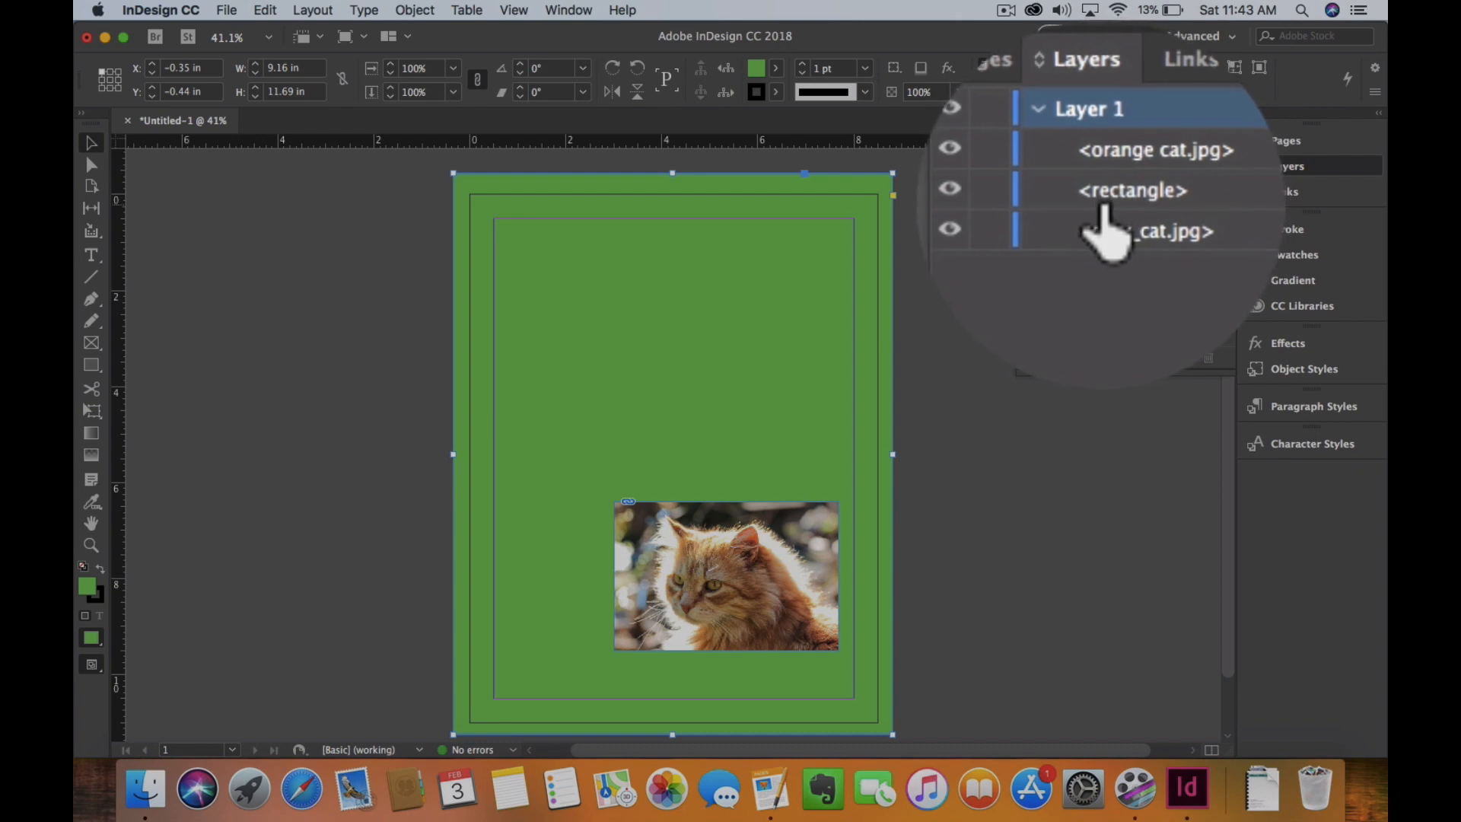
scroll("up", 3)
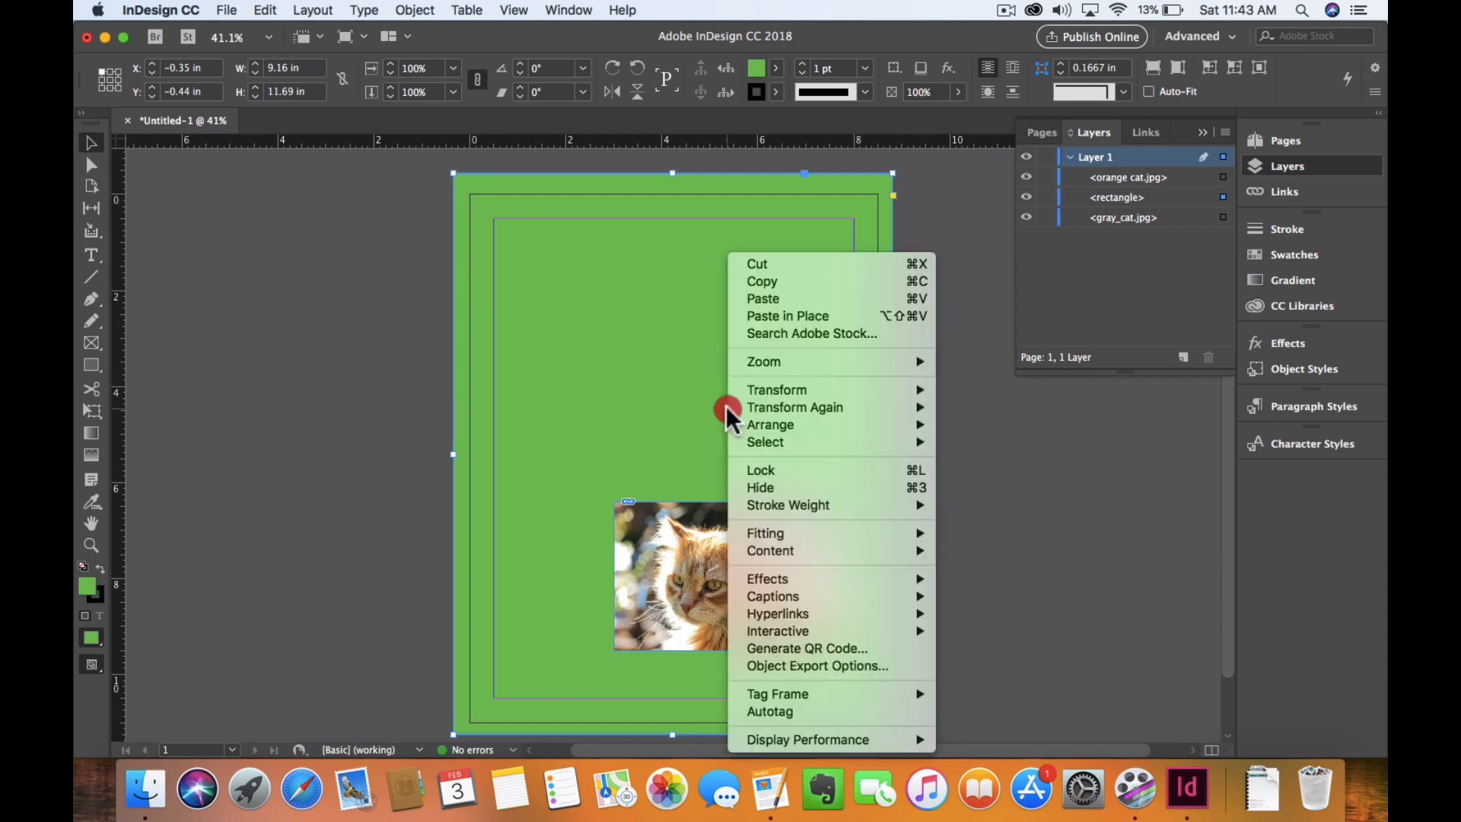
mouse_move(770, 425)
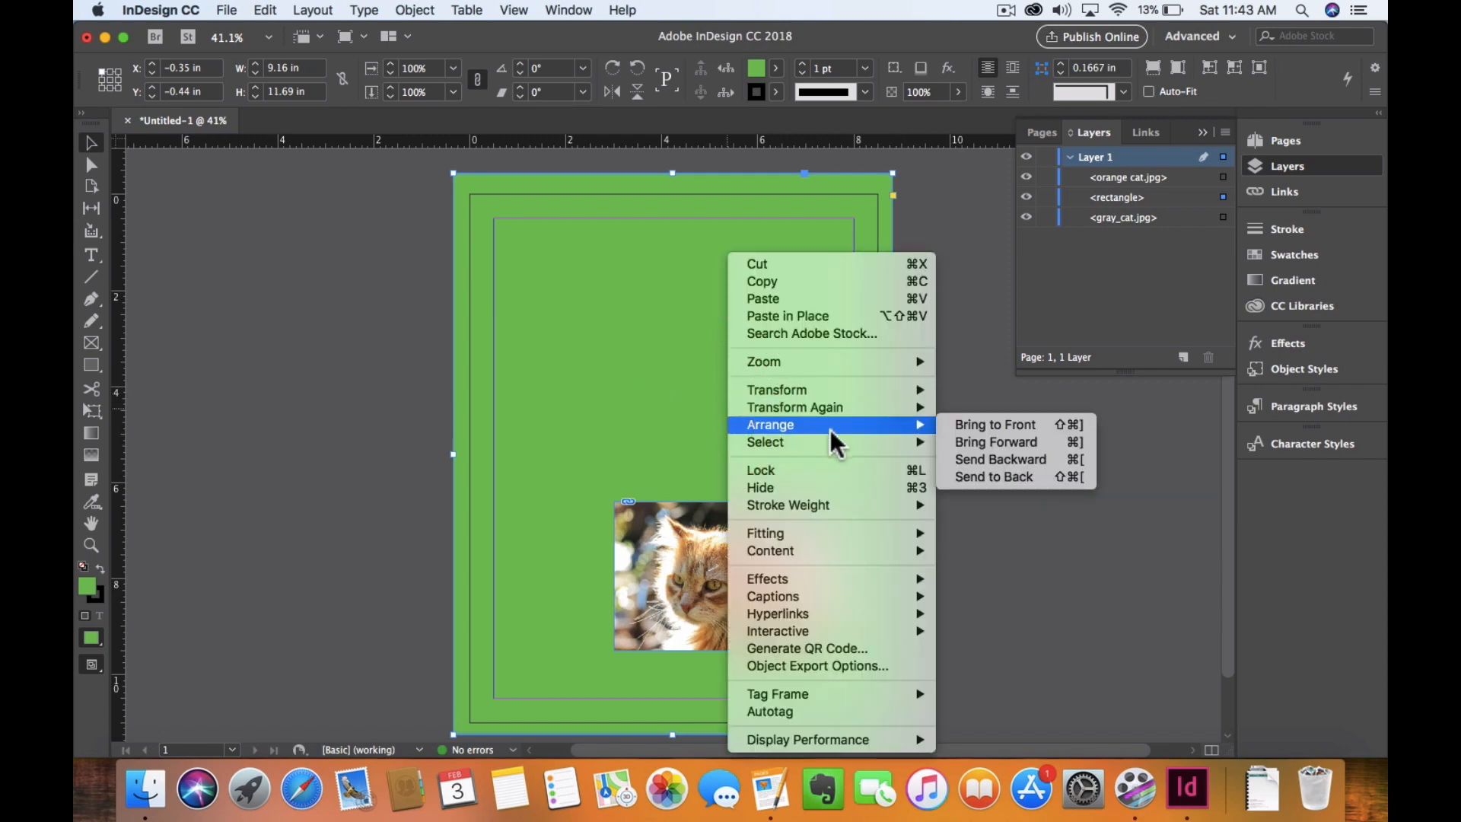
mouse_move(913, 439)
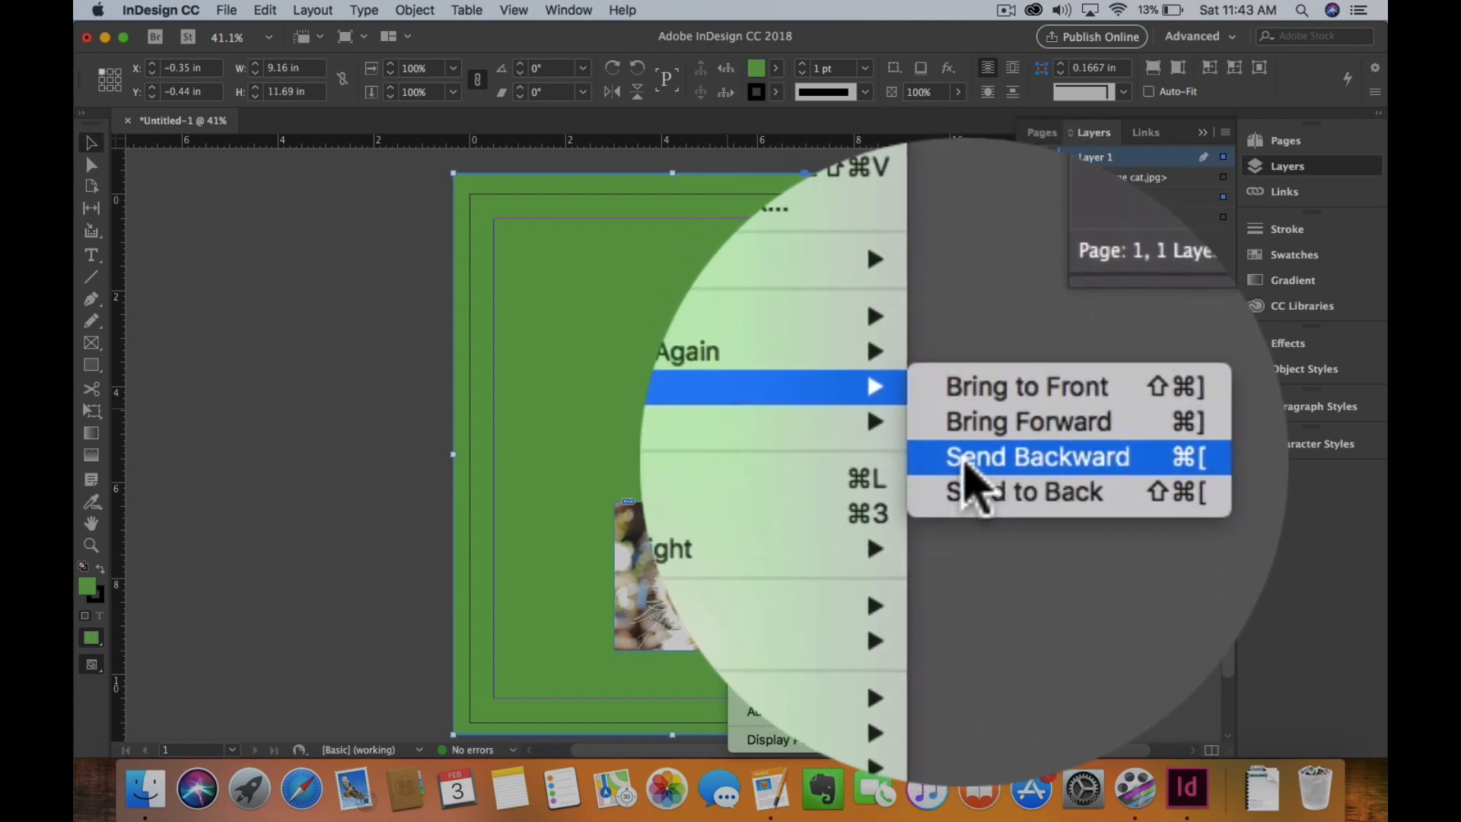
left_click(1036, 457)
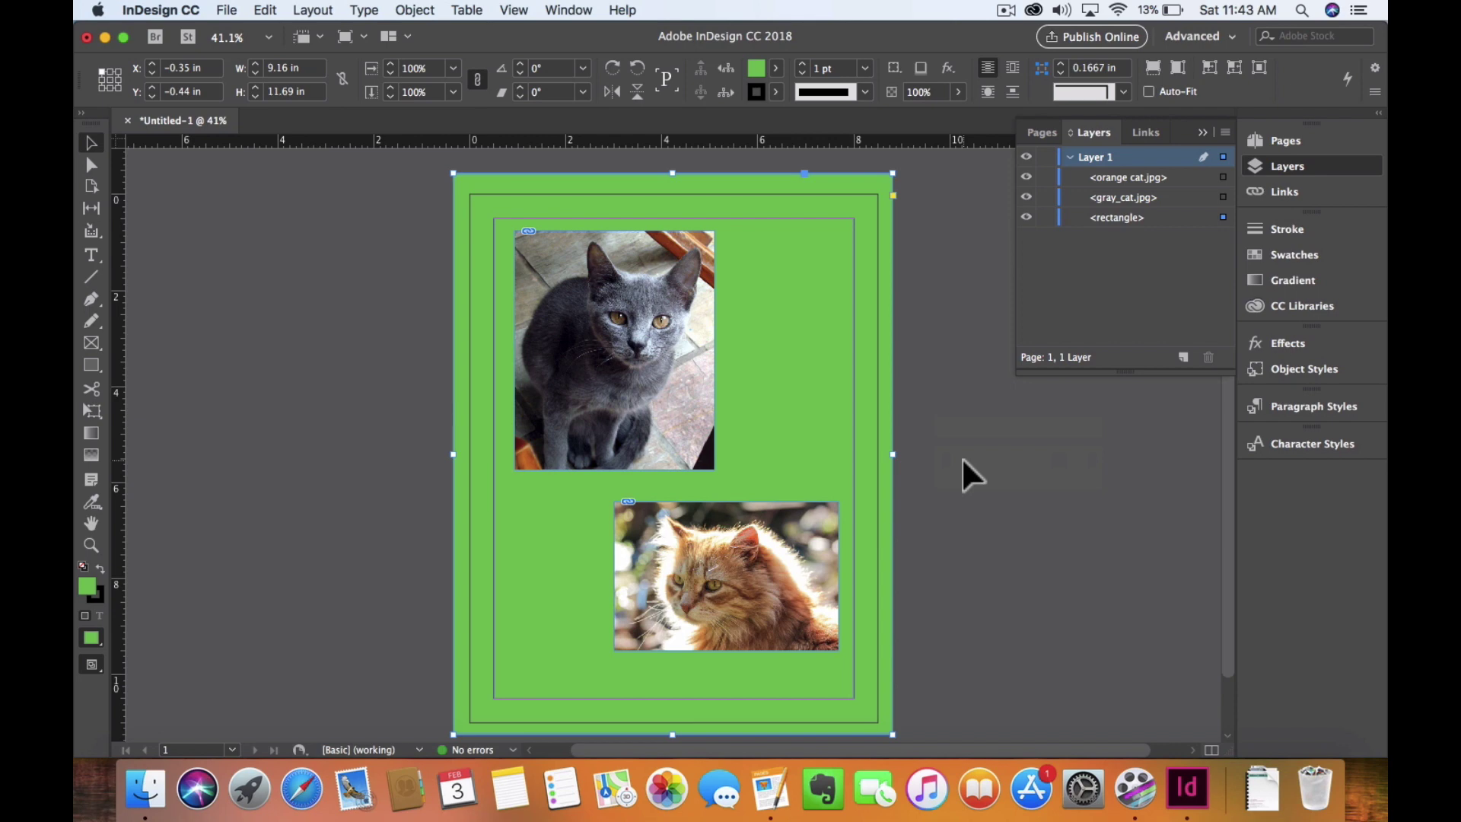
mouse_move(1050, 269)
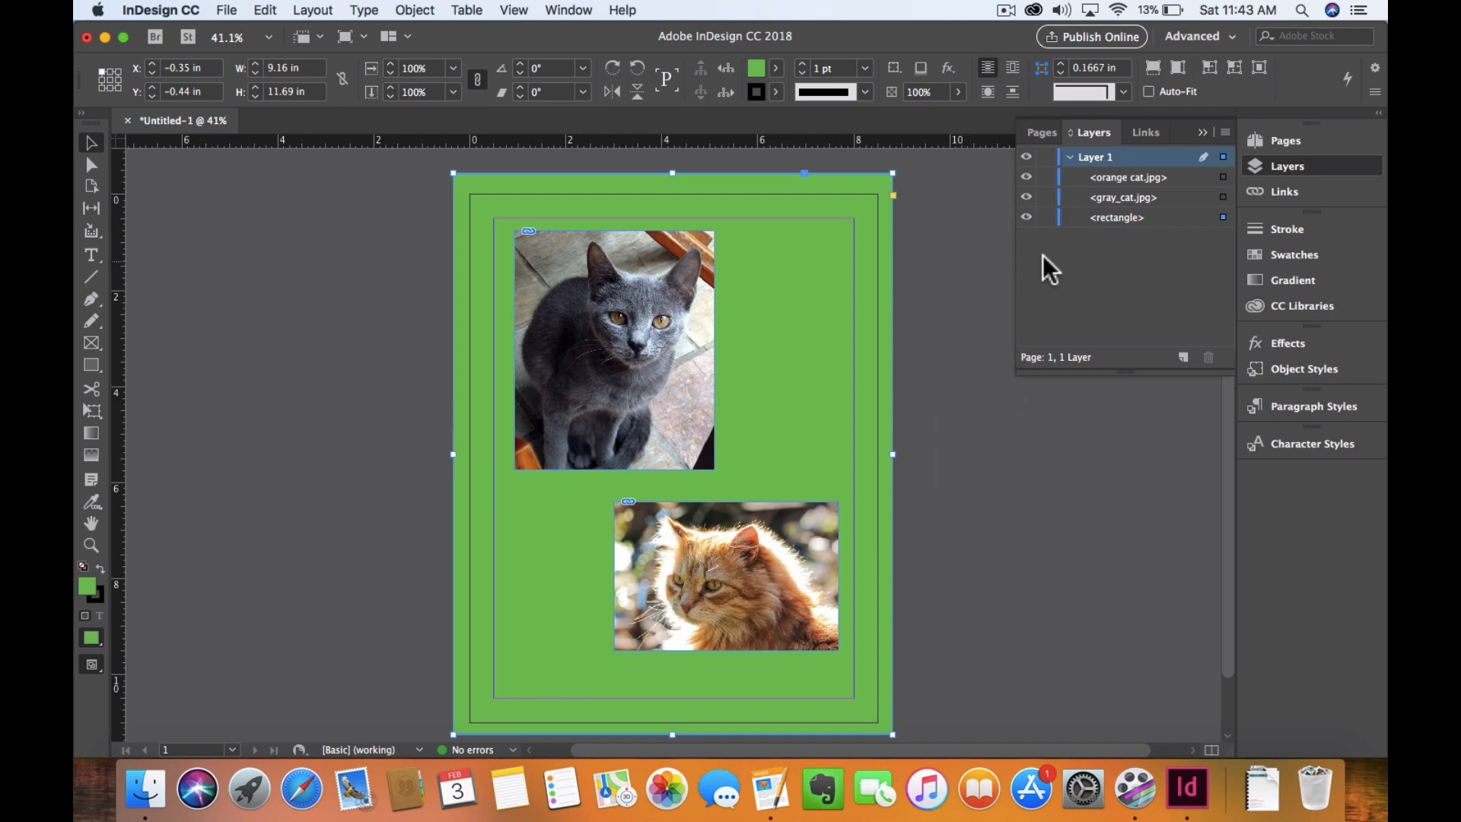
mouse_move(1024, 251)
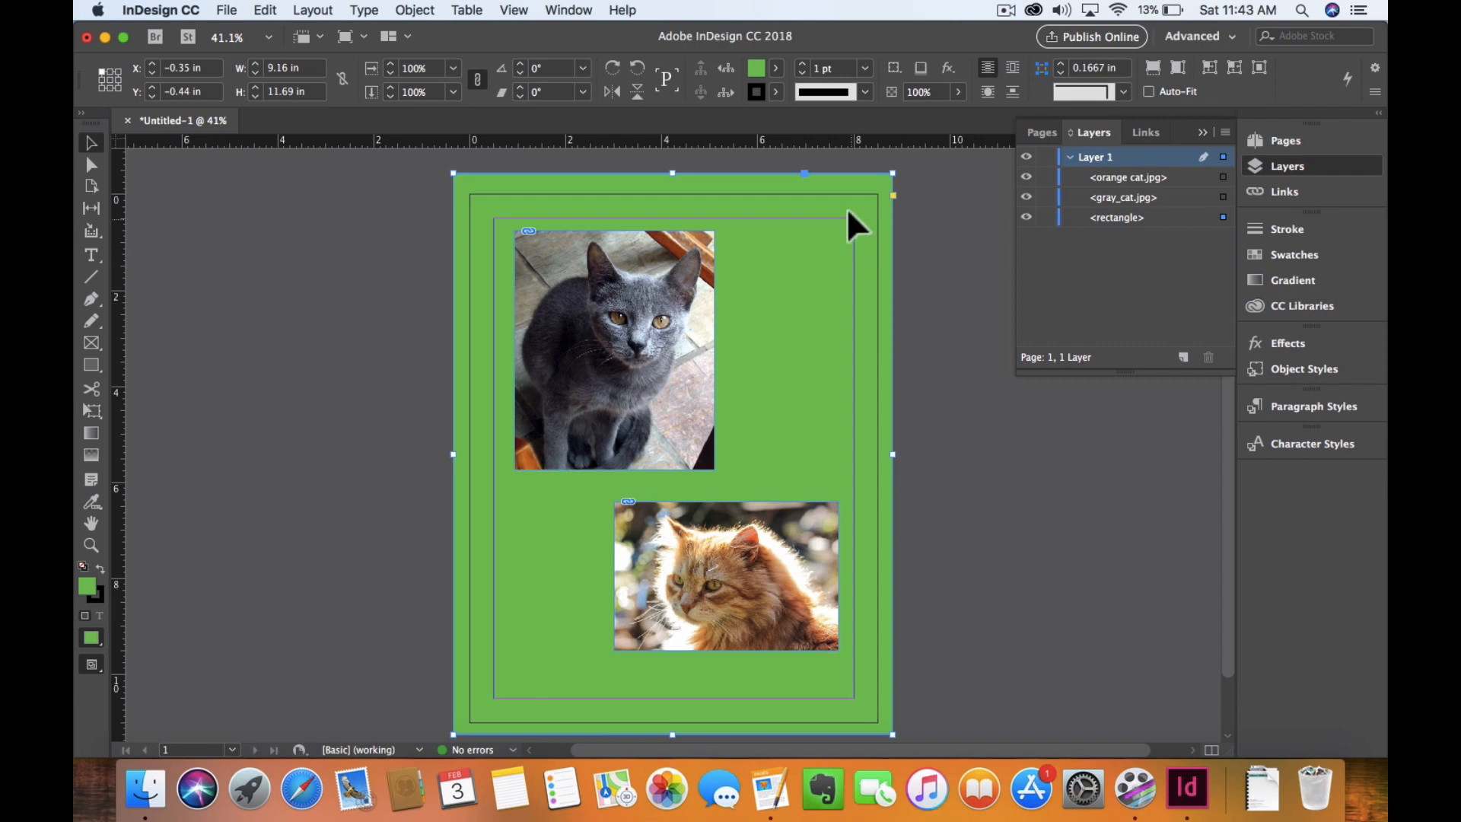
mouse_move(803, 294)
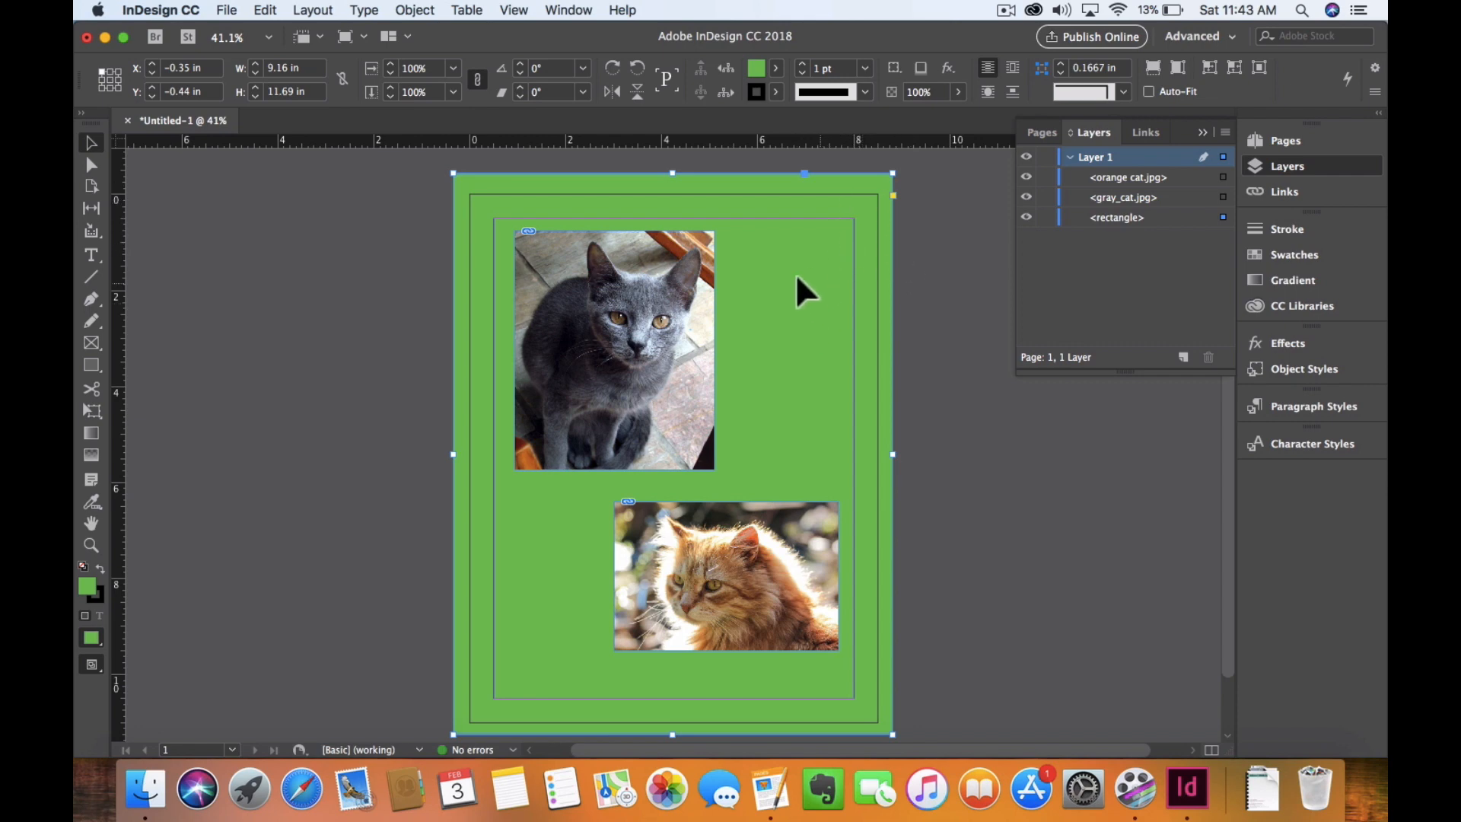
mouse_move(1050, 230)
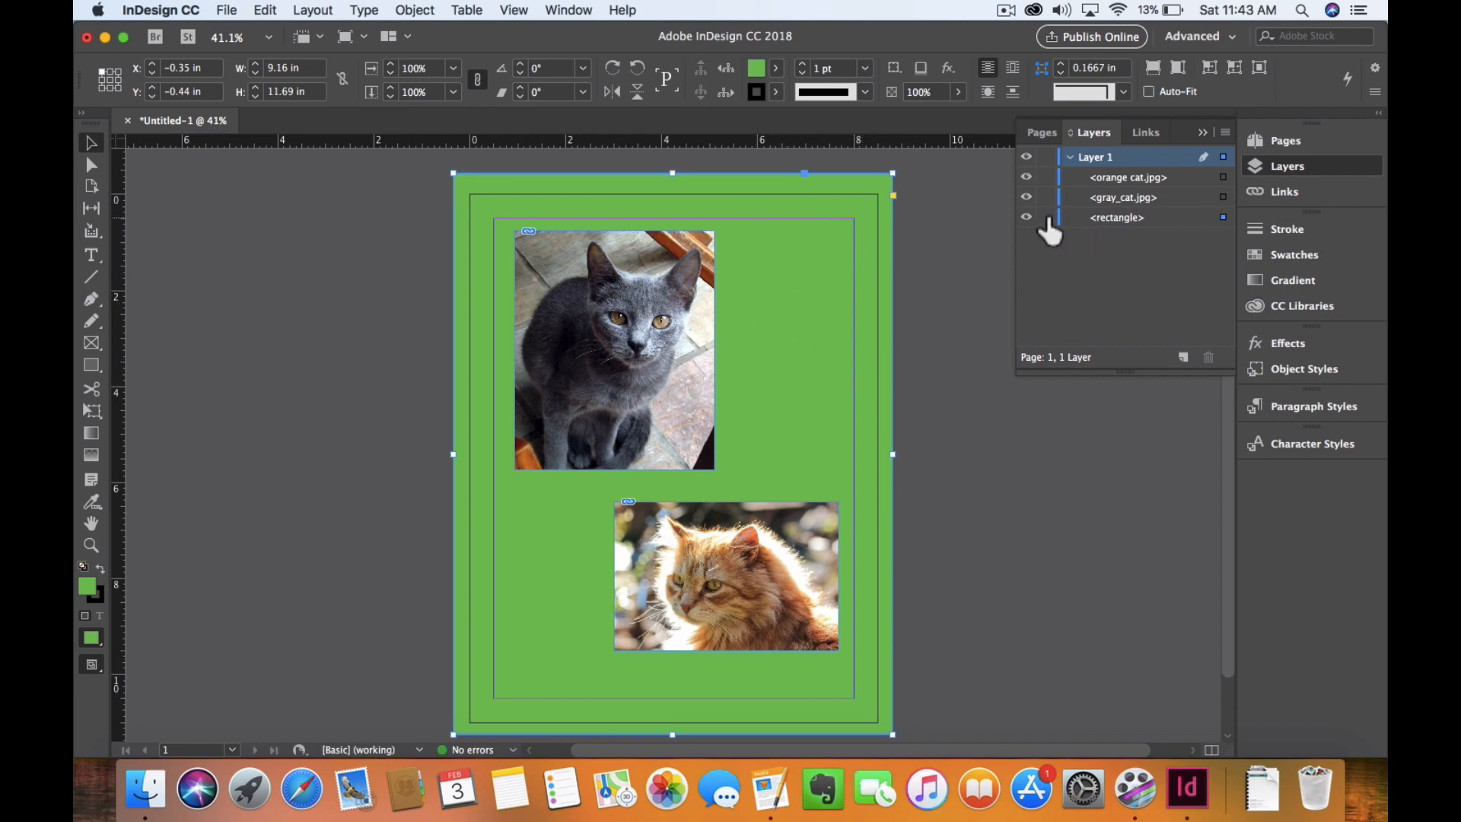
mouse_move(1050, 231)
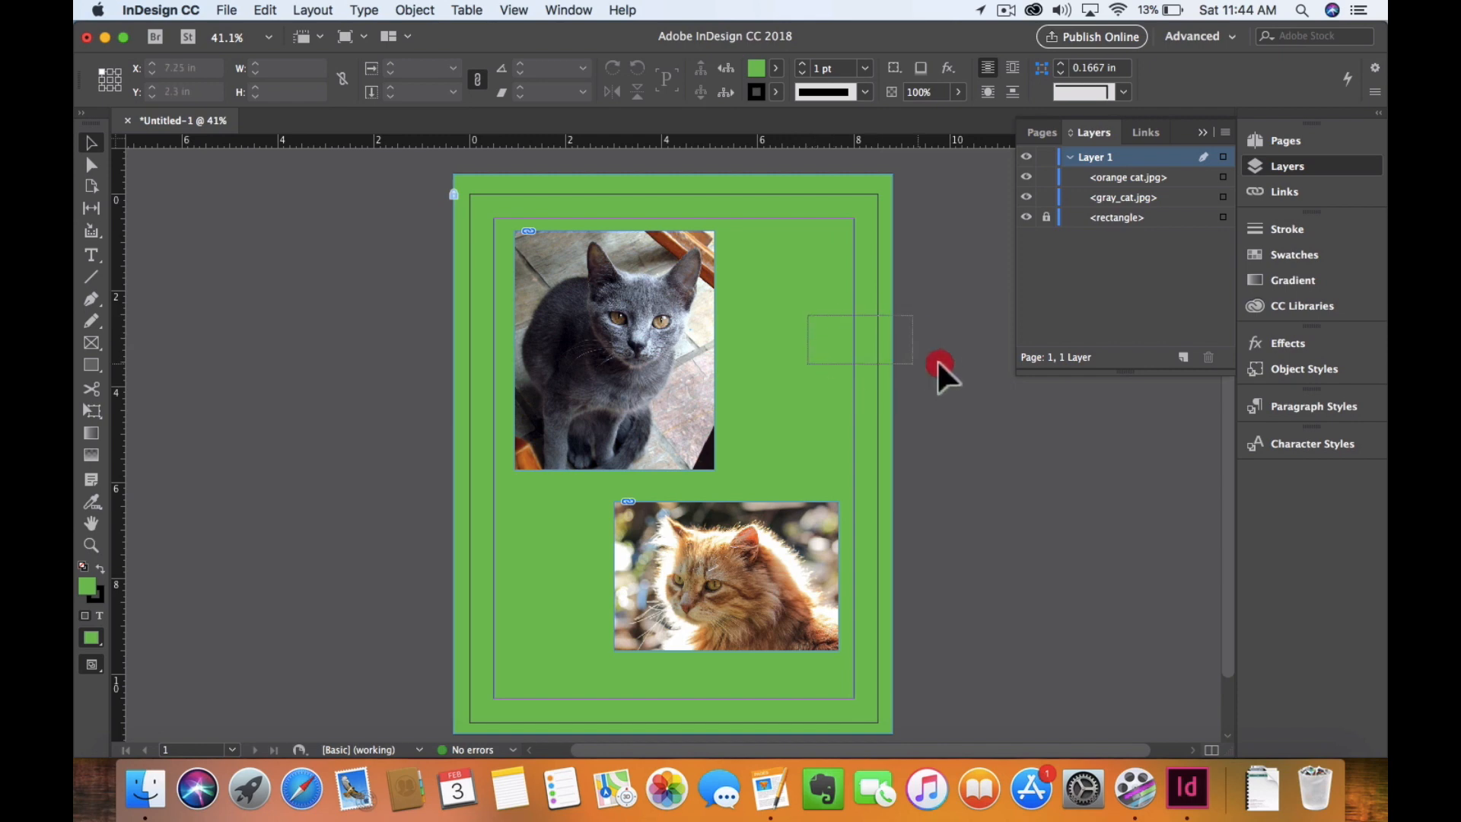
Deselect everything and confirm the locked green background no longer selects on the page.
left_click(964, 474)
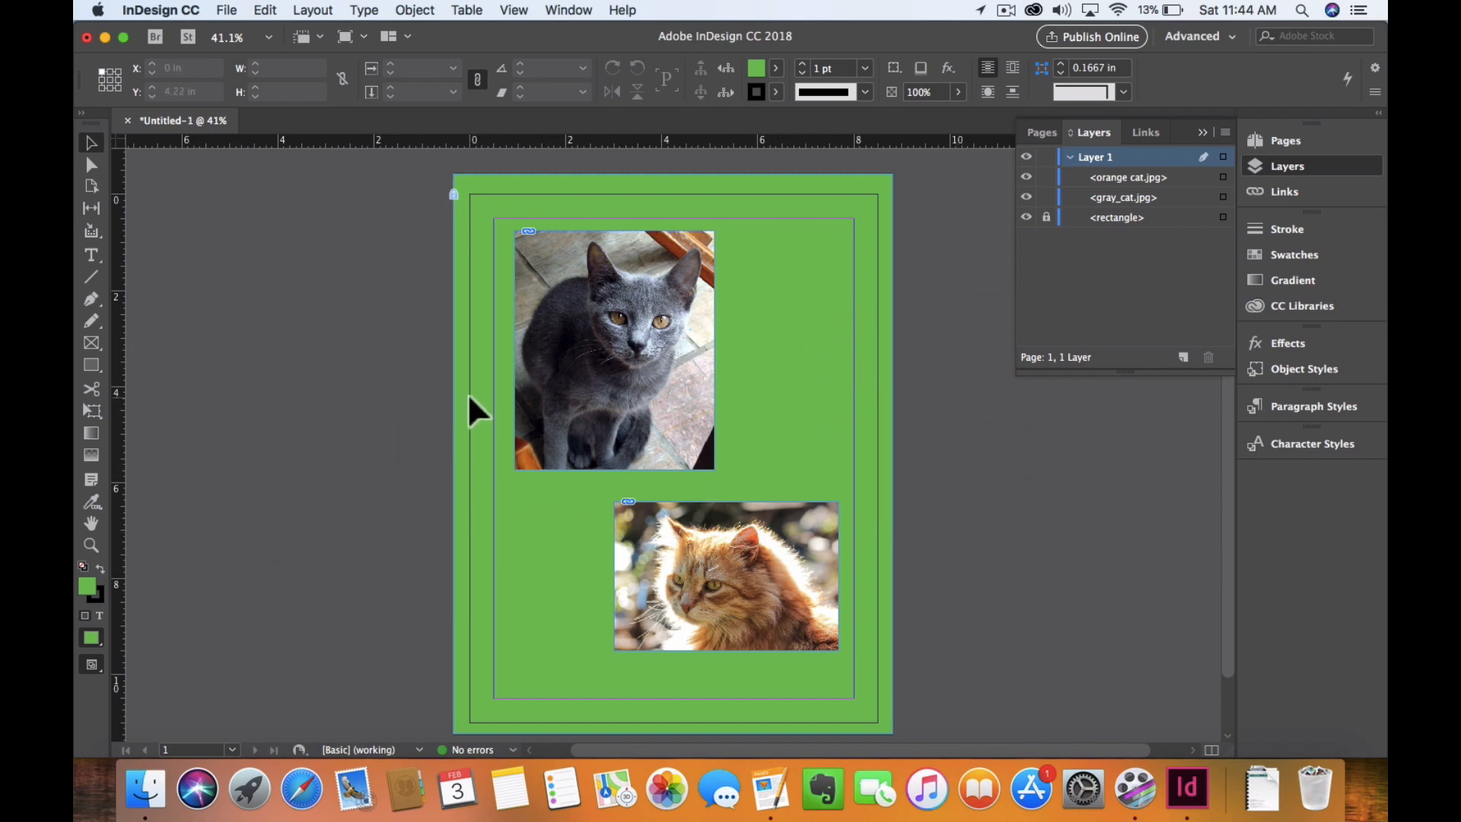
mouse_move(987, 259)
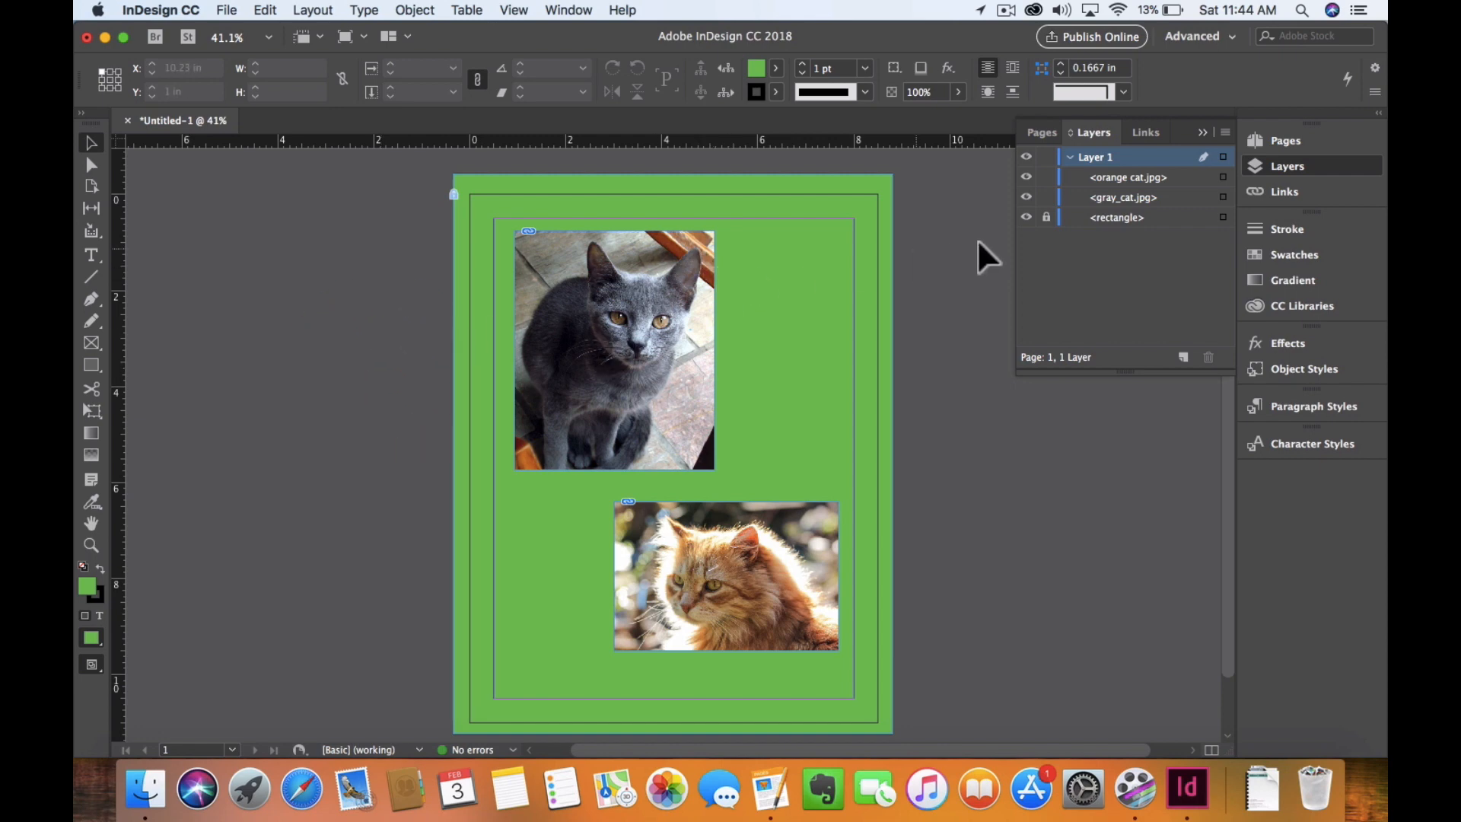
left_click(724, 575)
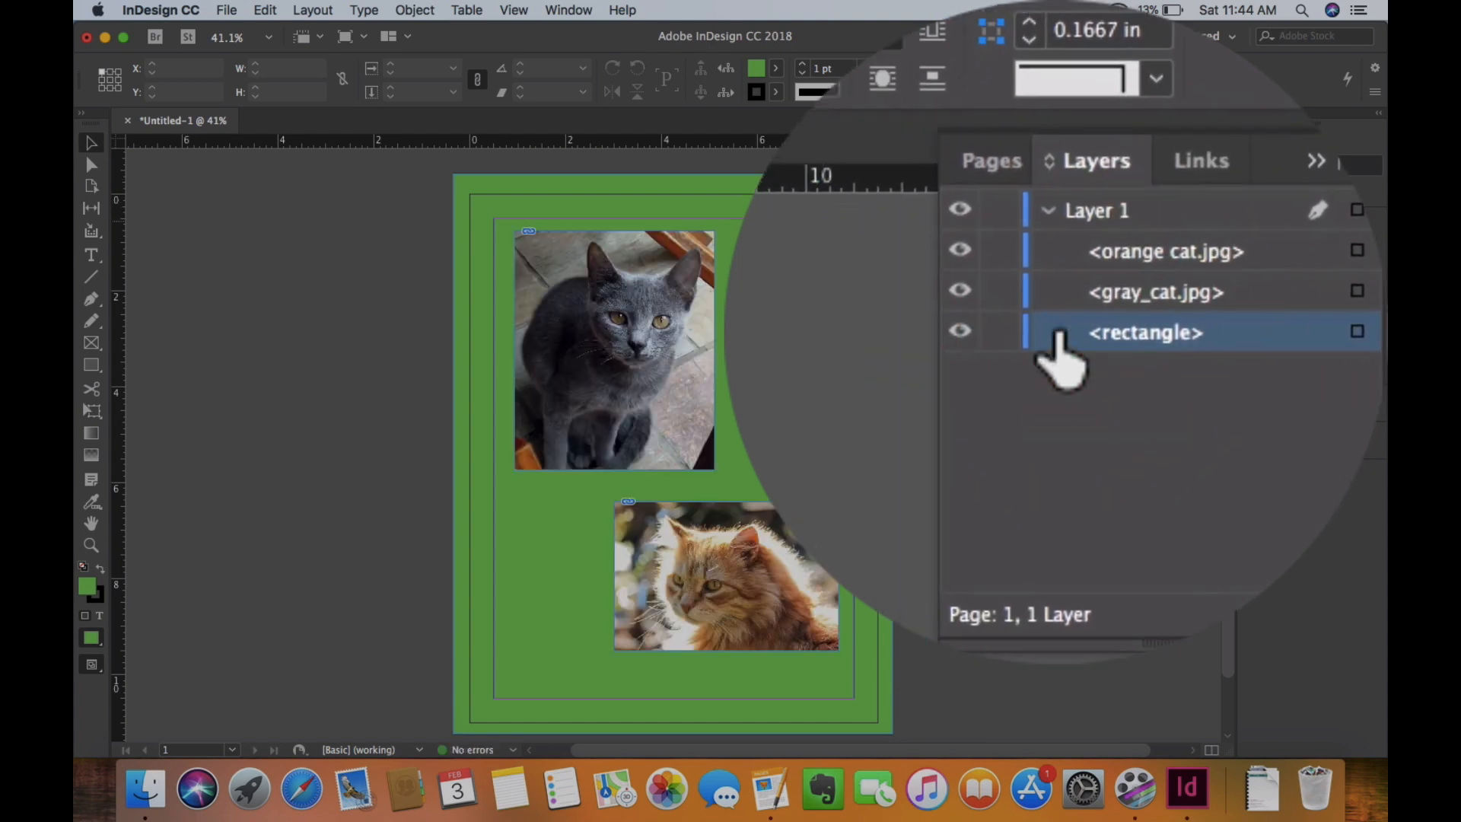
Hide the green rectangle and orange cat.jpg via their eye icons, leaving only the gray cat visible.
left_click(960, 331)
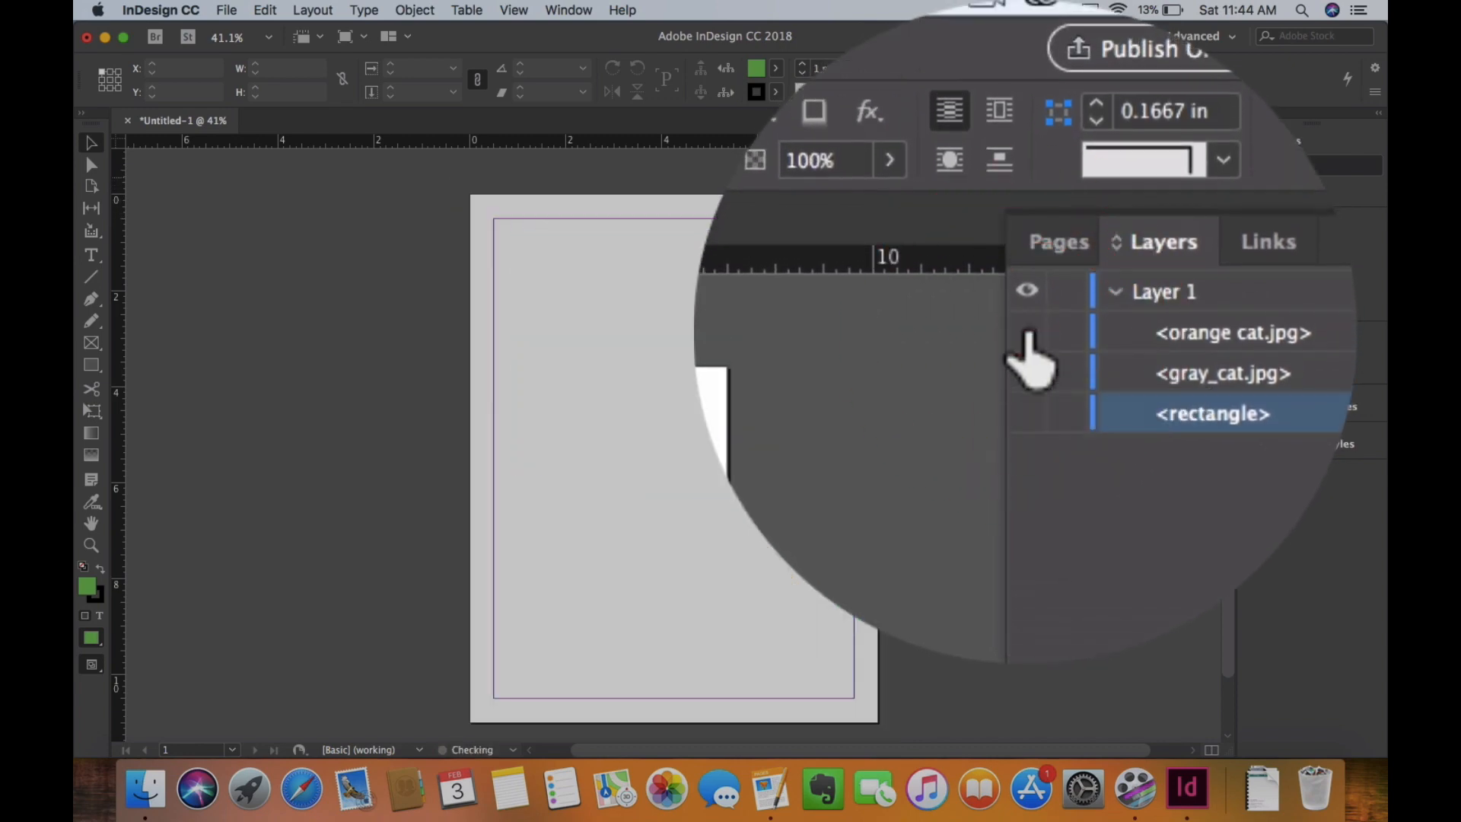
left_click(1025, 331)
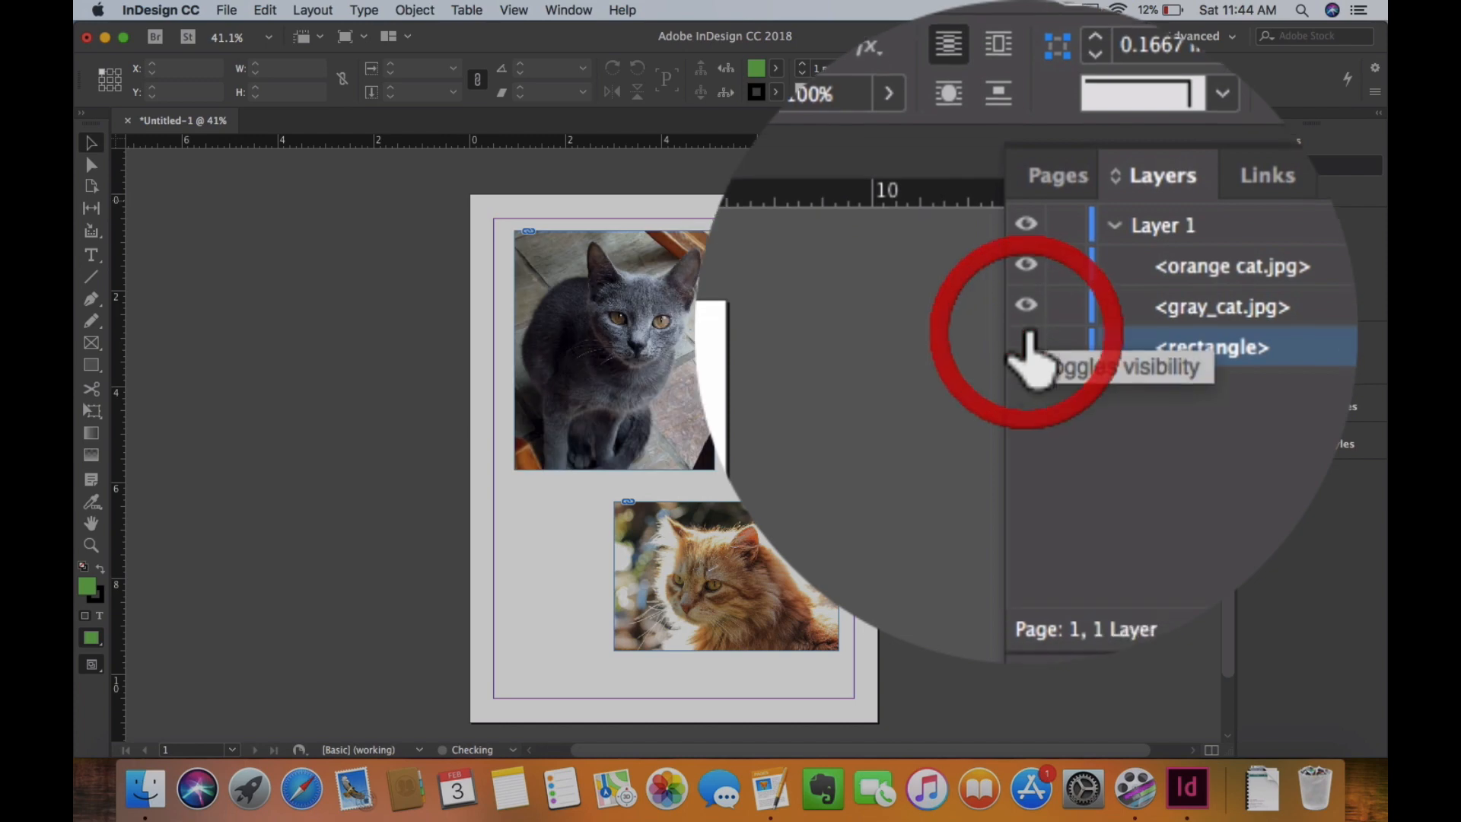
left_click(1026, 347)
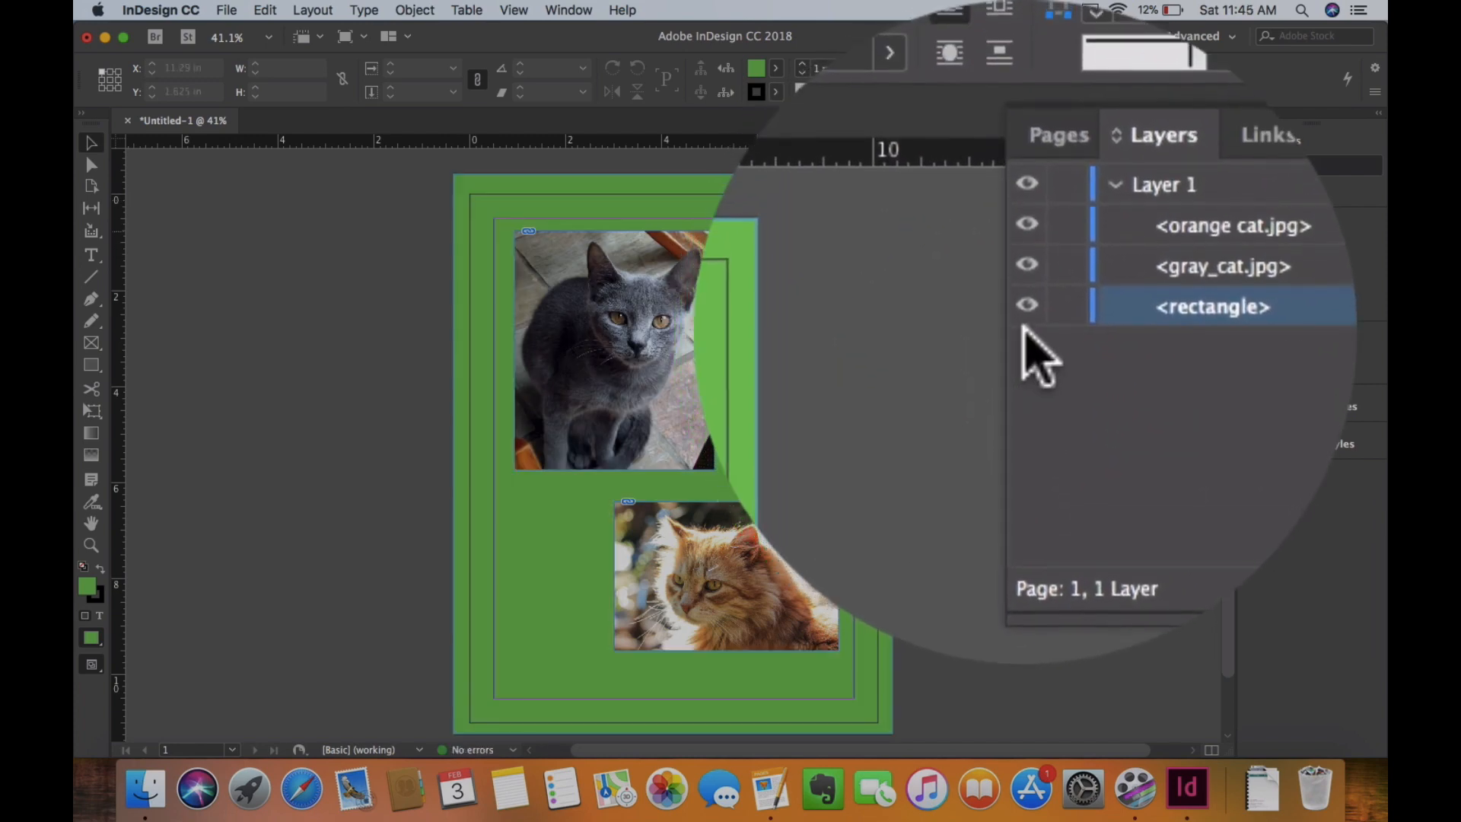
mouse_move(1025, 334)
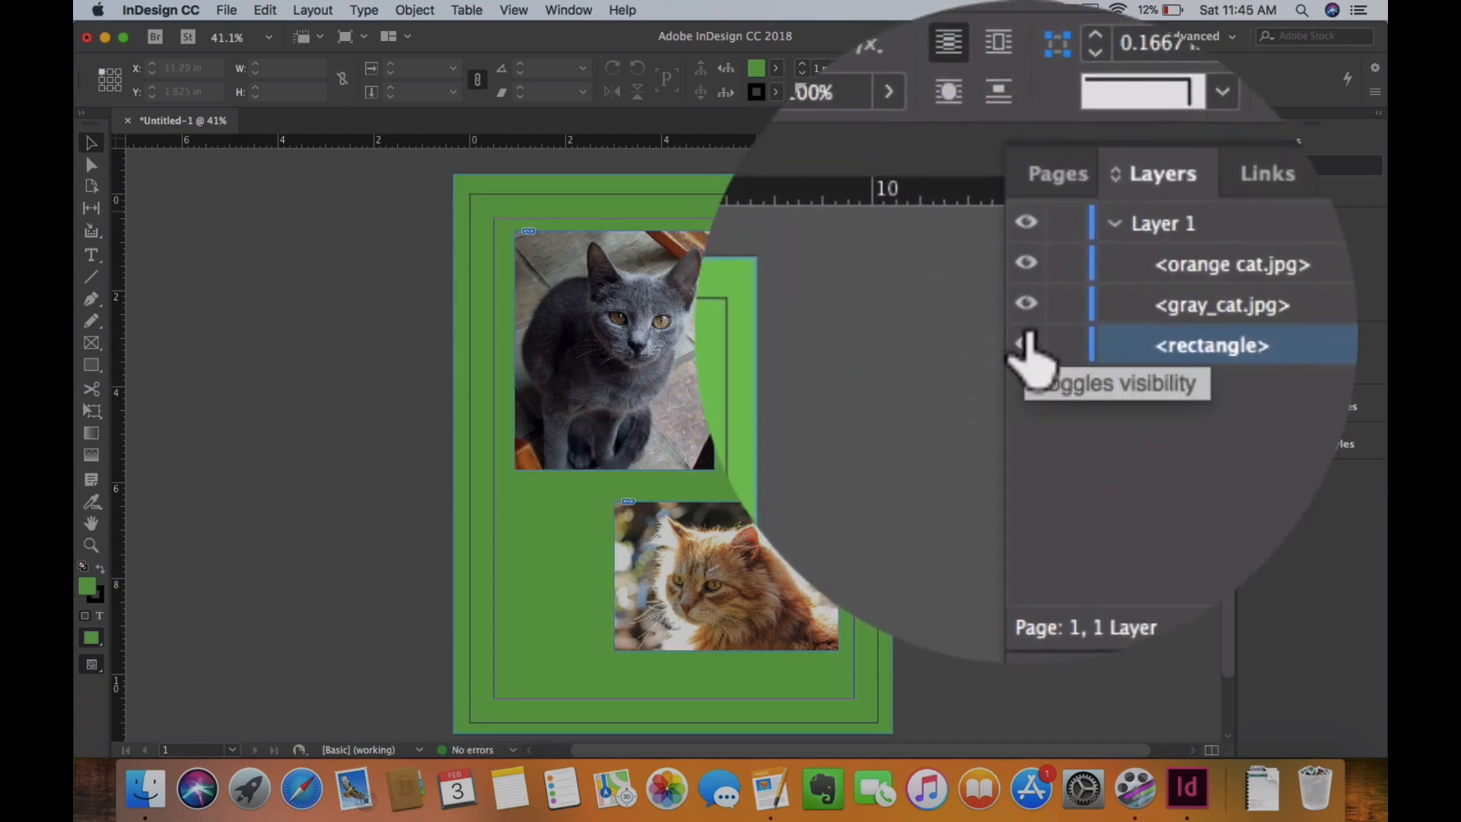
left_click(1027, 345)
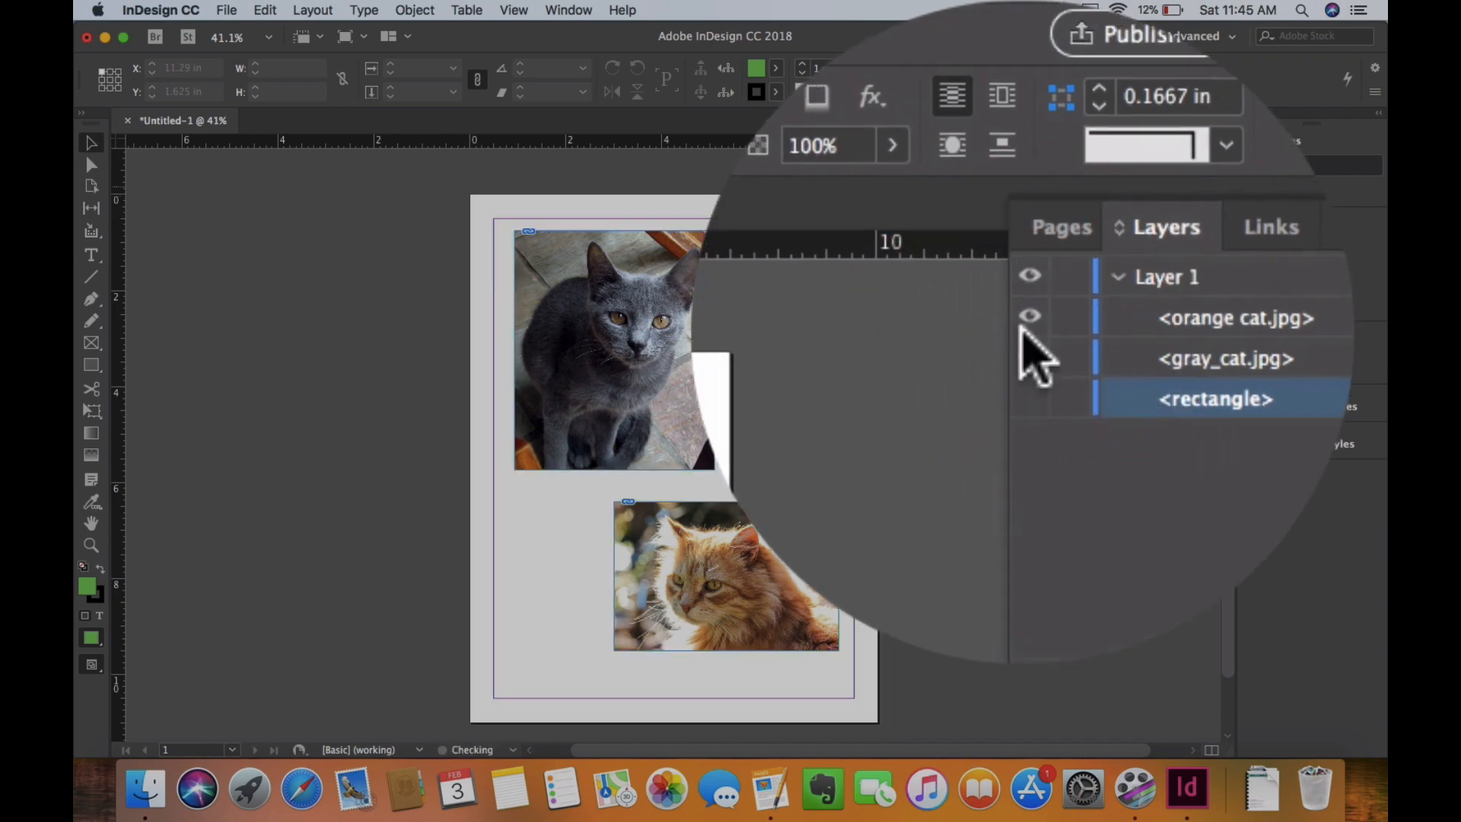
left_click(1030, 318)
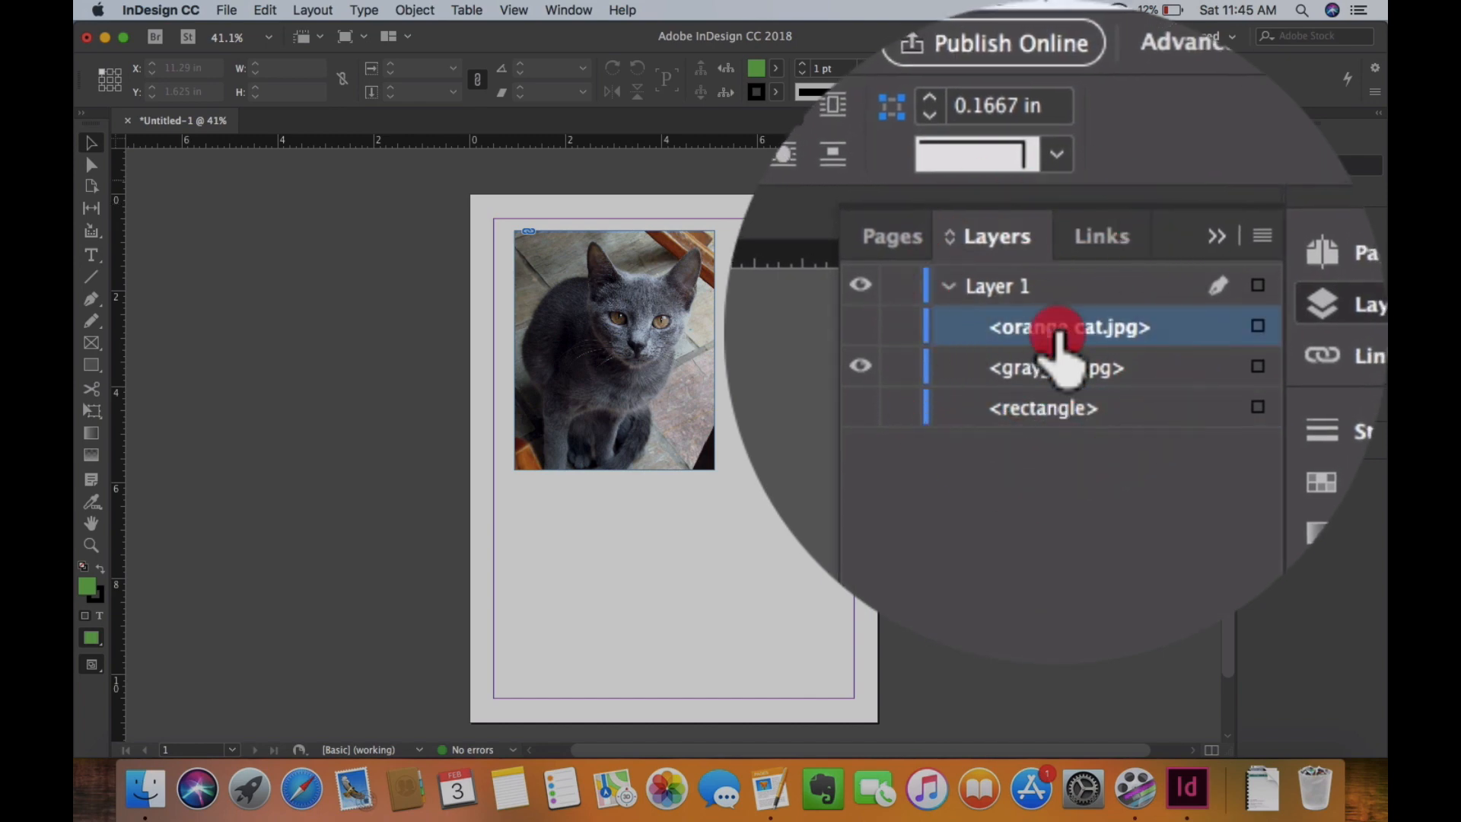
Rename the background rectangle entry in the layer list to green_bg.
double_click(1068, 326)
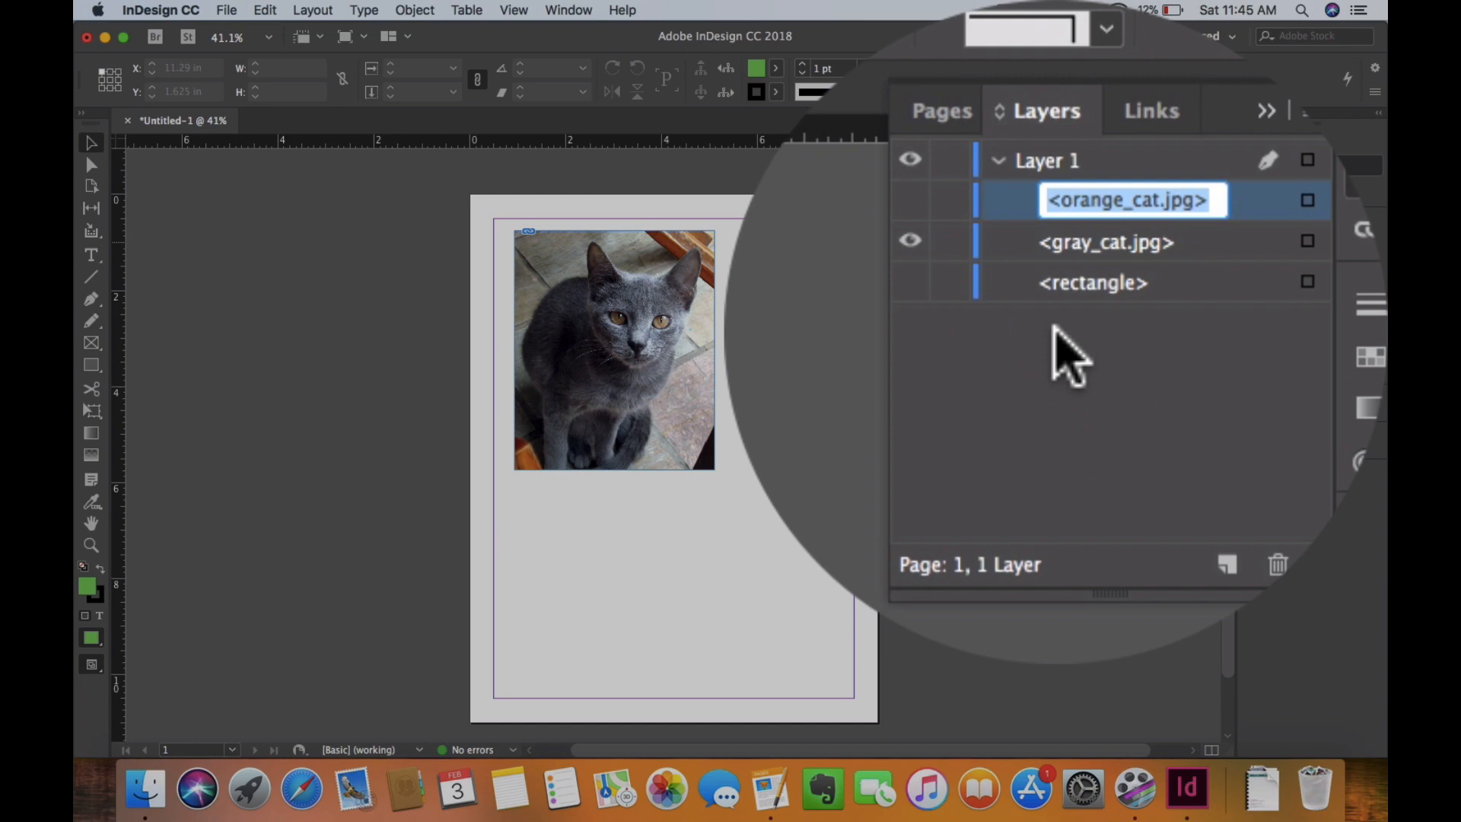
left_click(1062, 330)
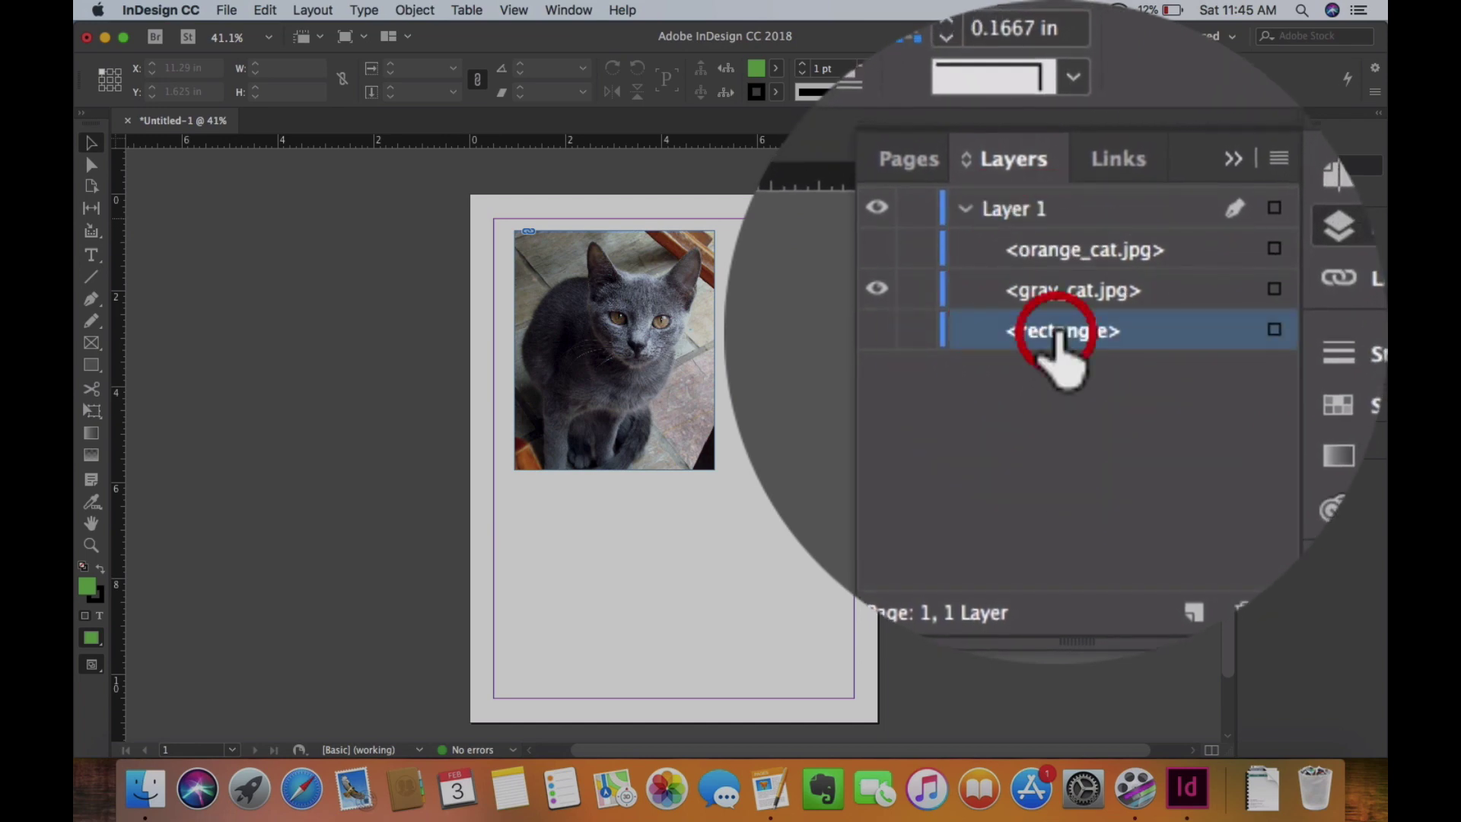
double_click(1064, 330)
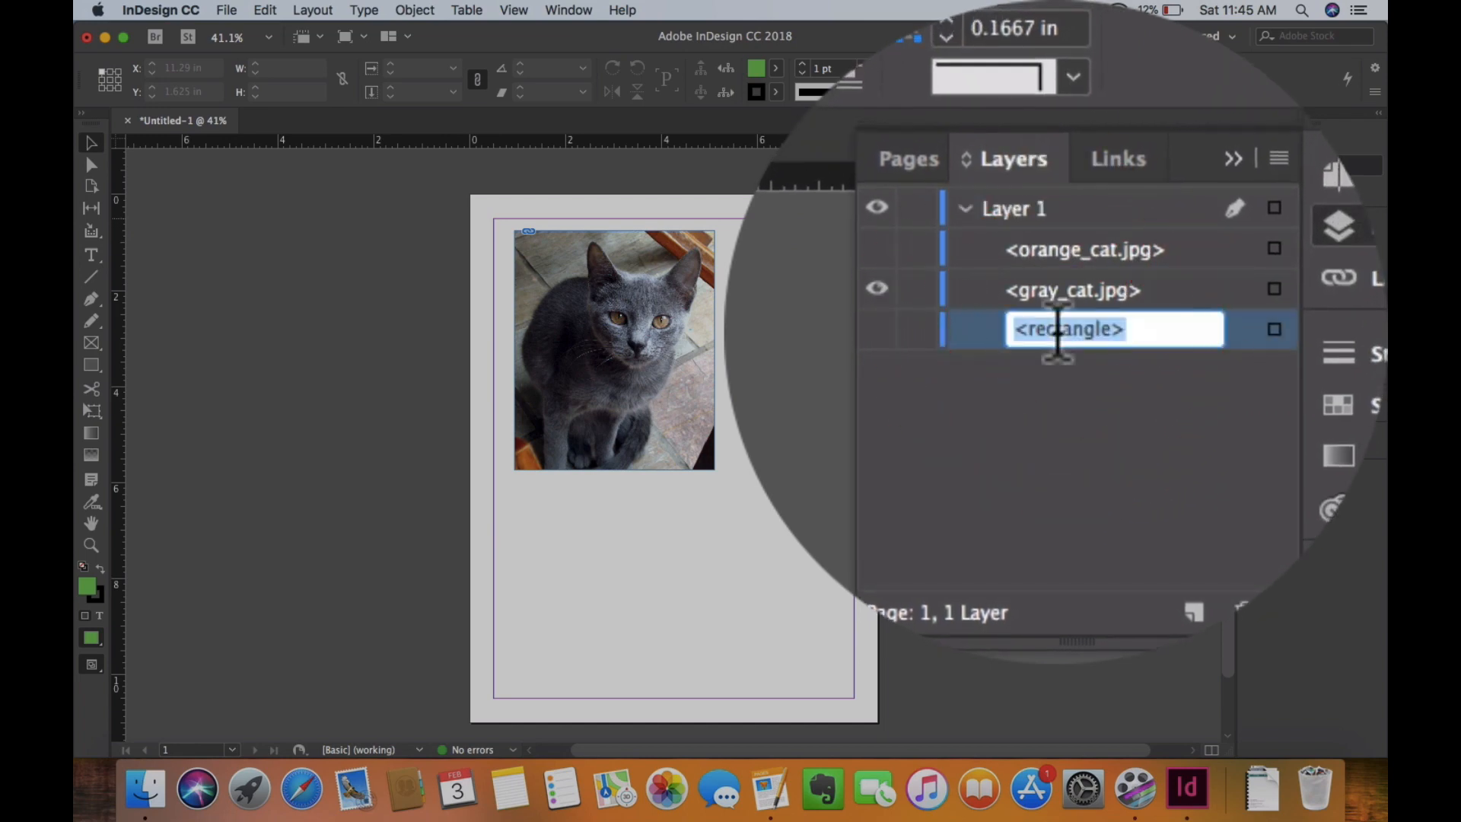
type("green_bg")
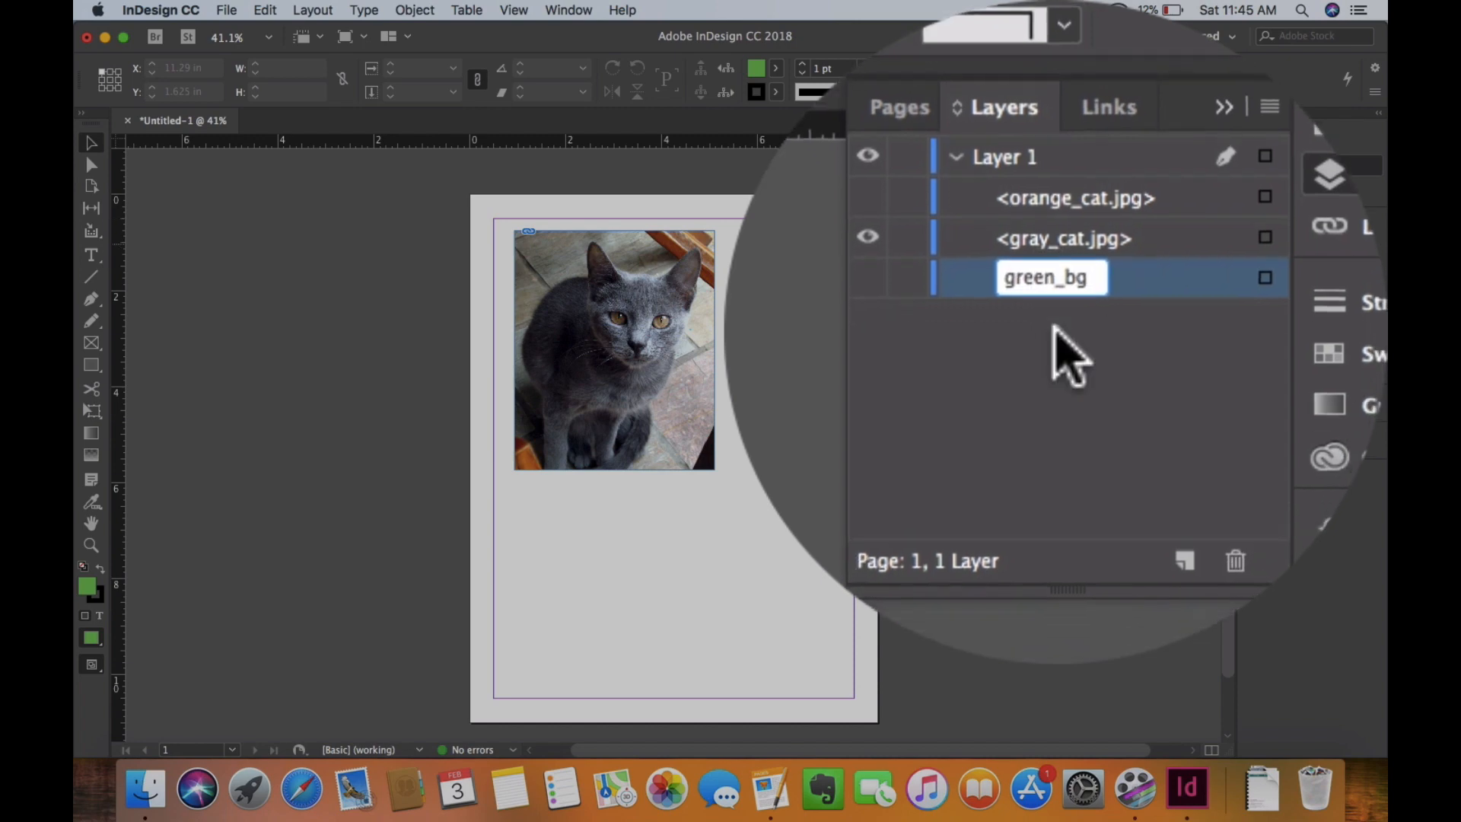
key("Return")
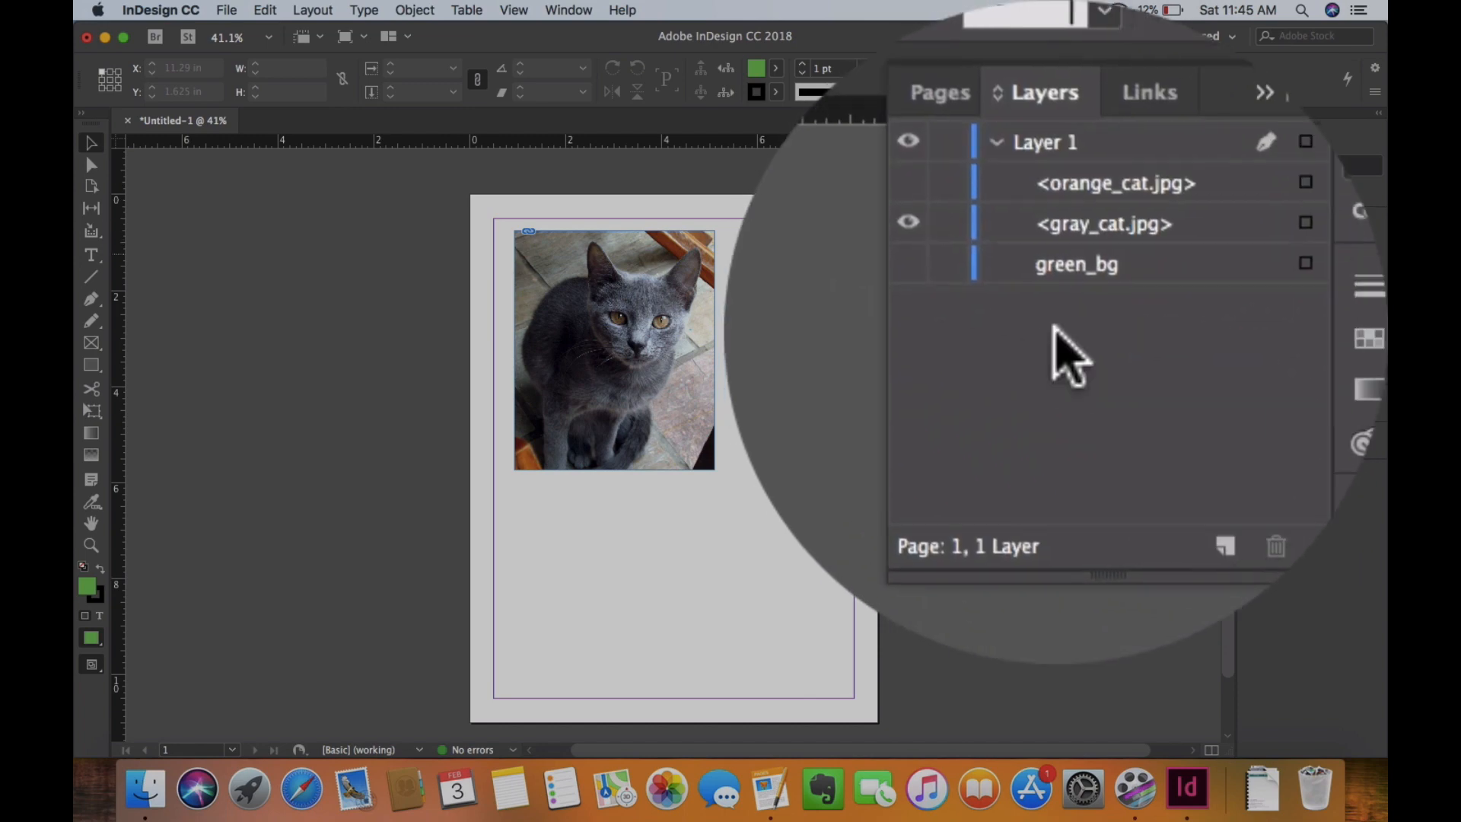
Show green_bg and orange_cat.jpg again, then select the orange cat photo on the page.
left_click(908, 263)
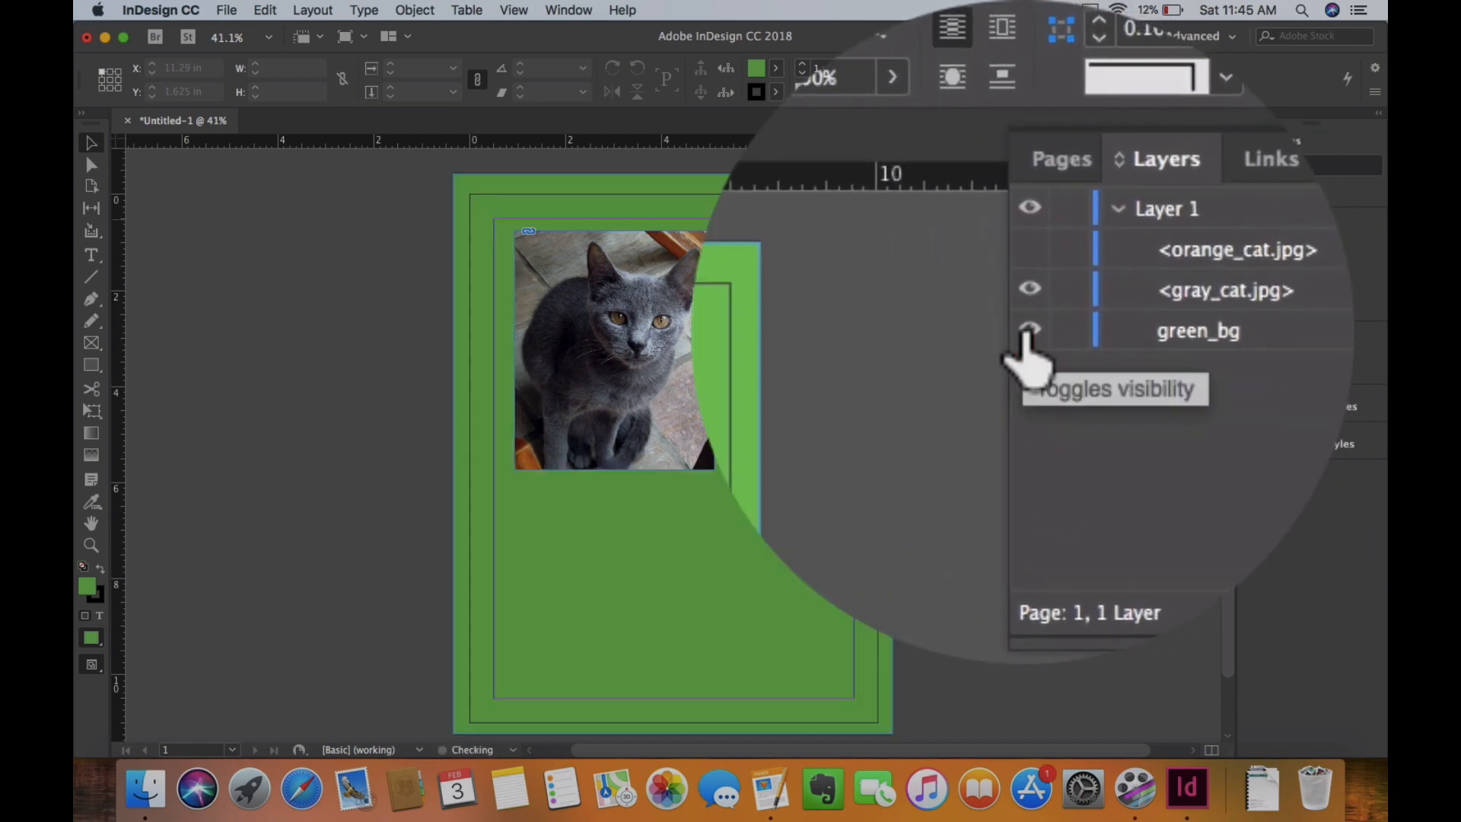
left_click(1030, 328)
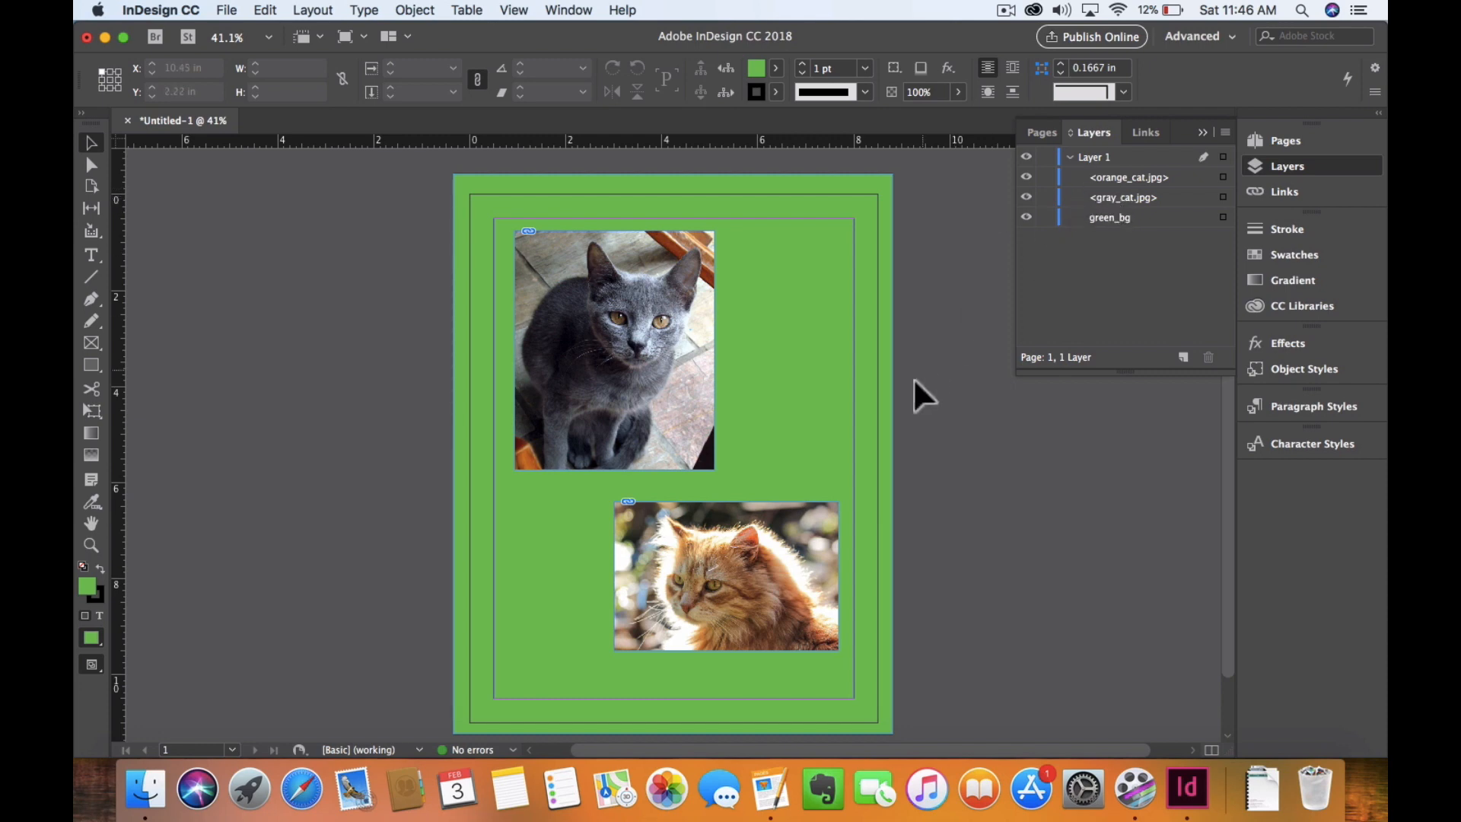
left_click(725, 575)
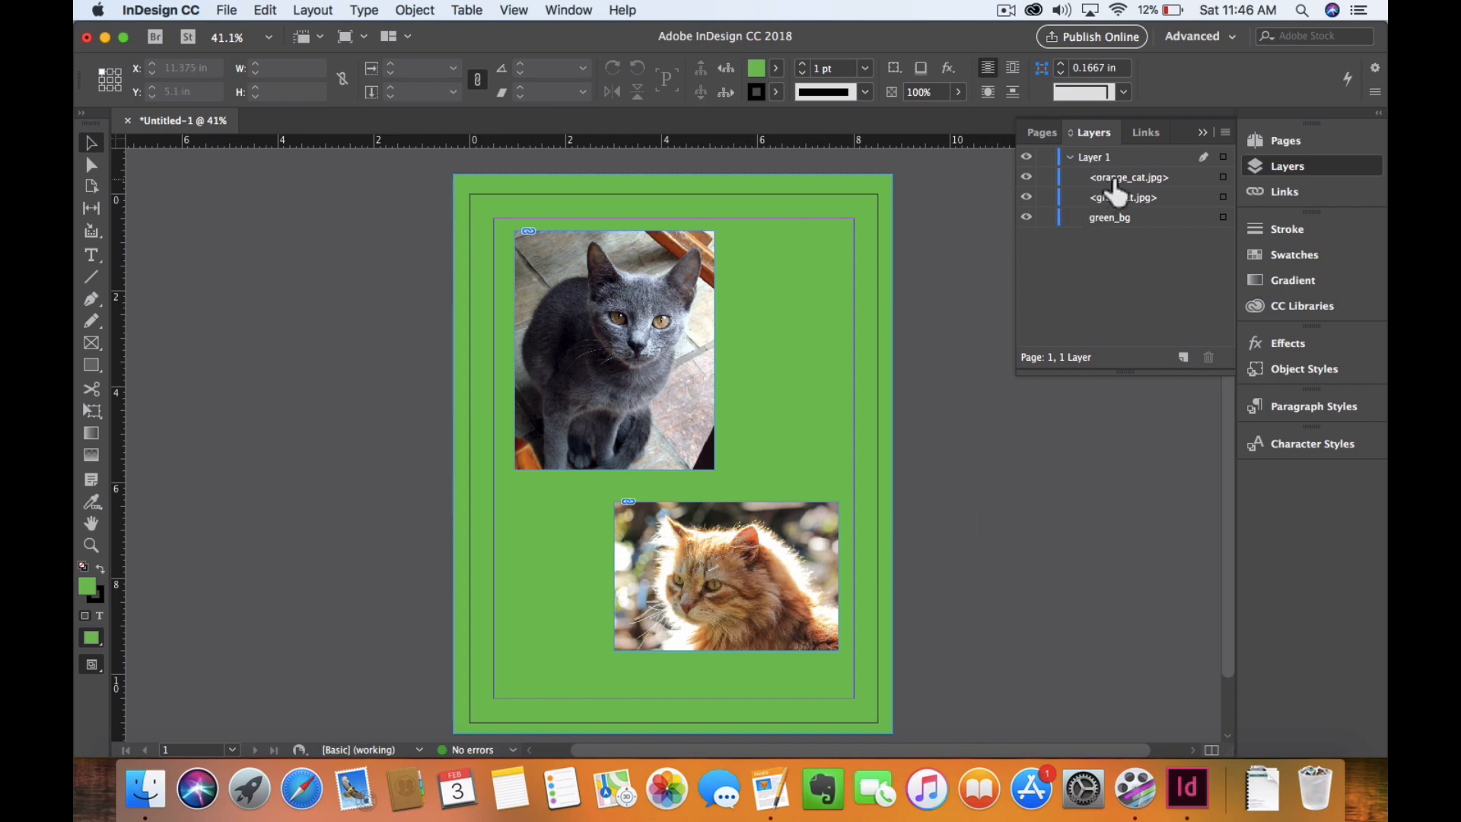
left_click(724, 575)
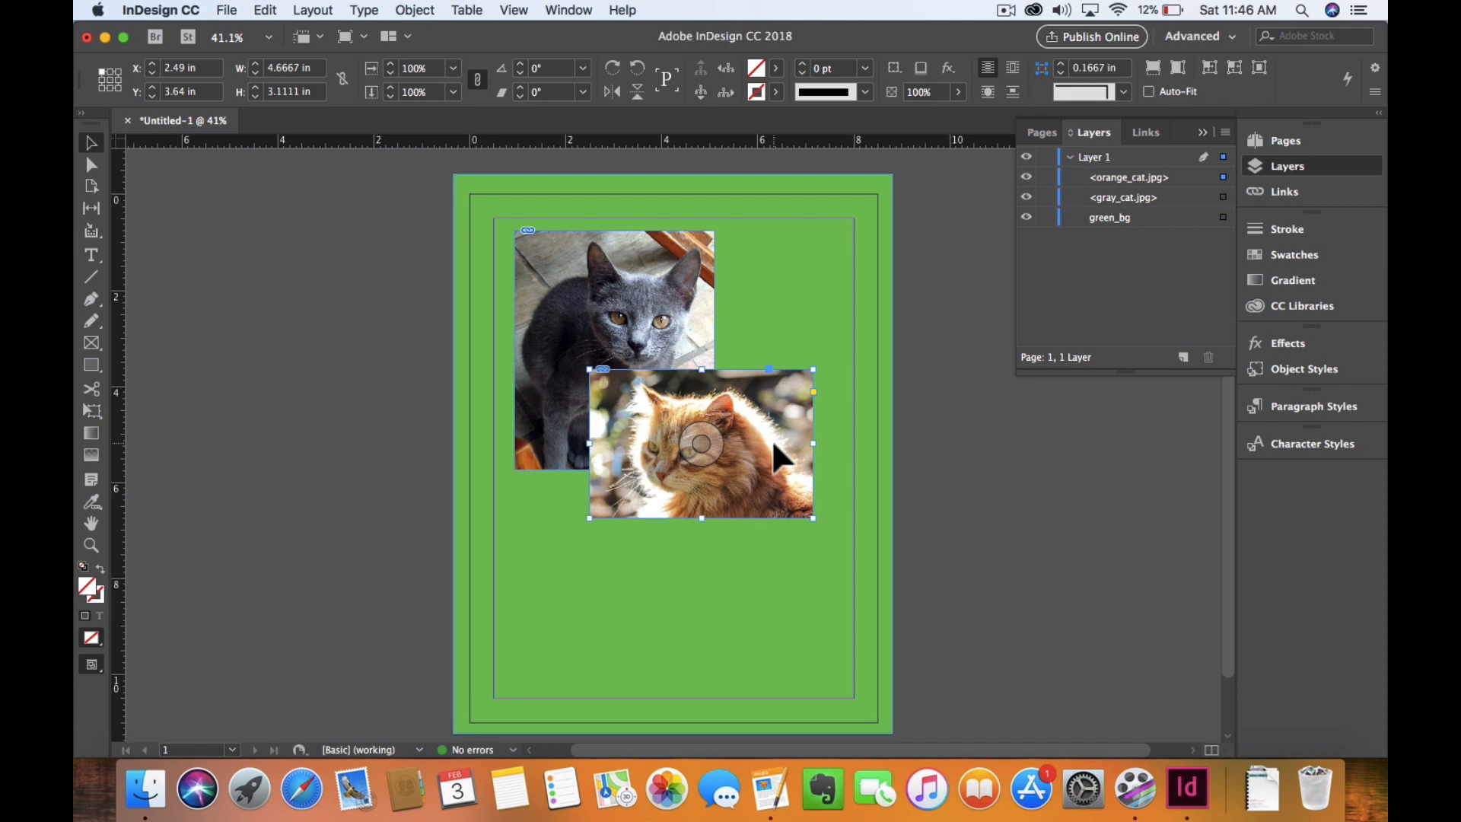
mouse_move(782, 429)
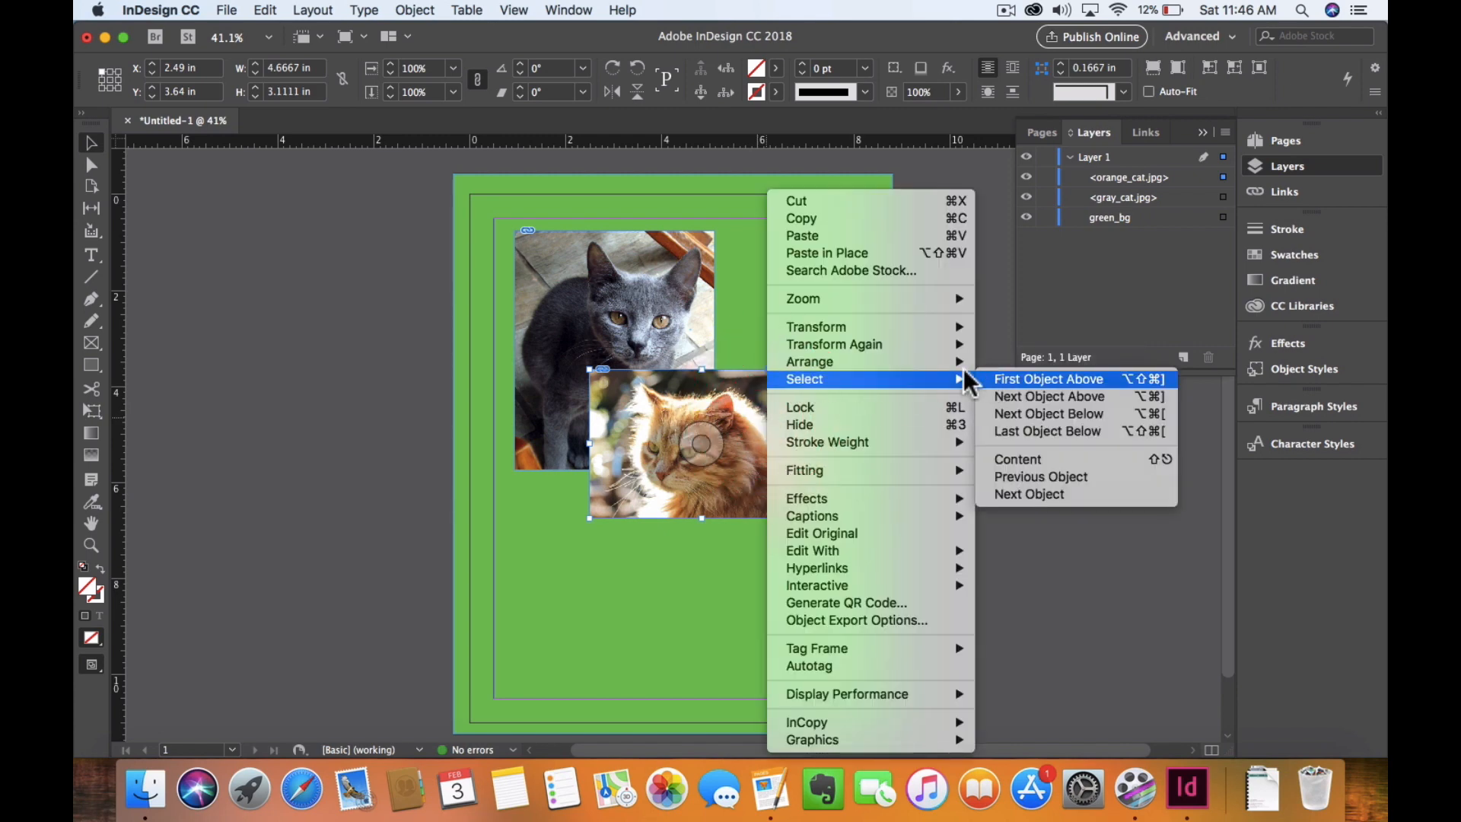
mouse_move(811, 363)
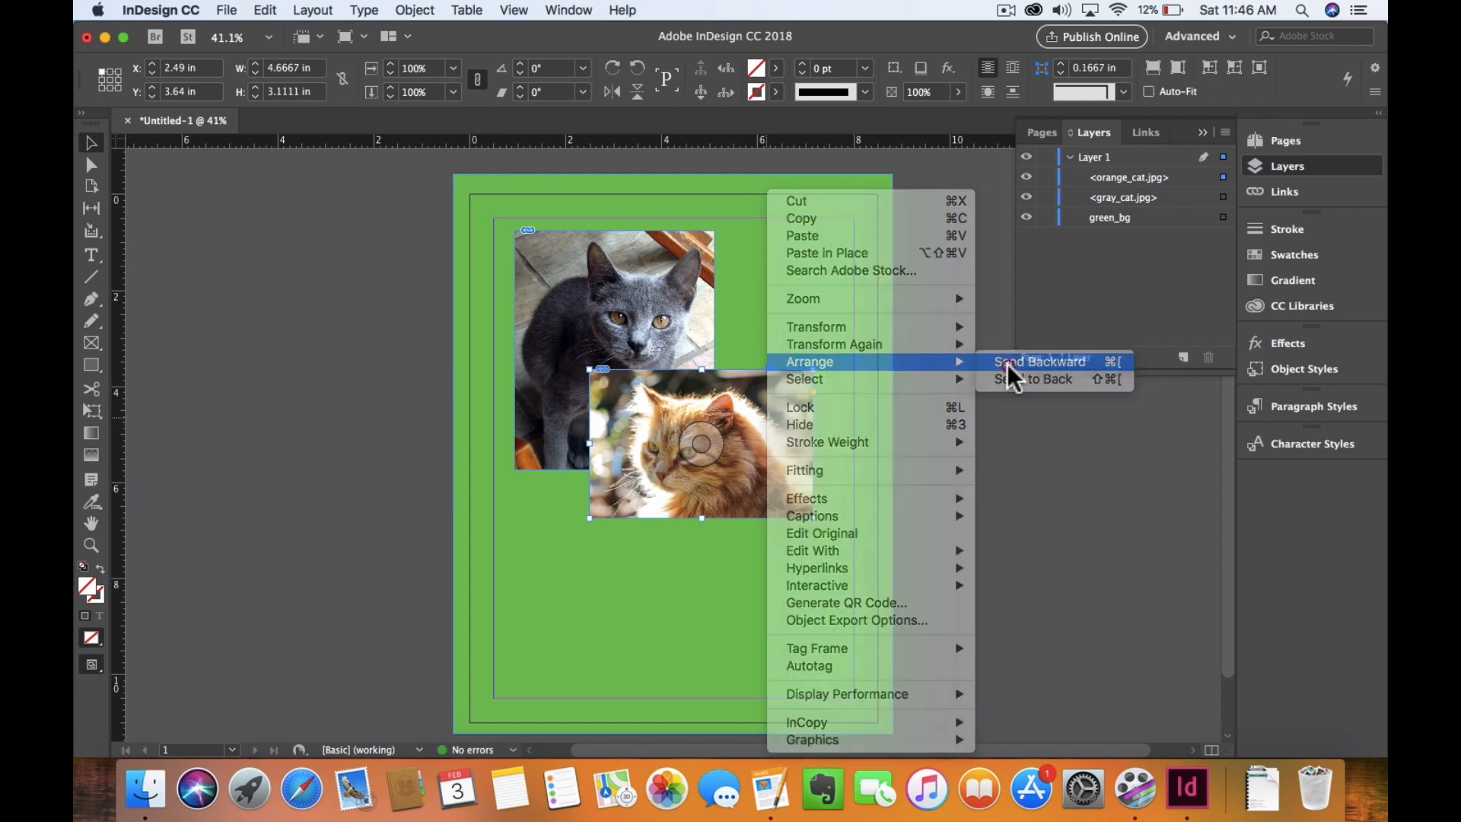
Send the overlapping orange cat photo one level backward so it stays above the gray cat.
left_click(1037, 362)
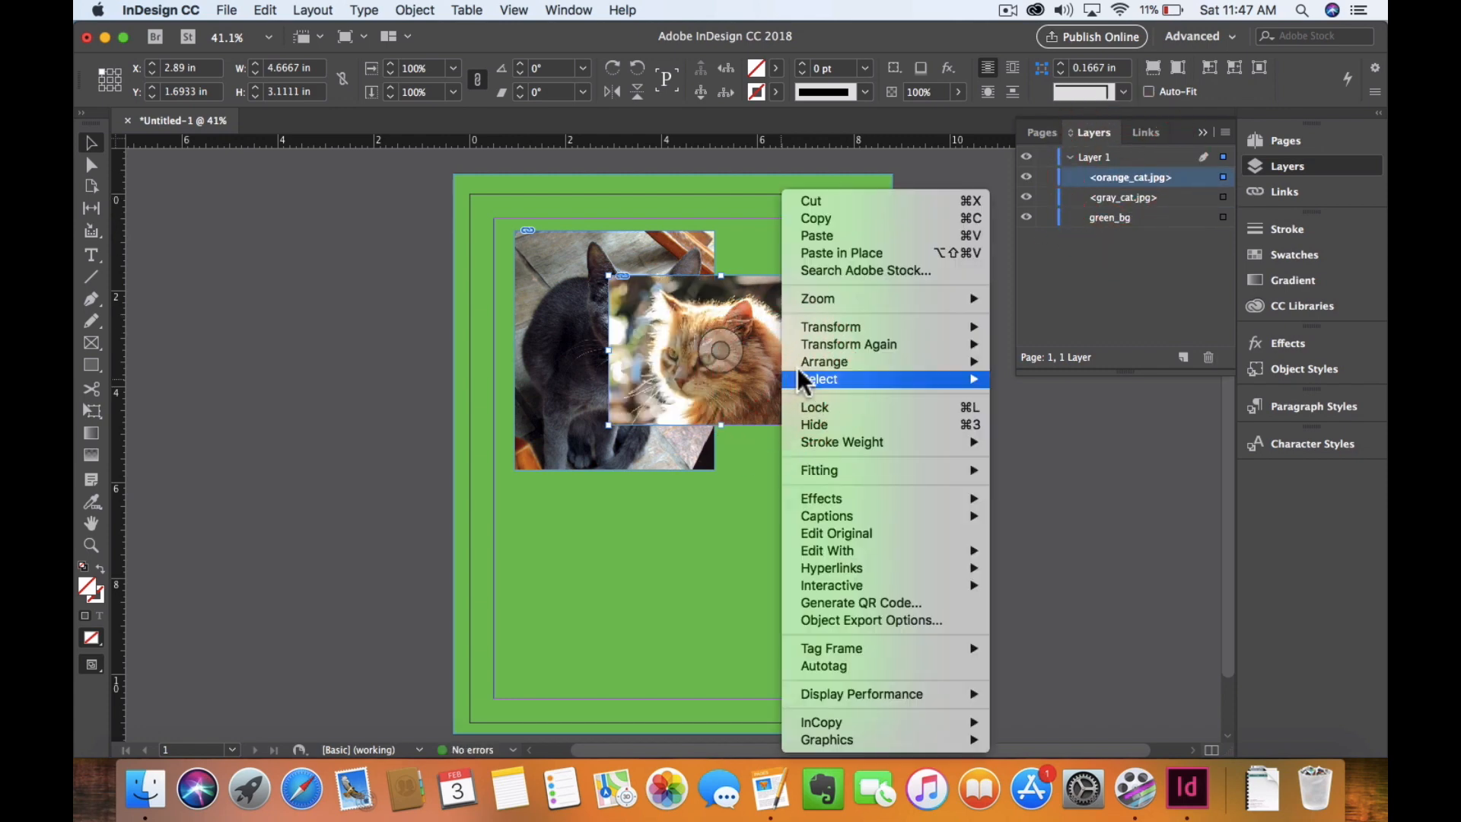
mouse_move(823, 362)
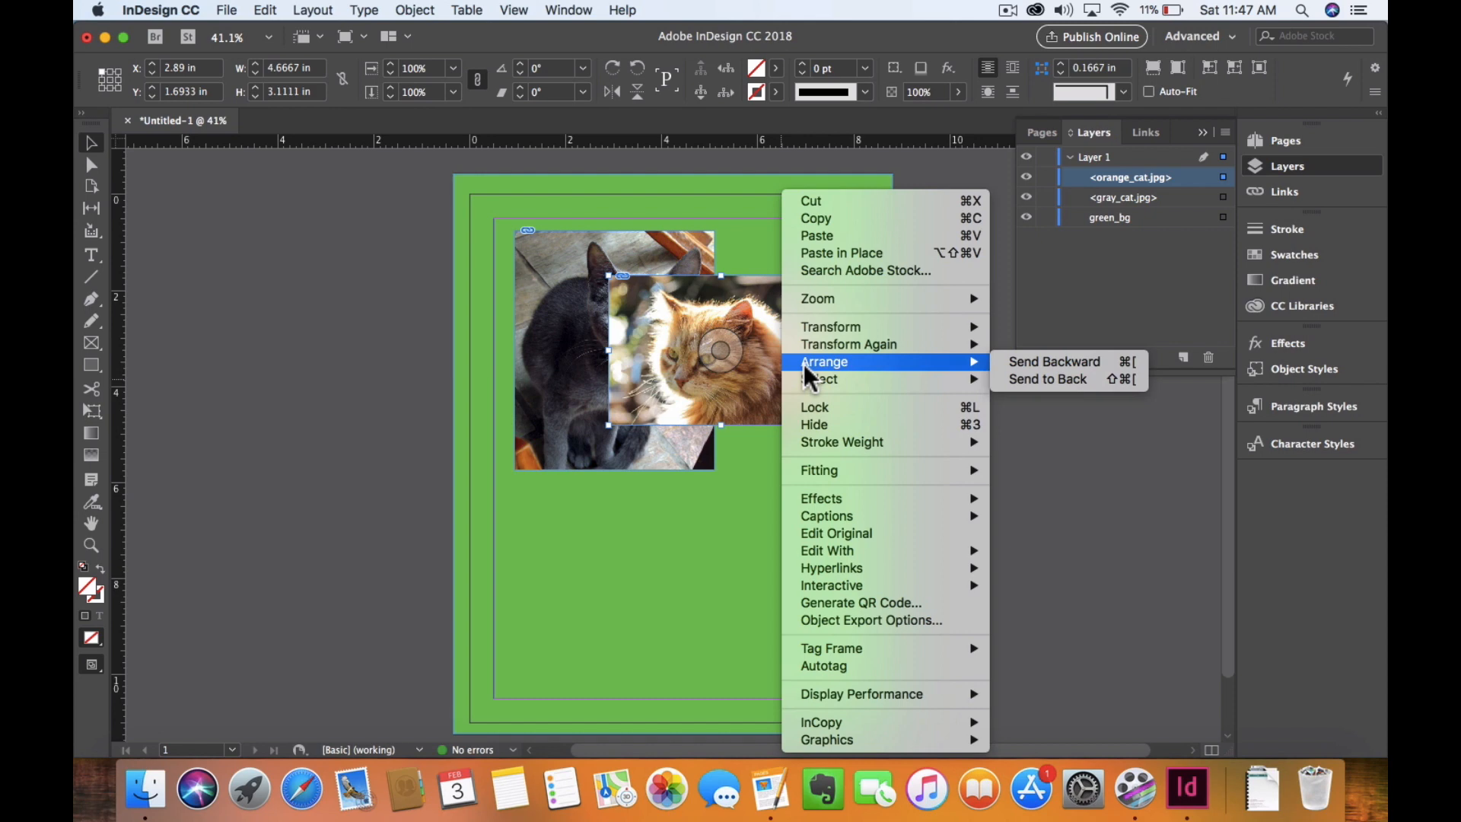
mouse_move(685, 457)
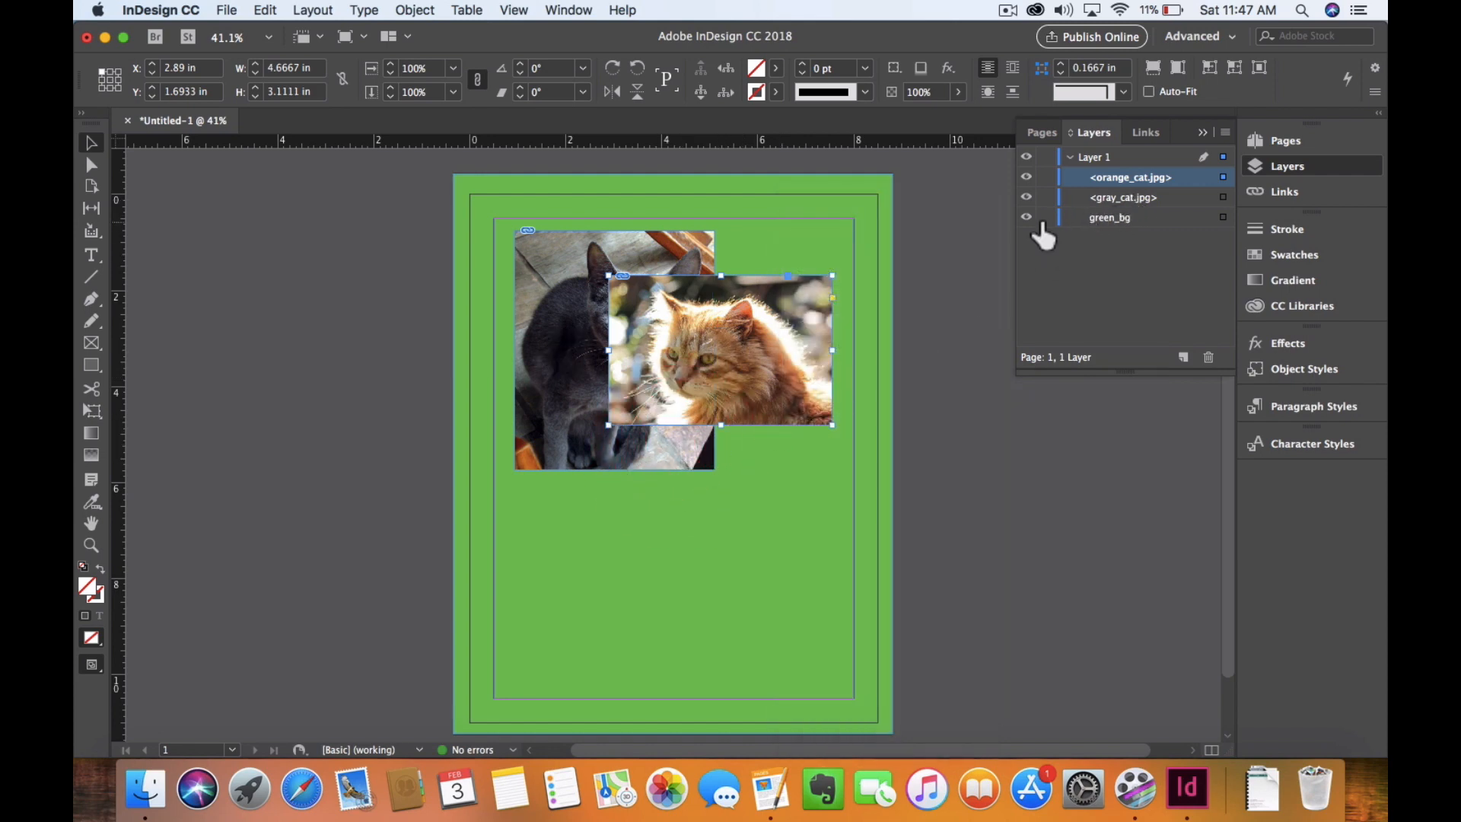
mouse_move(1044, 228)
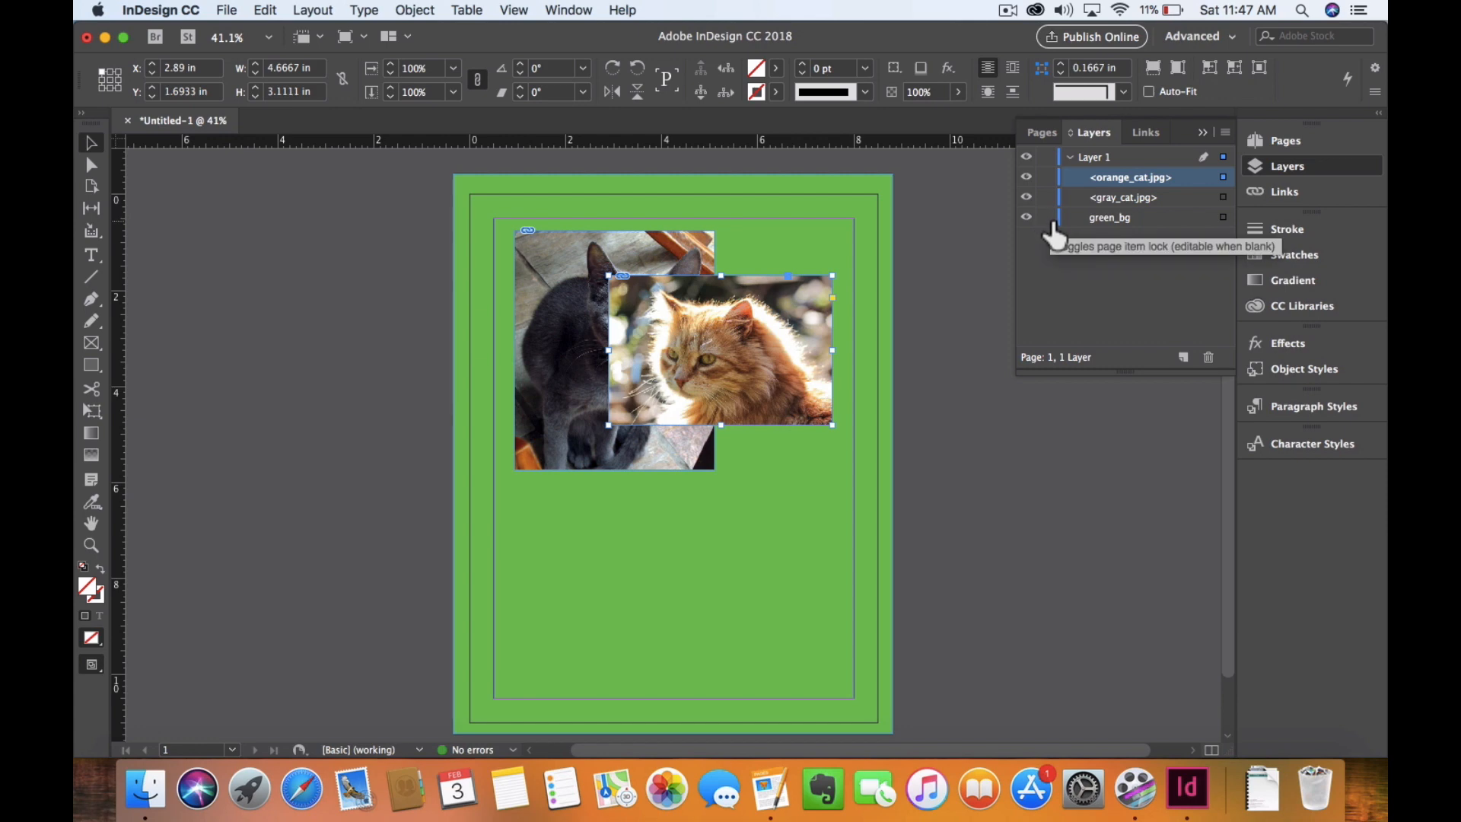